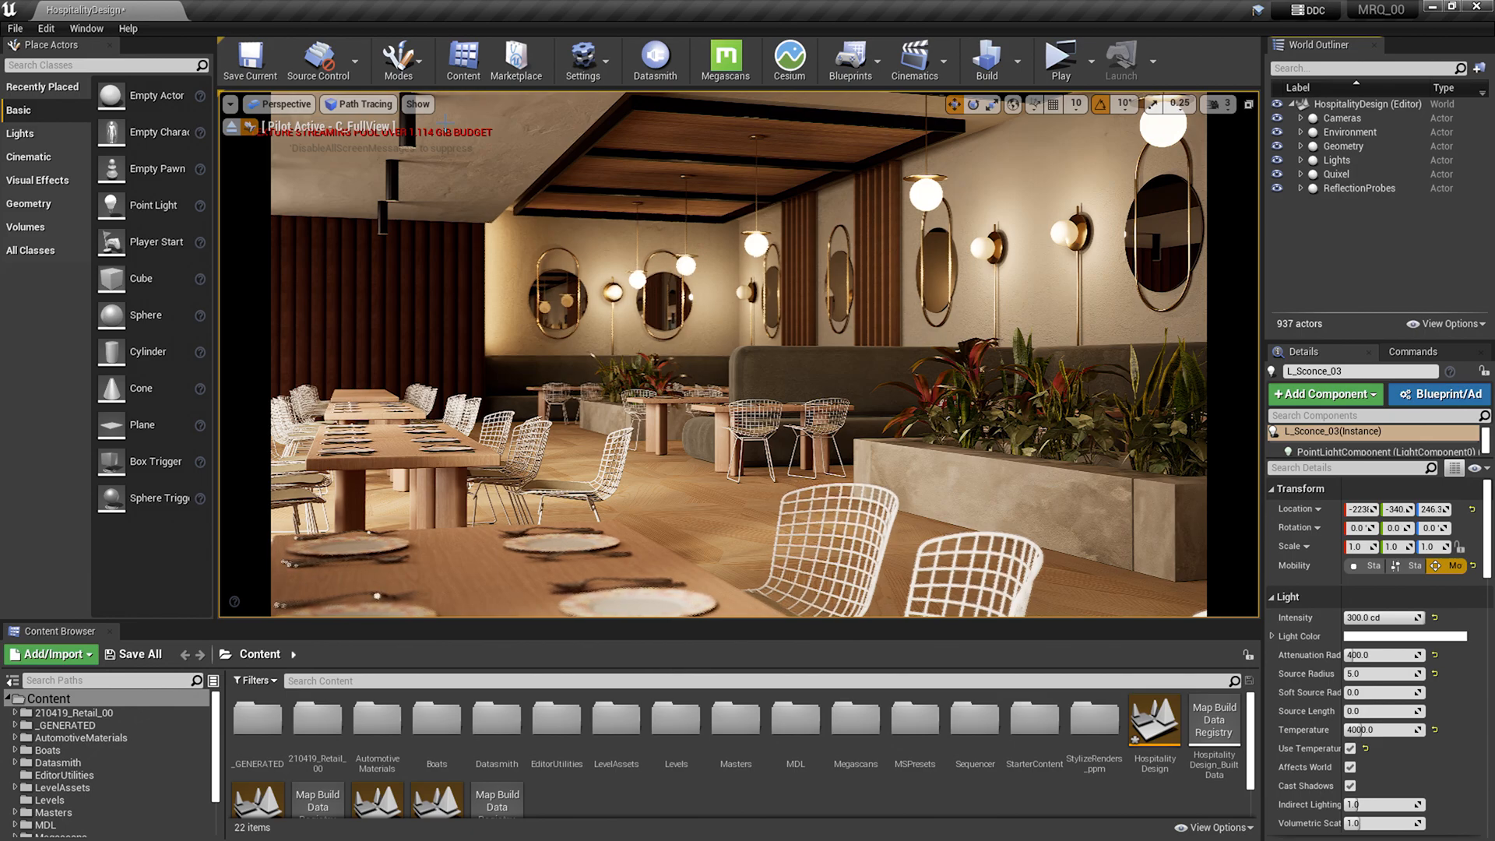
Step: Show the Output Log from the Window > Developer Tools menu
left_click(85, 28)
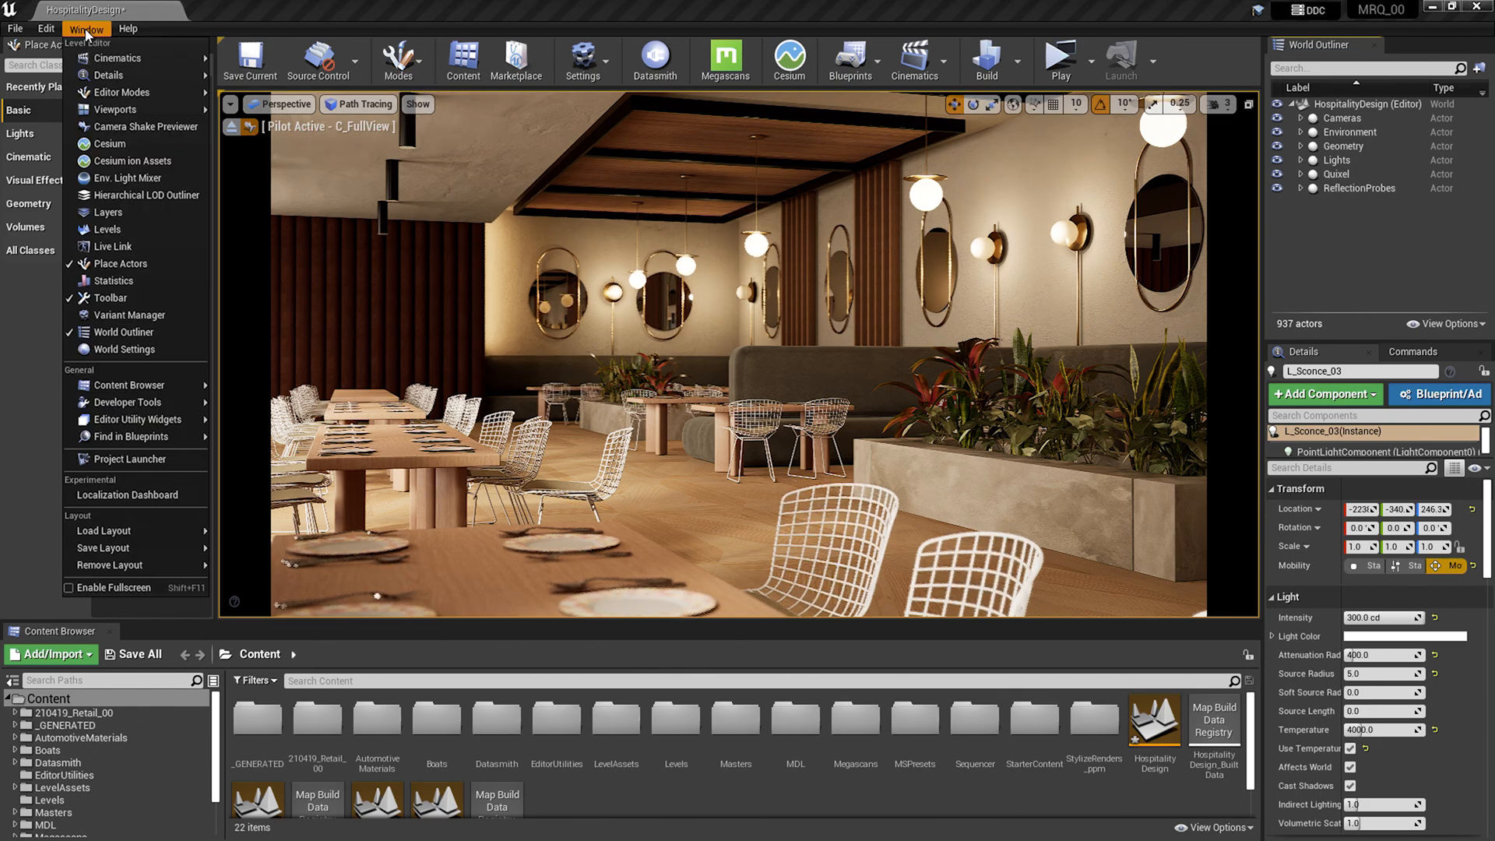
left_click(126, 401)
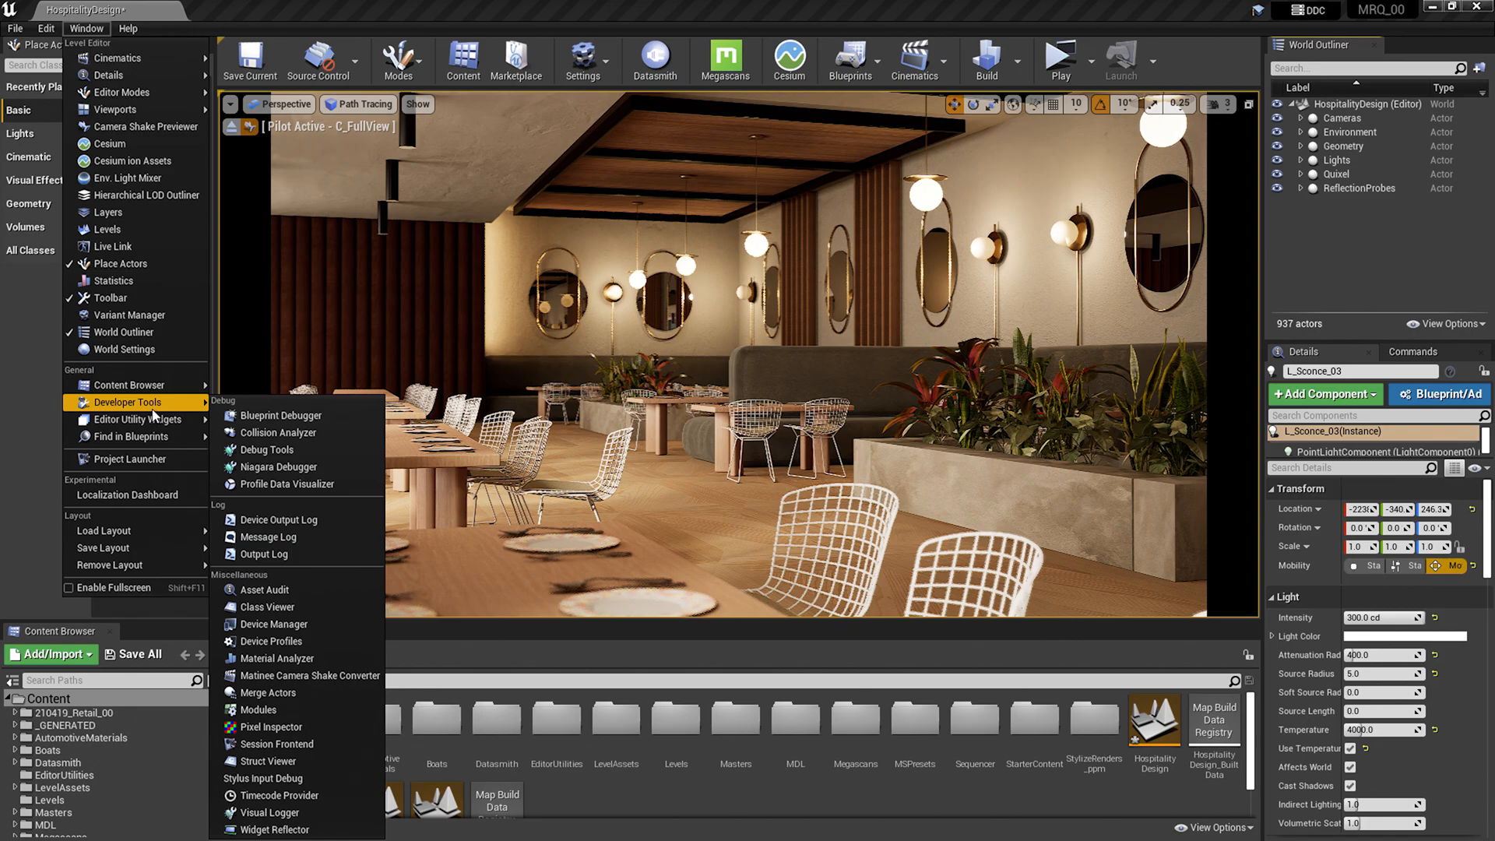
mouse_move(282, 554)
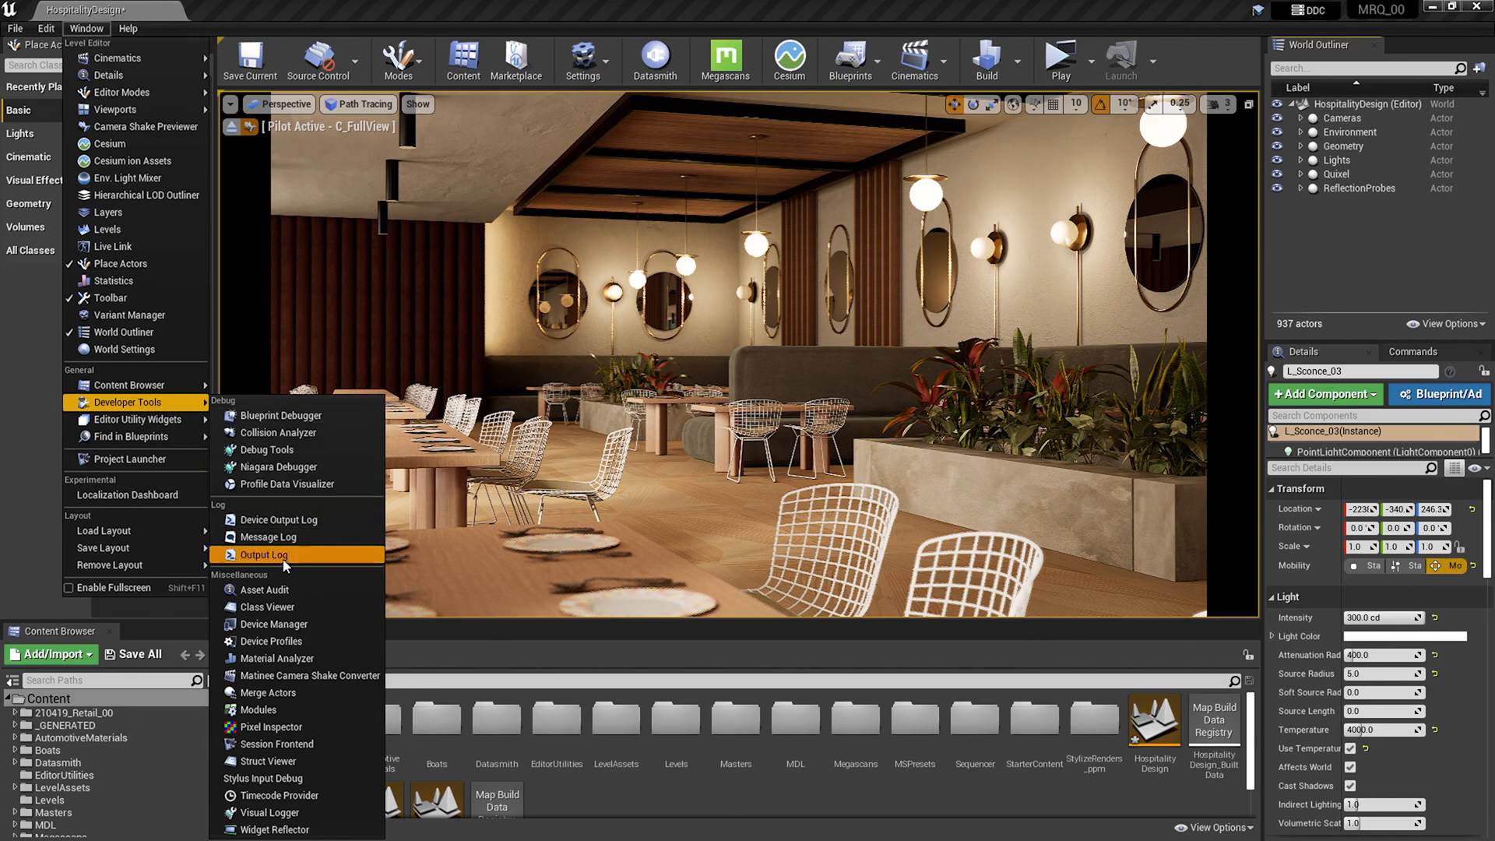
left_click(264, 554)
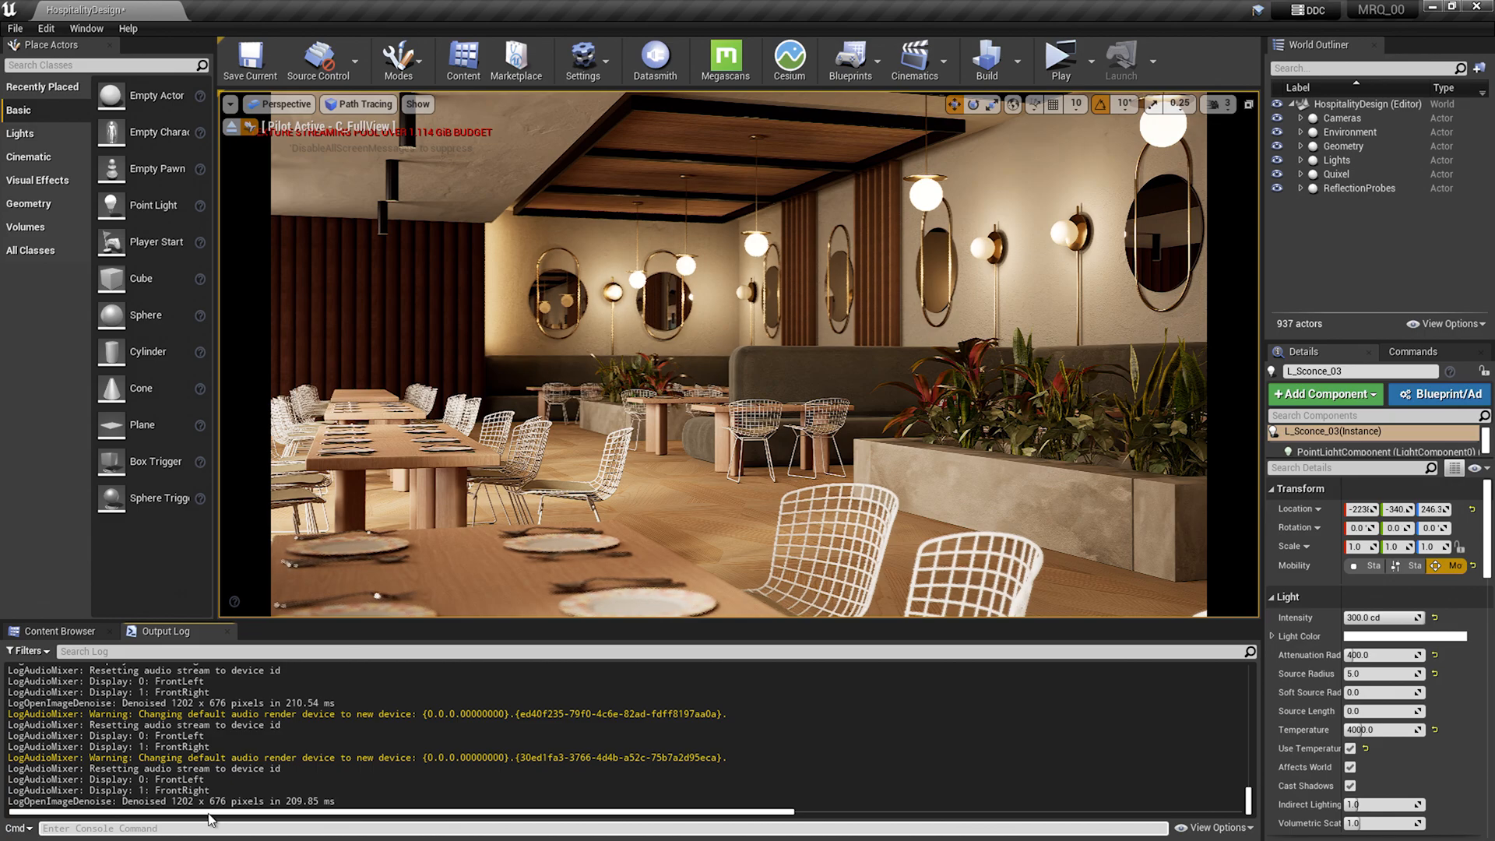
Step: Run the 'stat streaming' console command to overlay streaming memory stats on the viewport
type("stat")
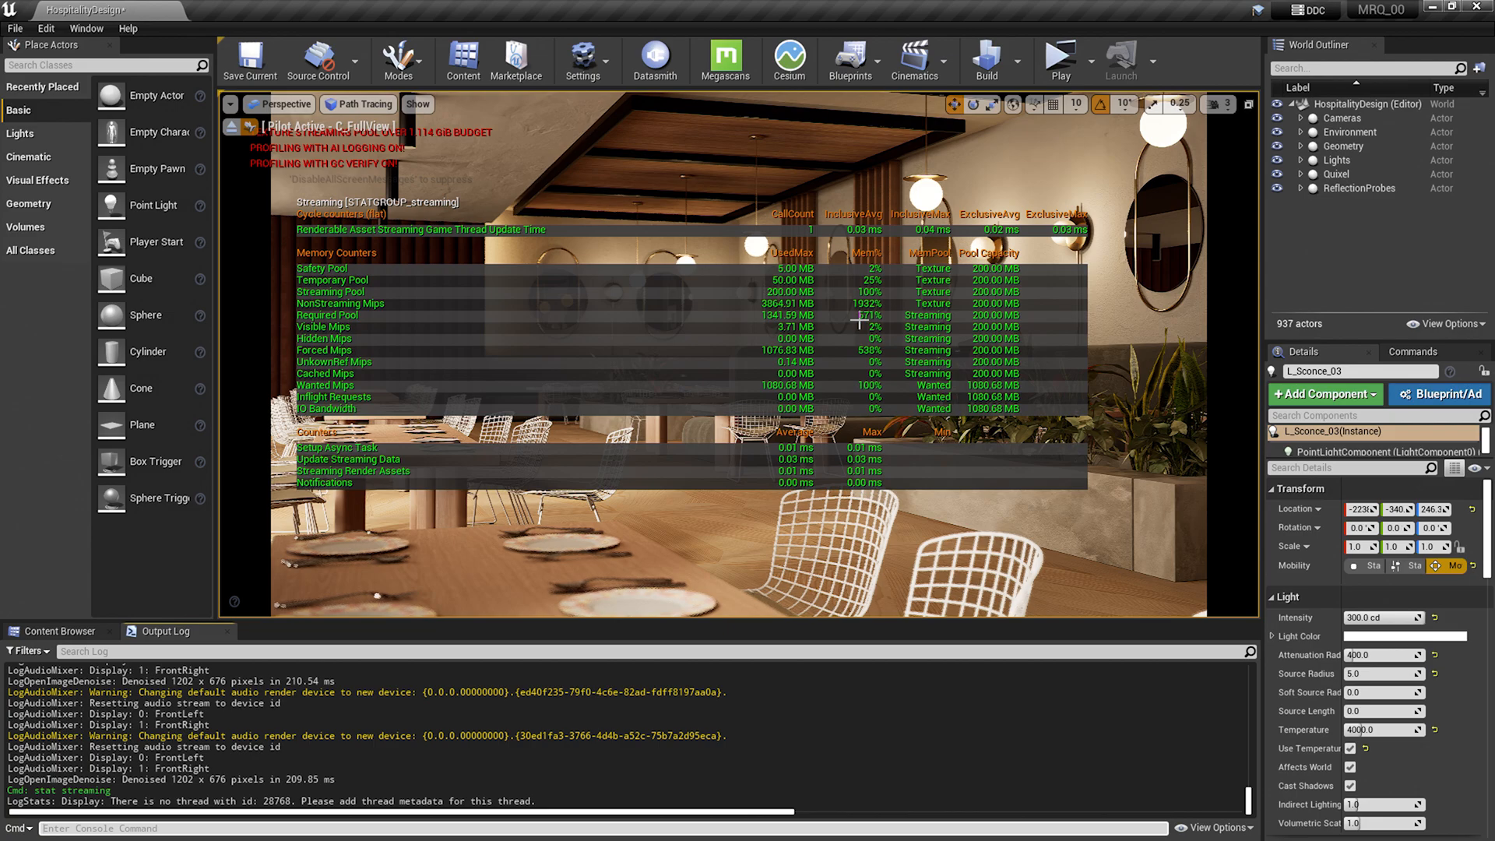
mouse_move(844, 324)
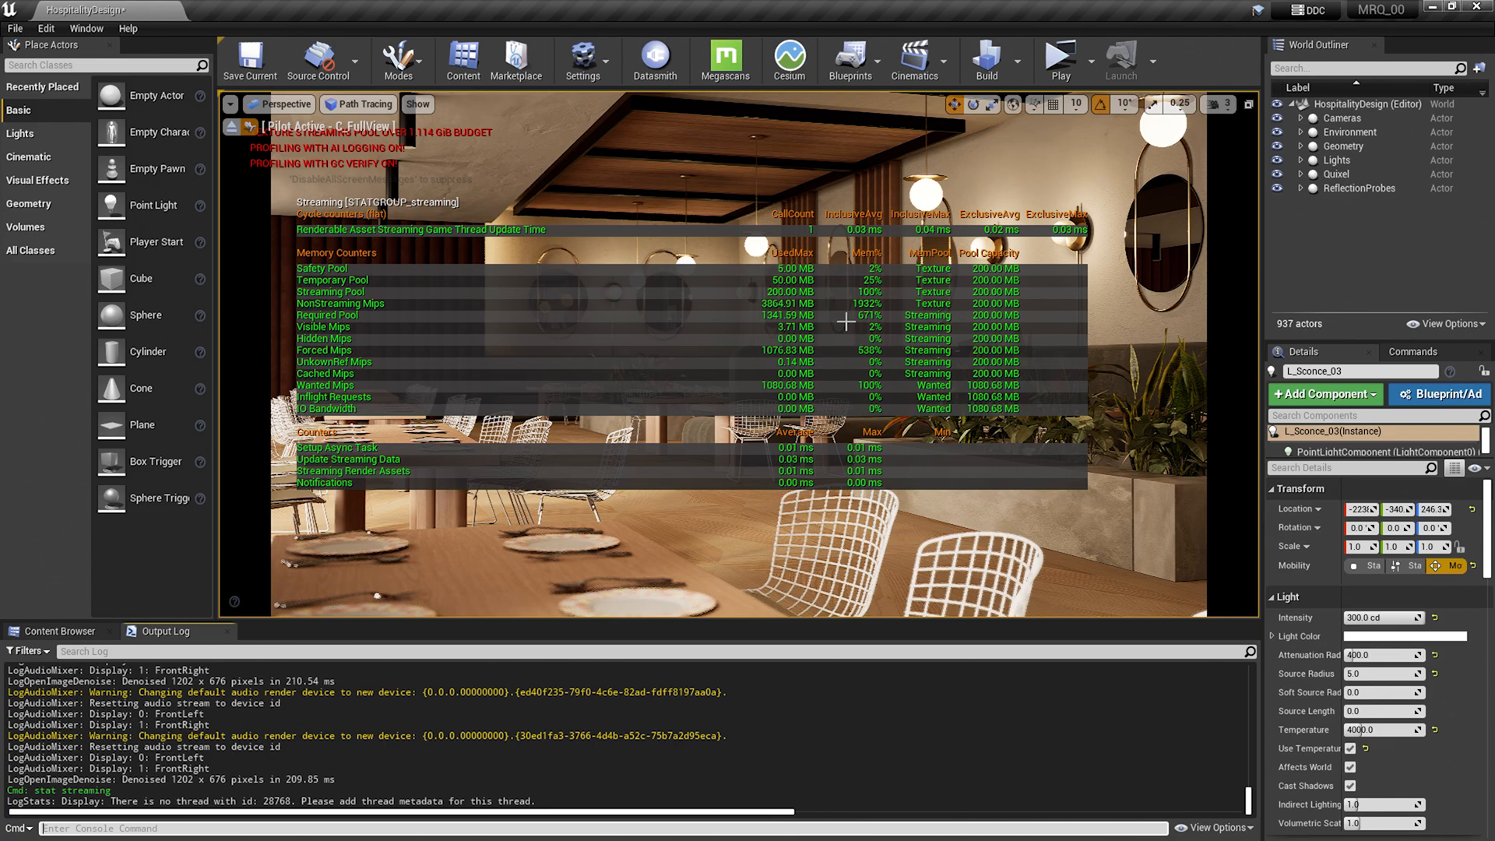
mouse_move(862, 320)
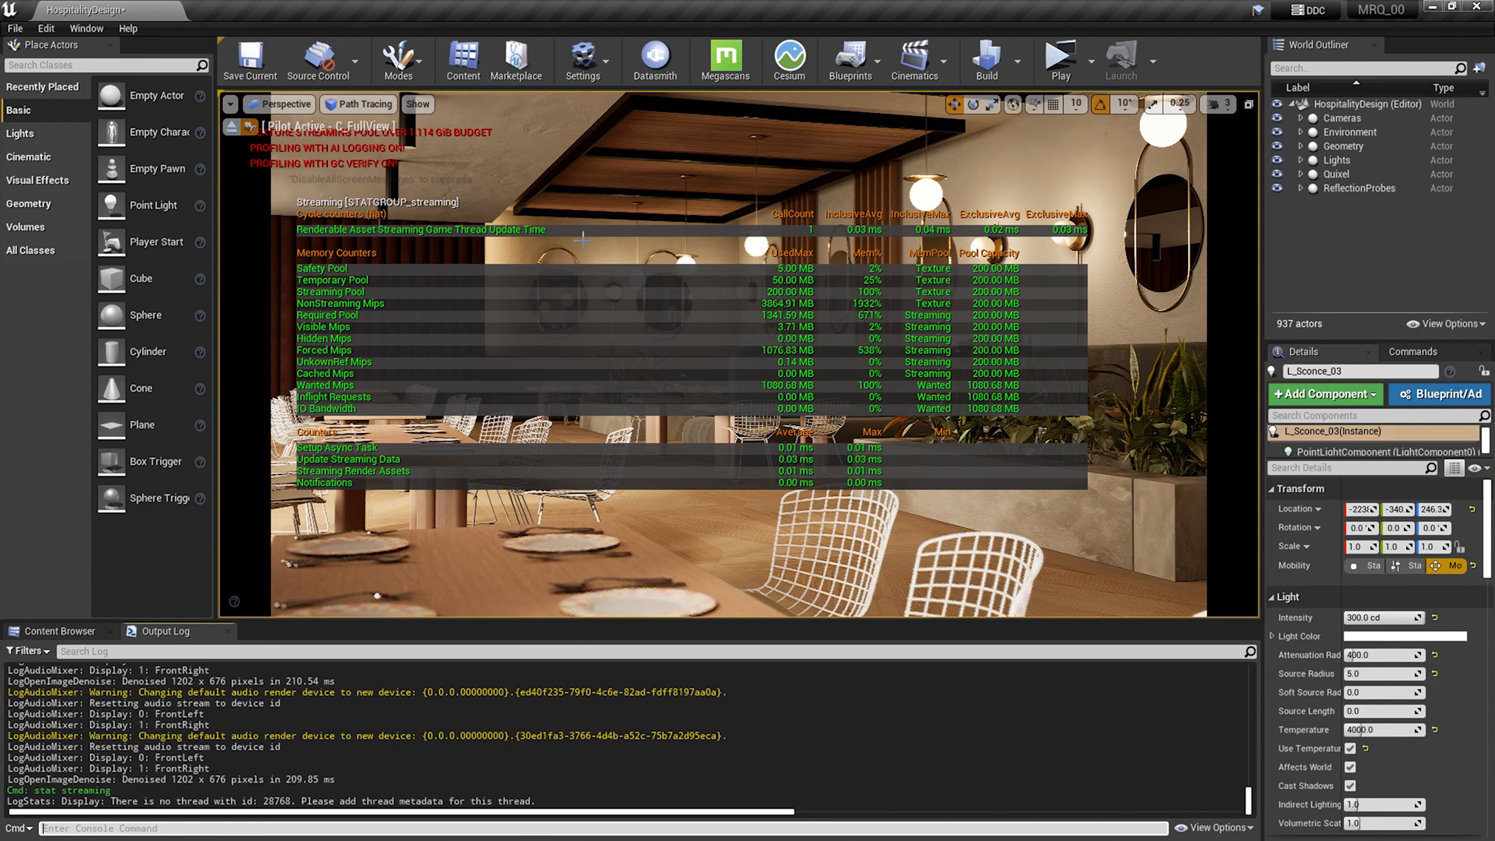
Step: Show the Statistics window on Texture Stats, listing each texture's memory and dimensions
left_click(84, 28)
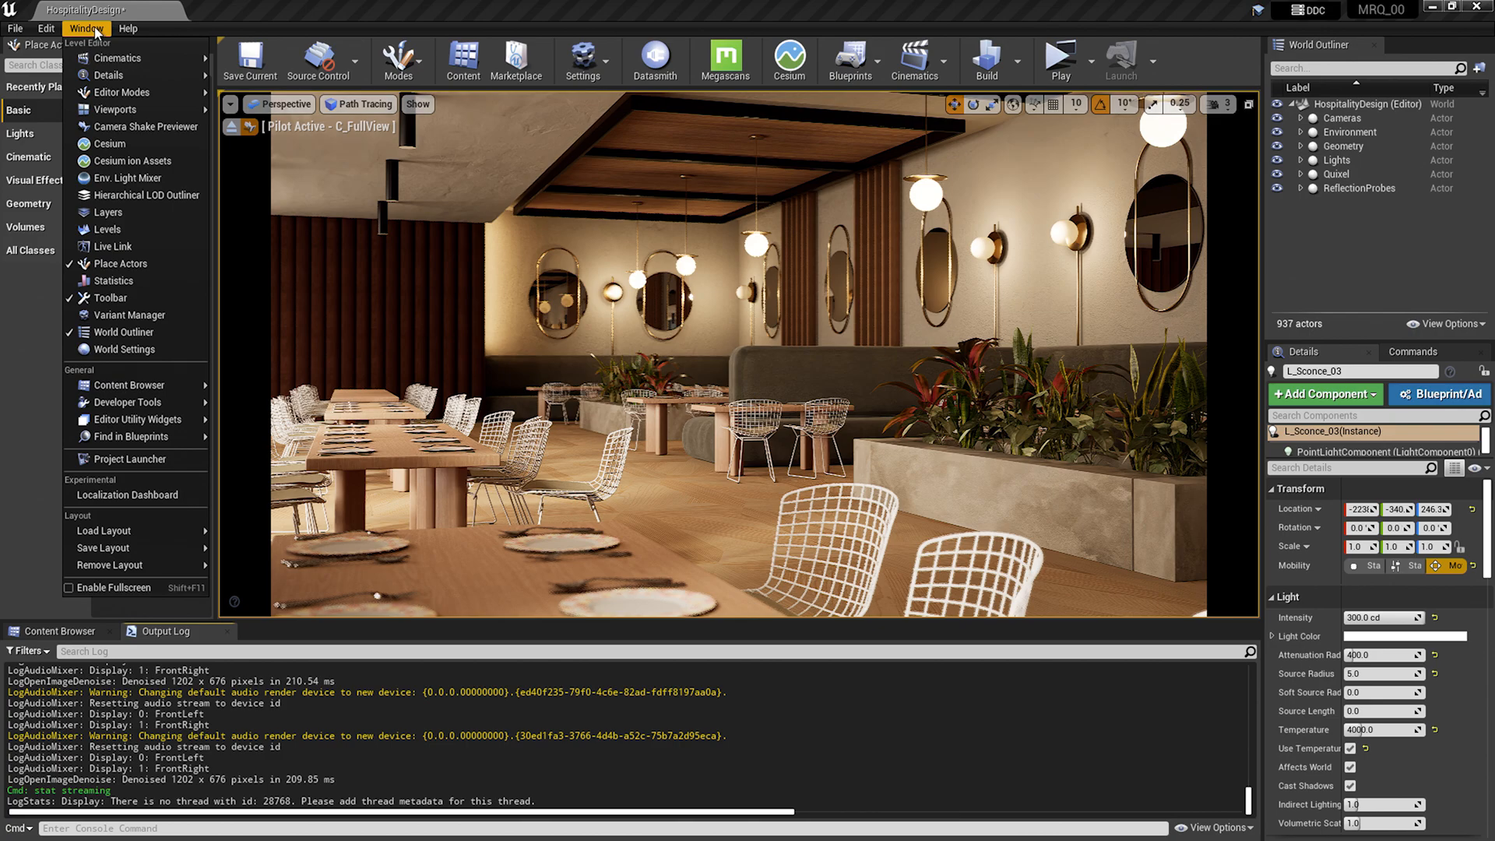
mouse_move(114, 281)
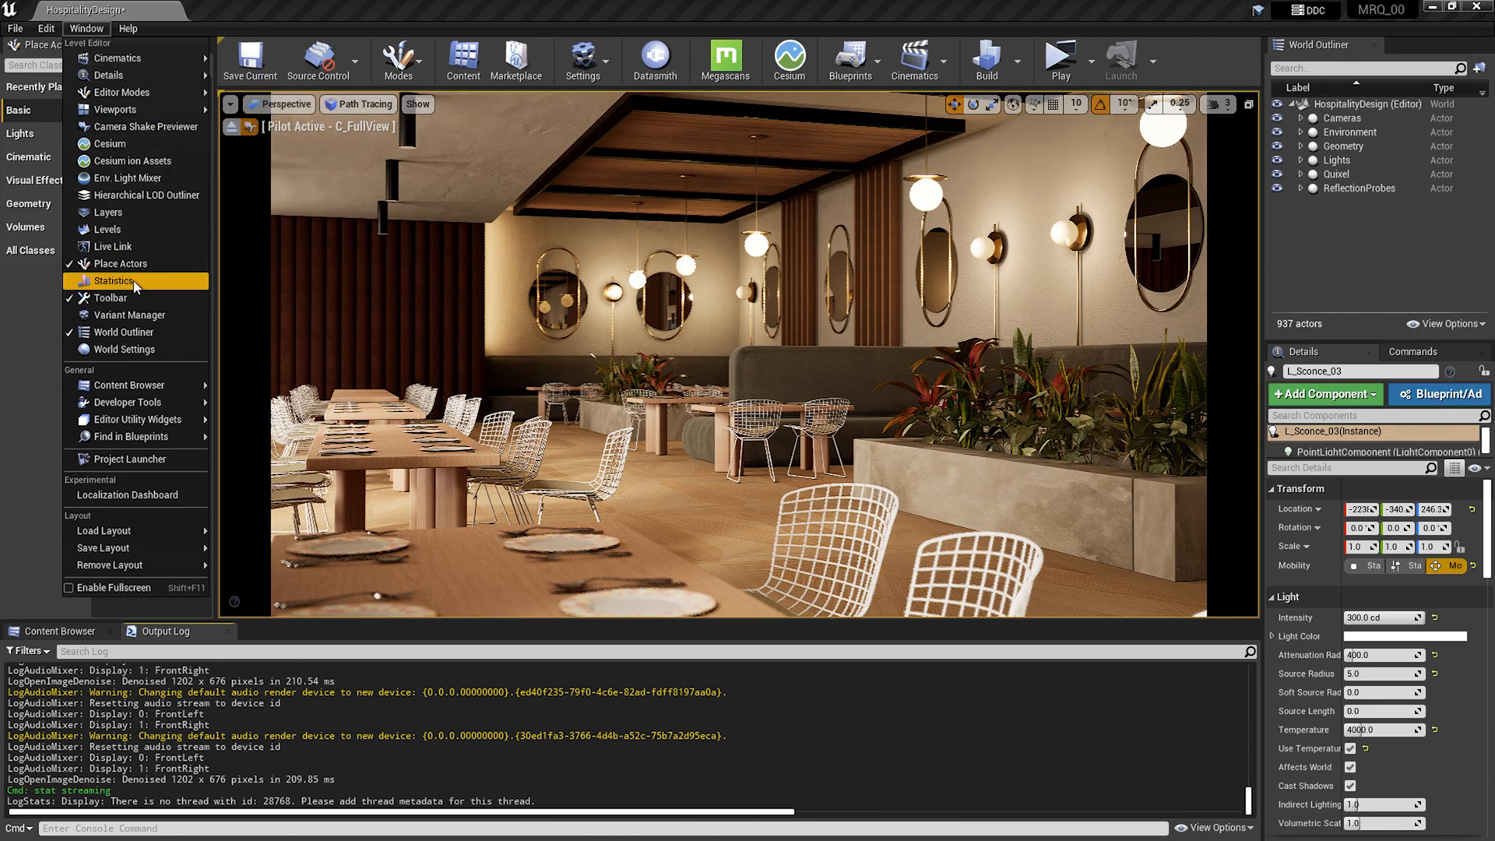
left_click(114, 281)
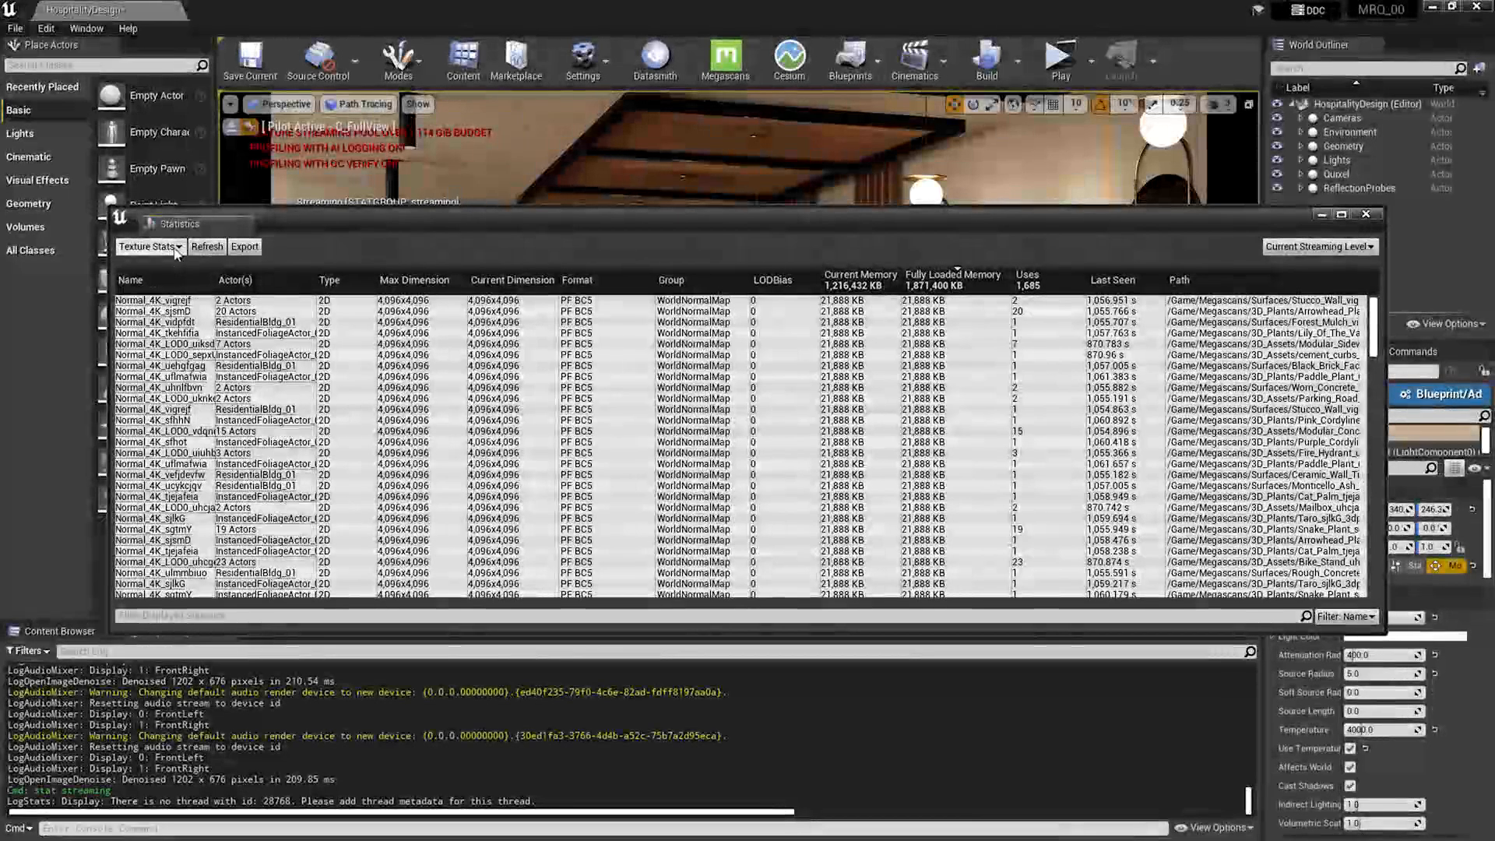
left_click(150, 248)
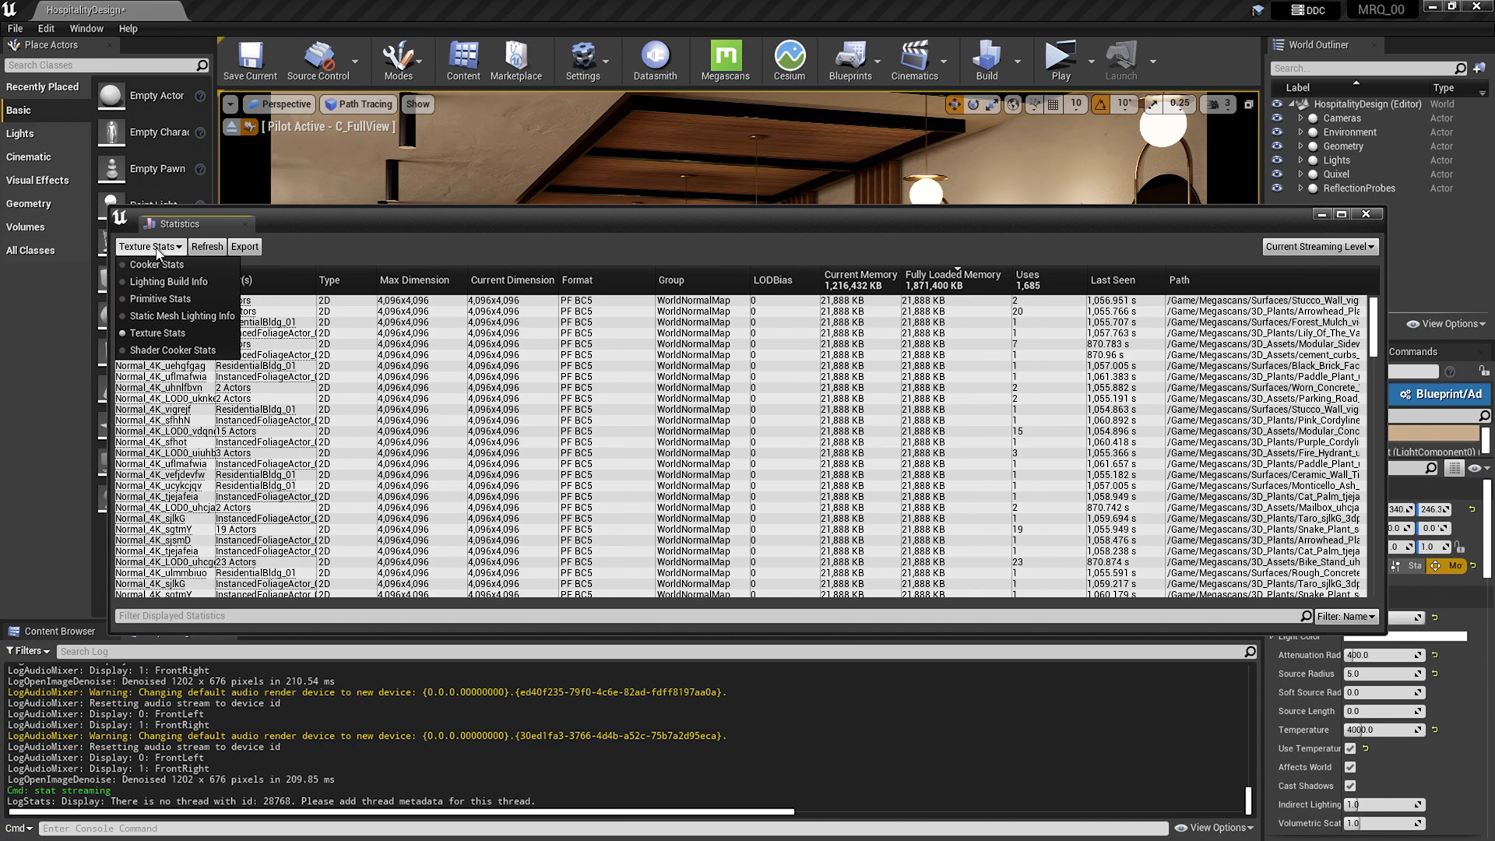
left_click(148, 246)
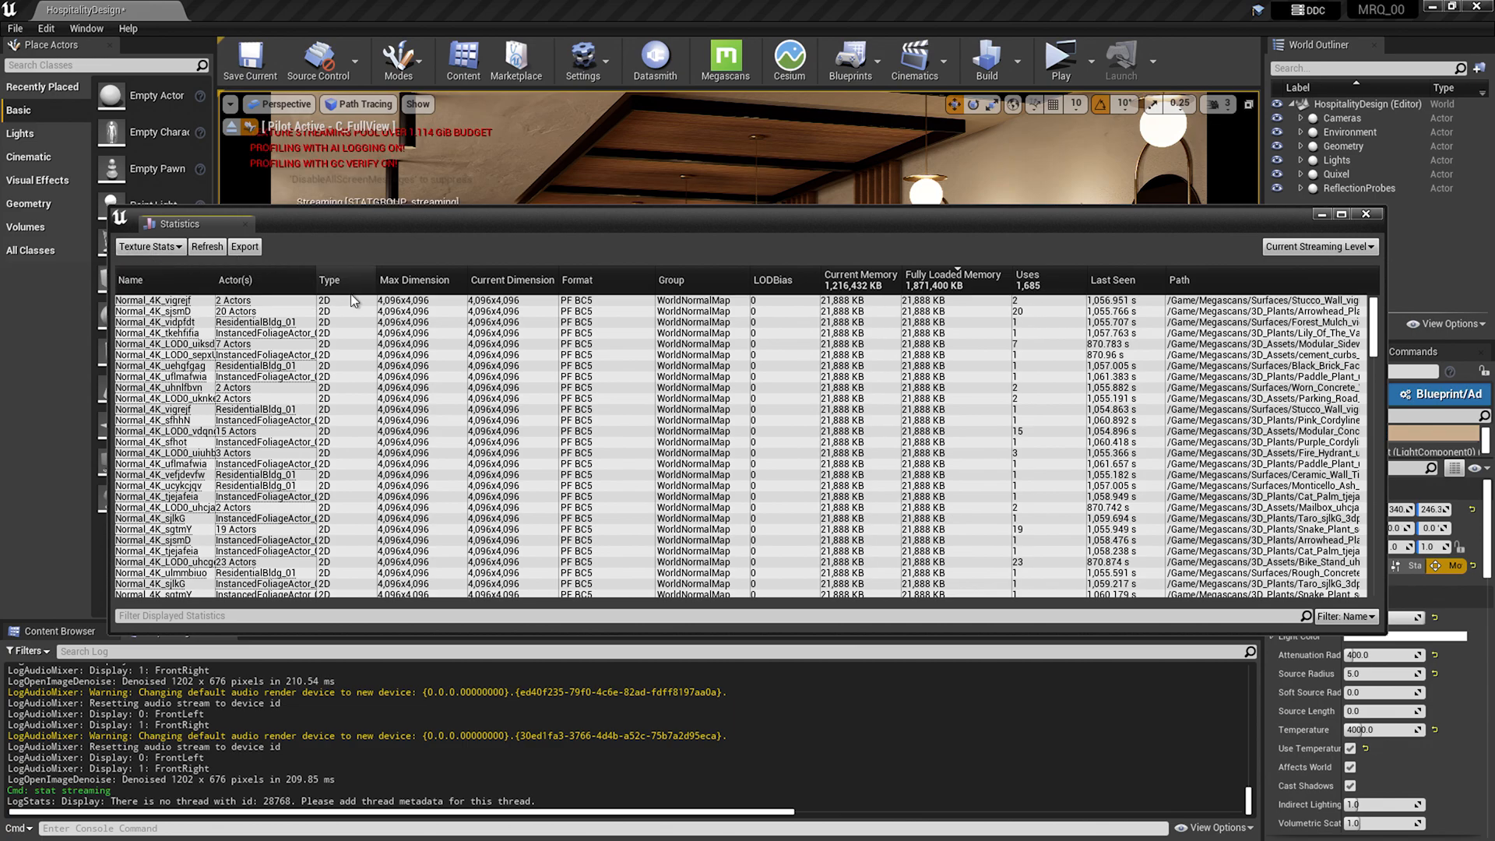
mouse_move(346, 300)
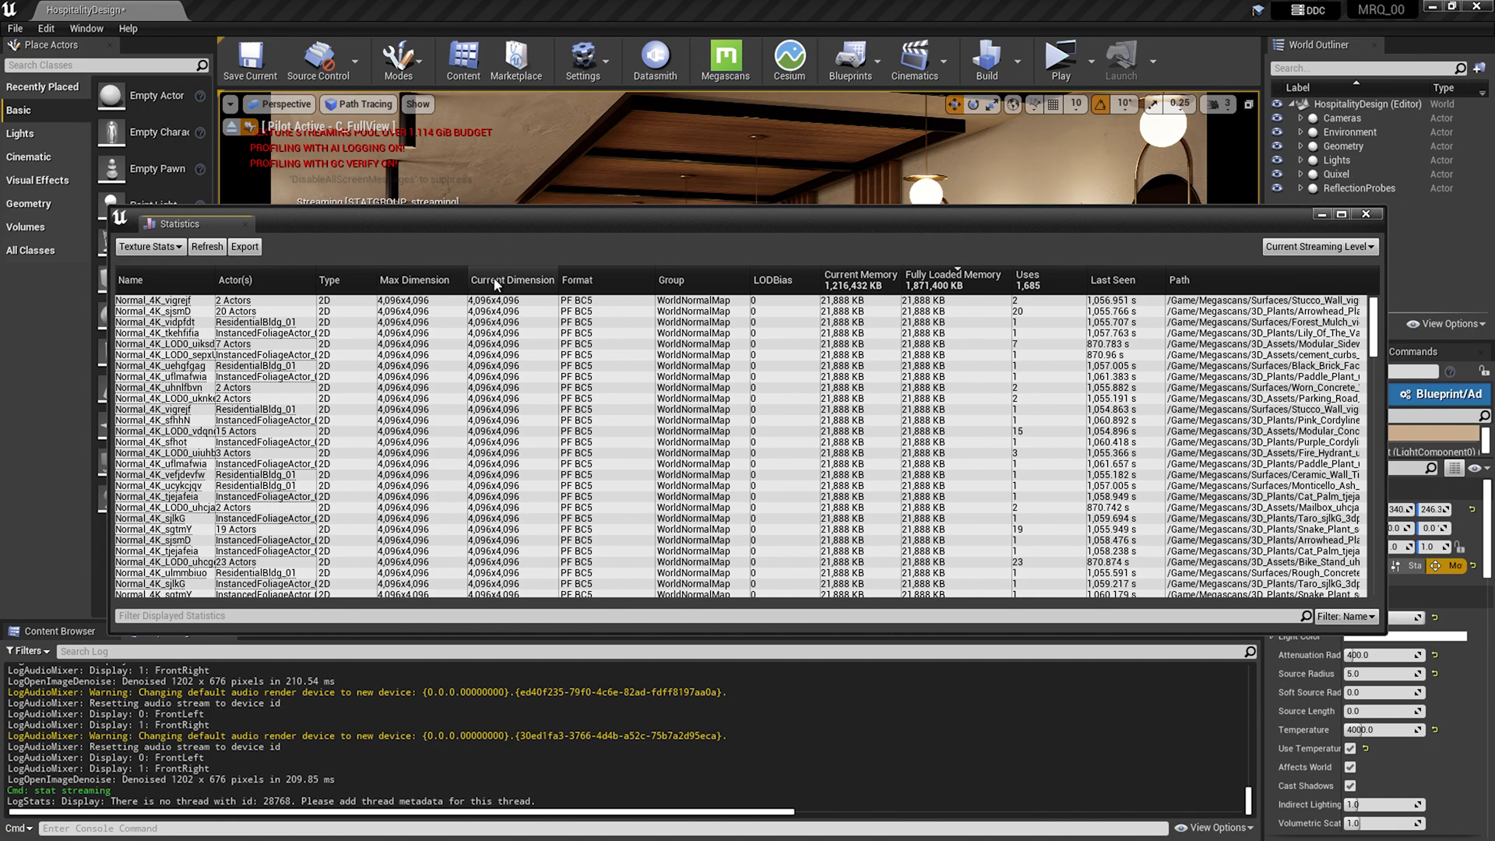
mouse_move(534, 280)
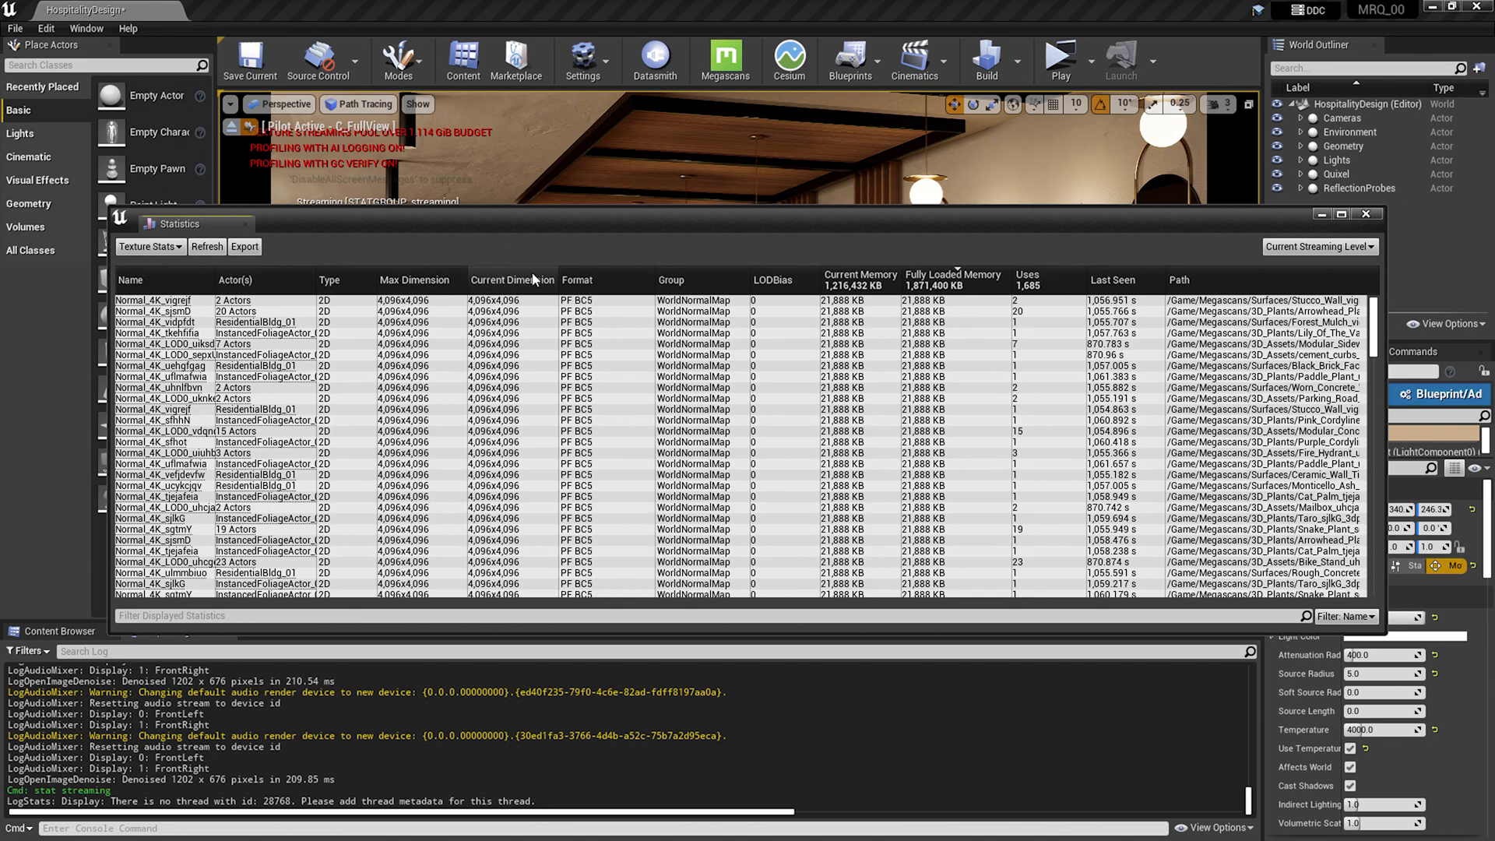
mouse_move(962, 292)
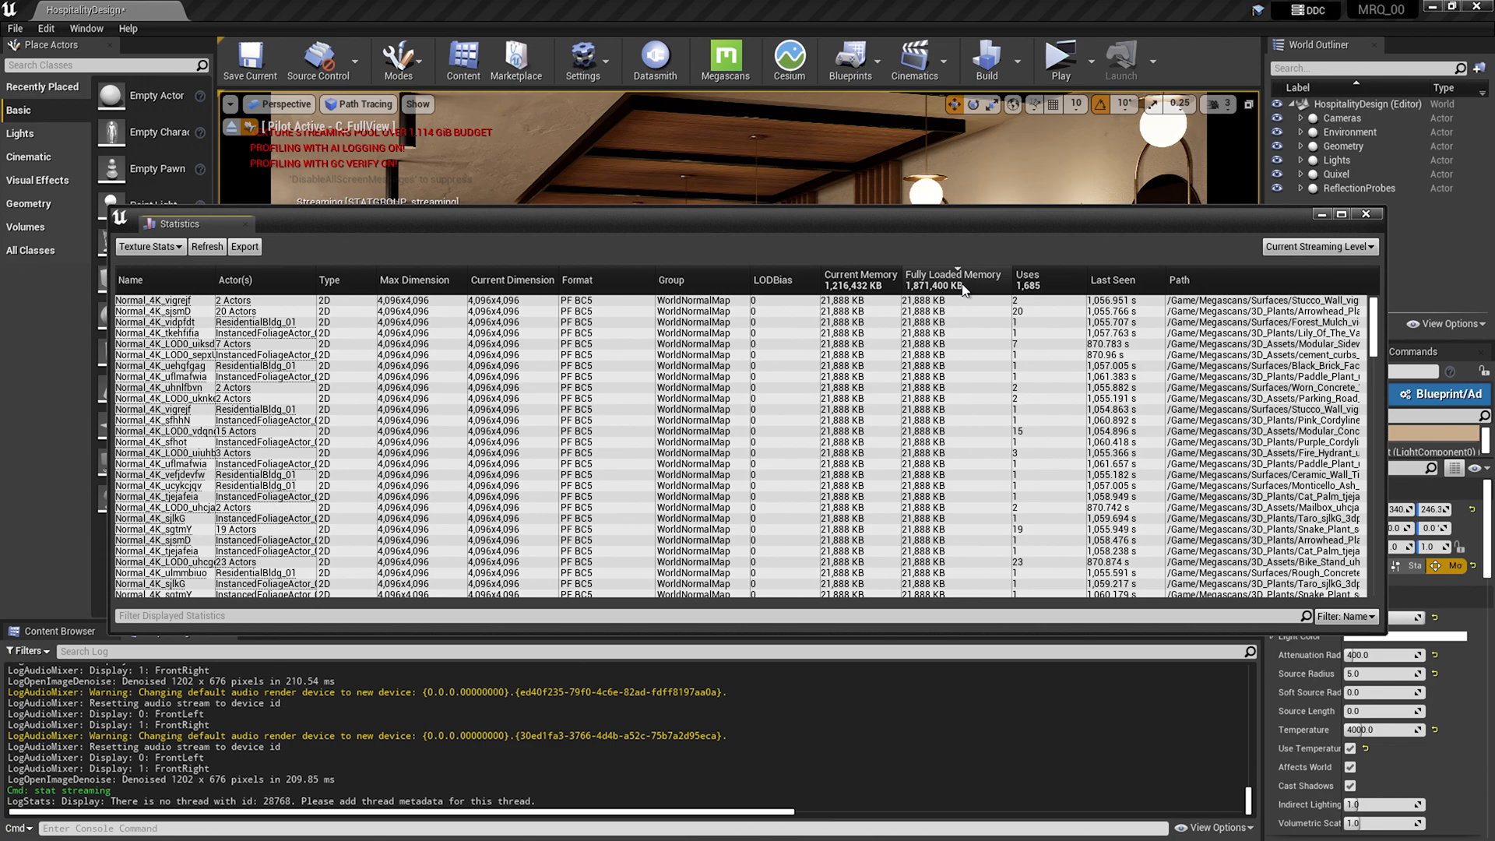
mouse_move(1028, 287)
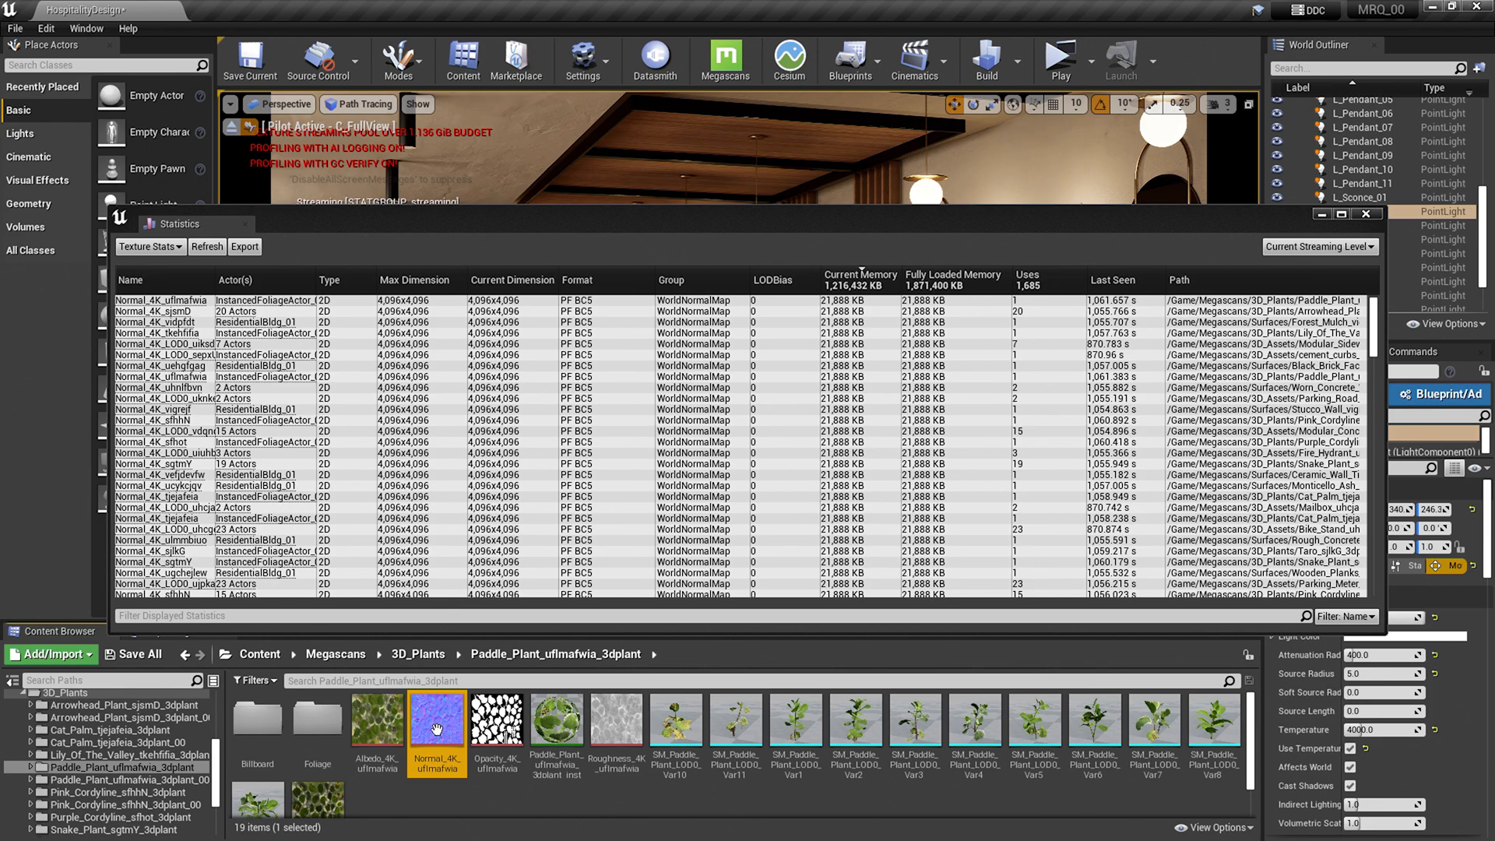
Step: Edit the paddle plant's 4096×4096 normal map in the texture editor
double_click(436, 727)
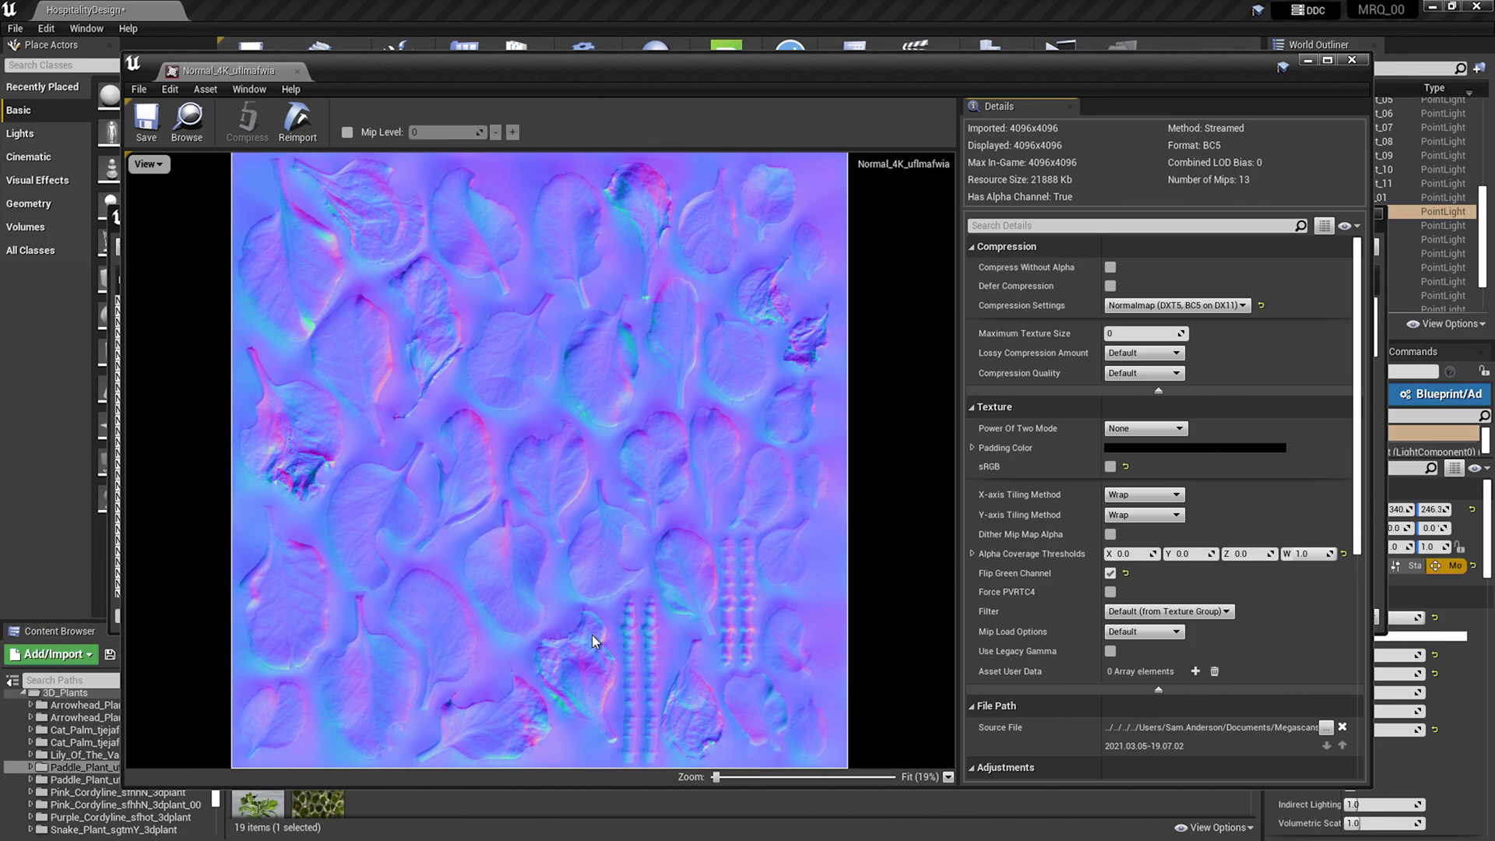
mouse_move(610, 609)
type("1024")
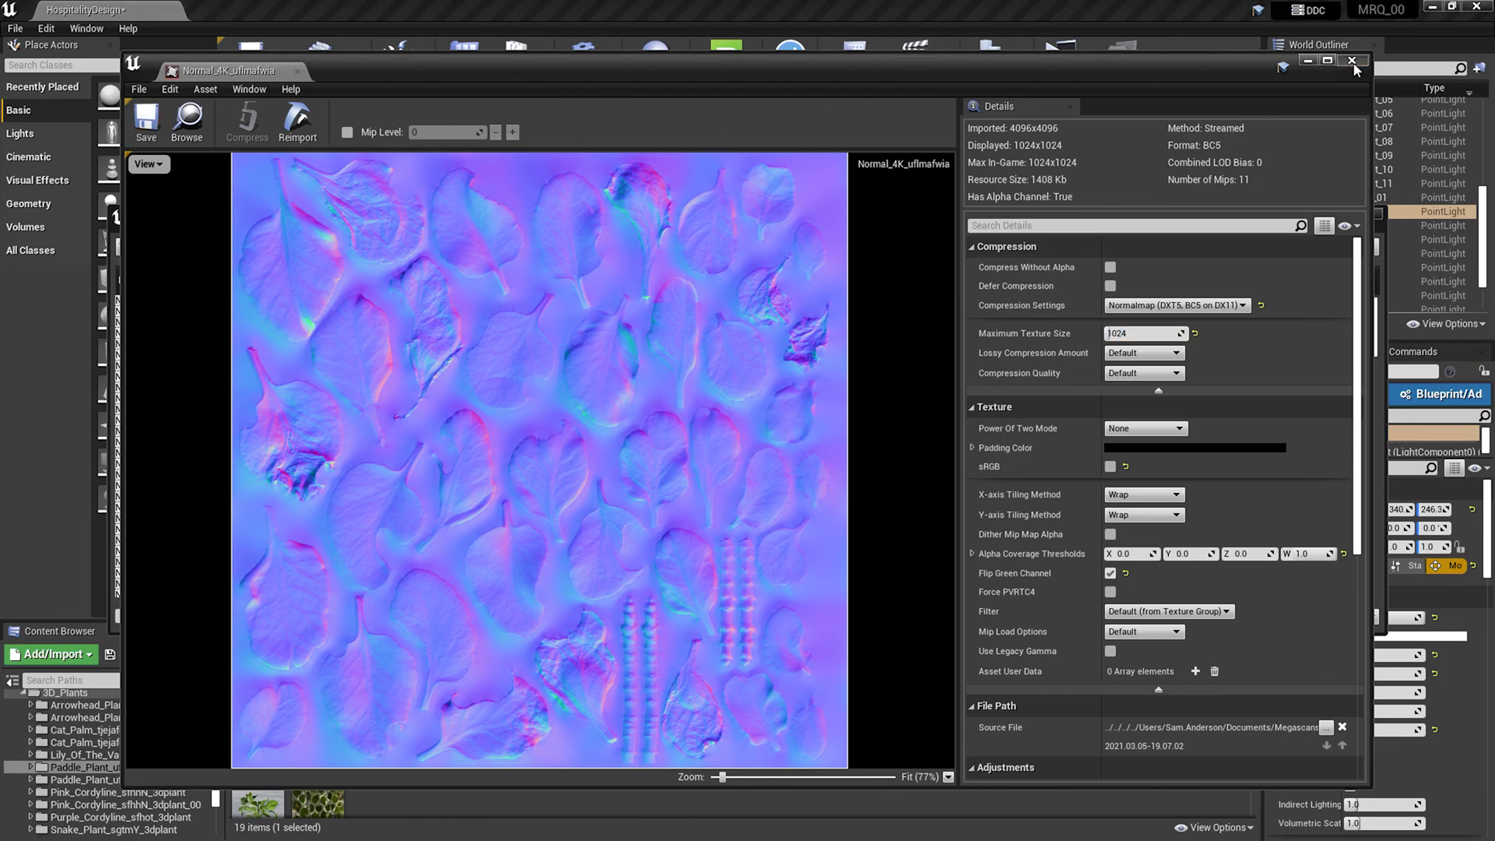
Step: Close the texture editor and refresh texture stats, now showing 1,850,920 KB fully loaded
left_click(1352, 63)
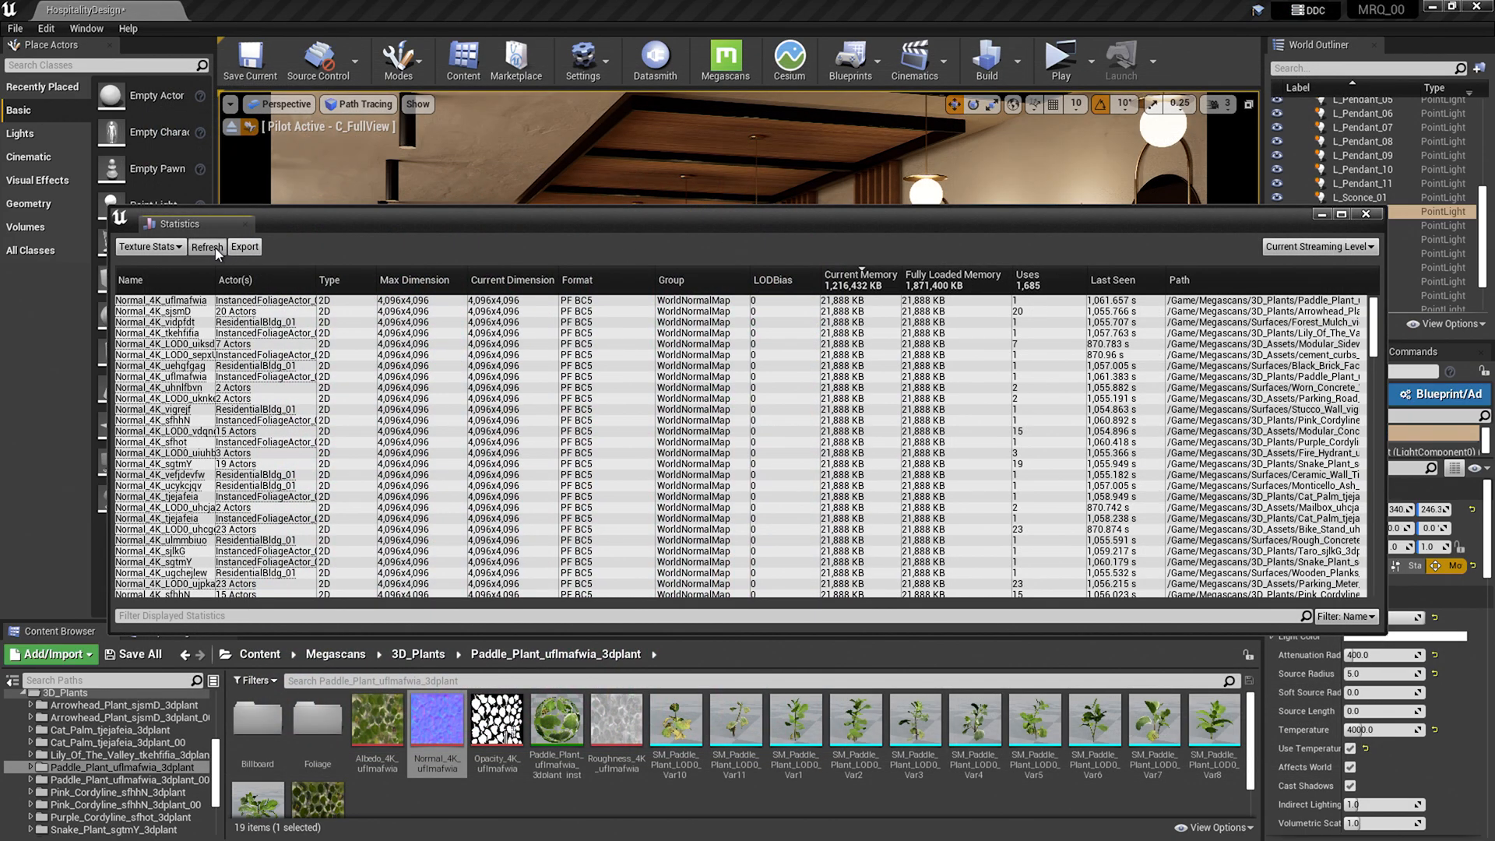
left_click(207, 249)
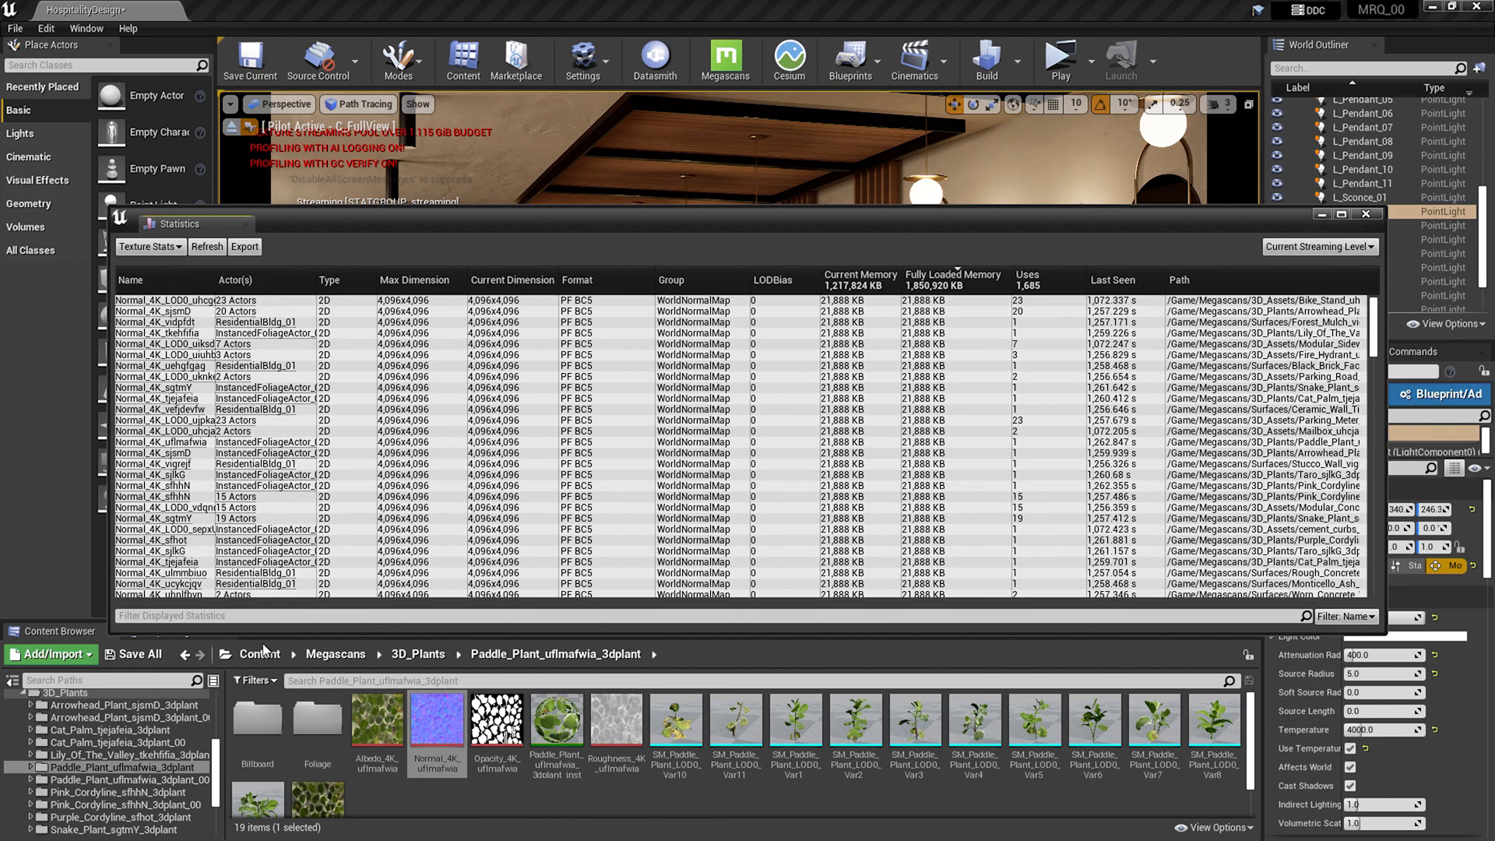
Step: Filter the Content folder to texture assets and select all 183 of them
left_click(260, 652)
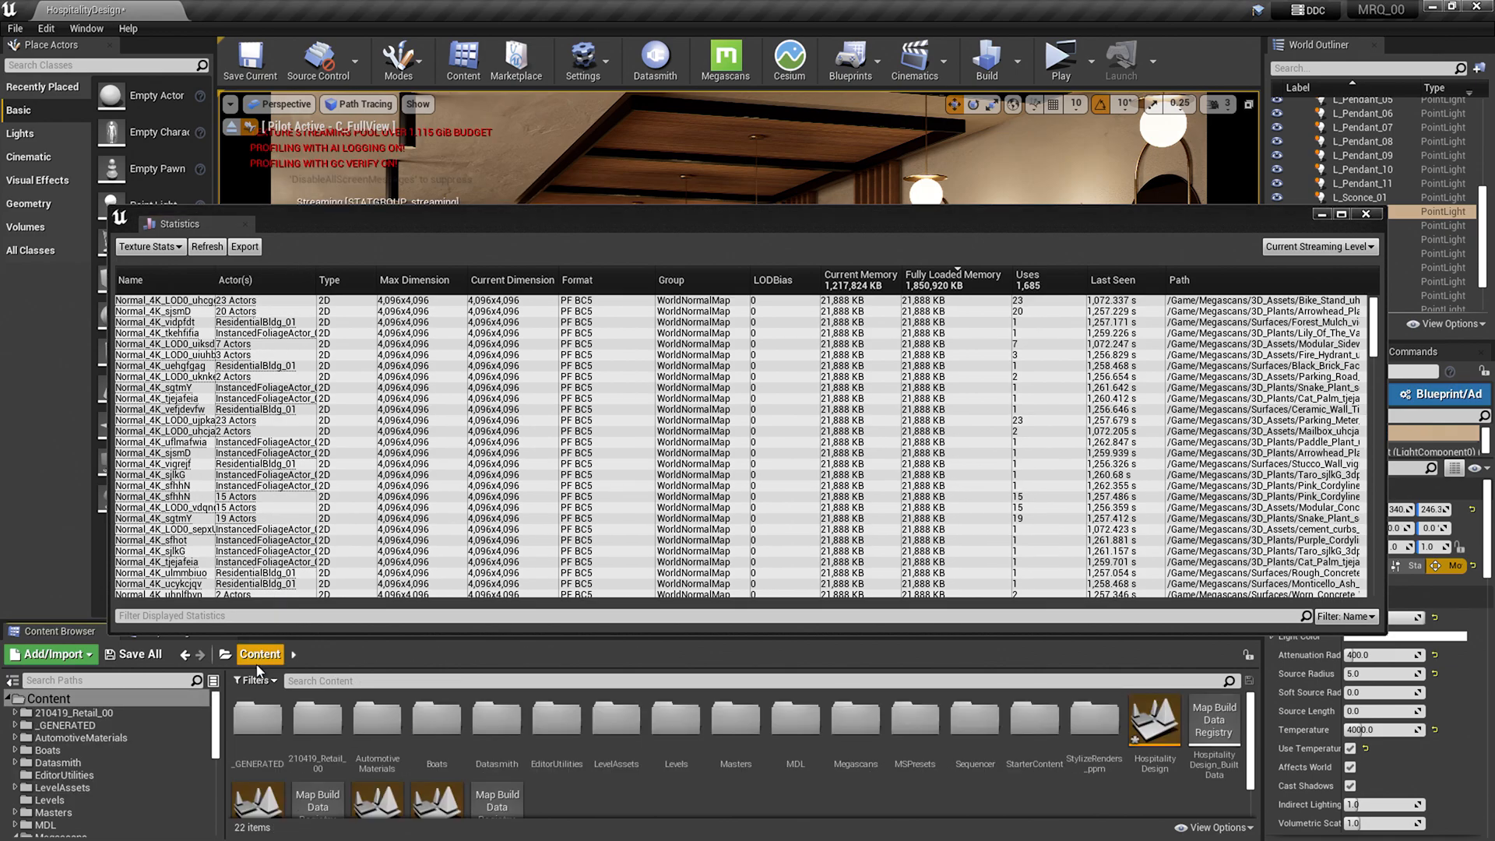
left_click(254, 681)
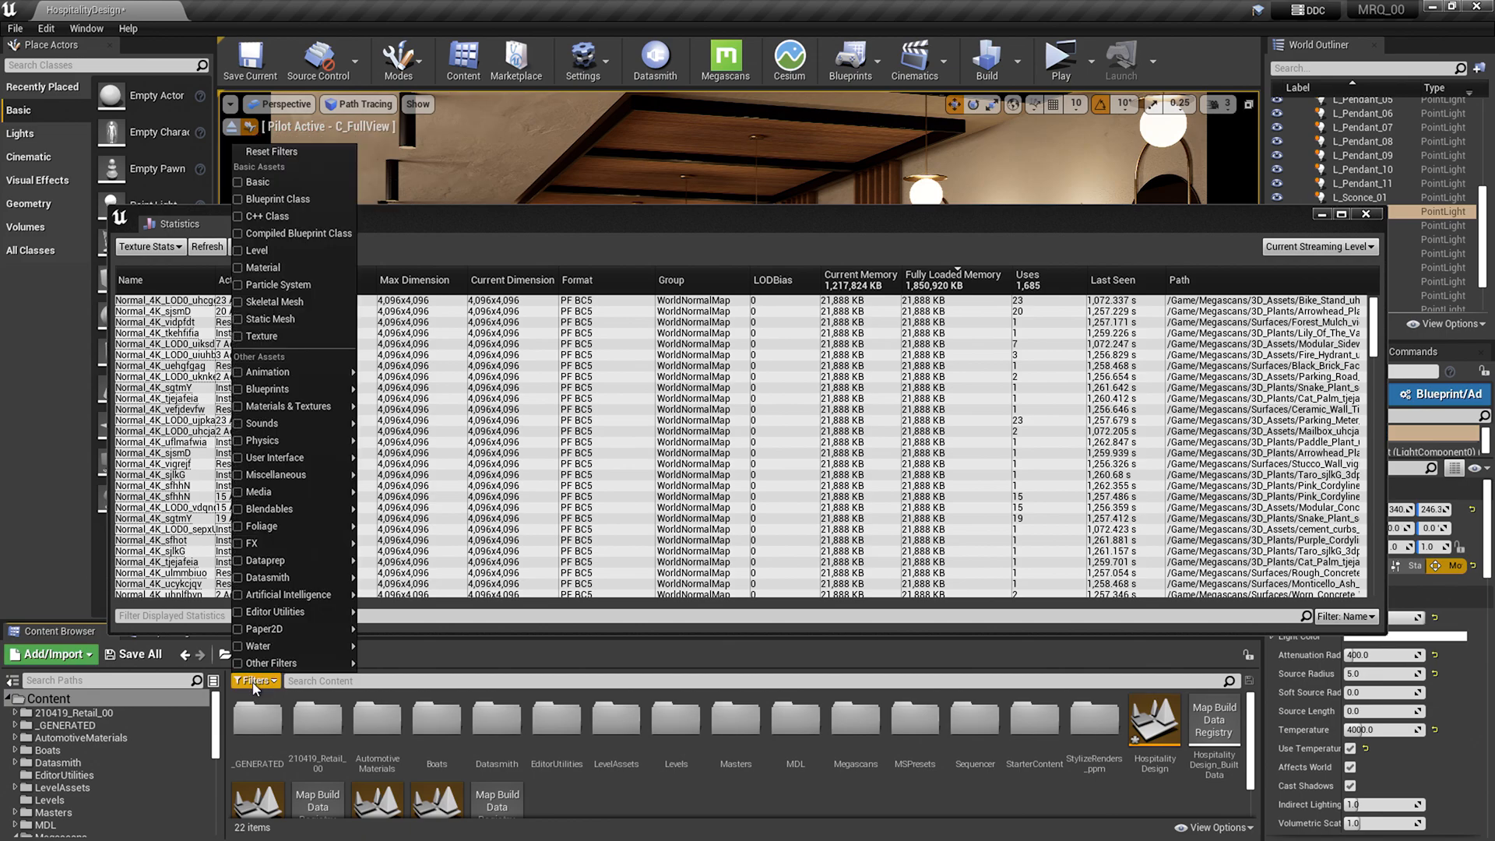
left_click(262, 424)
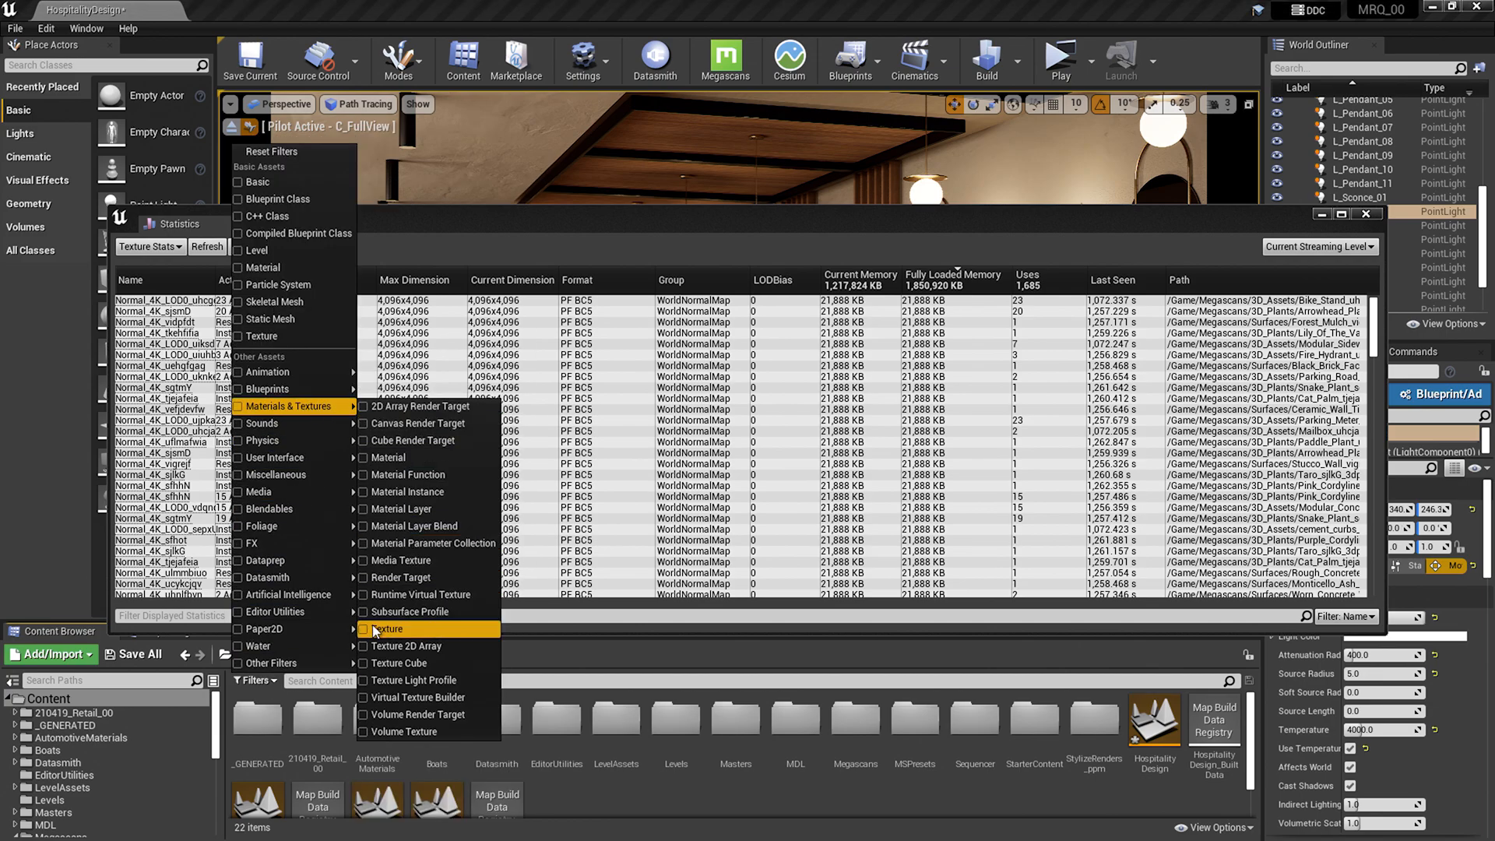
left_click(364, 628)
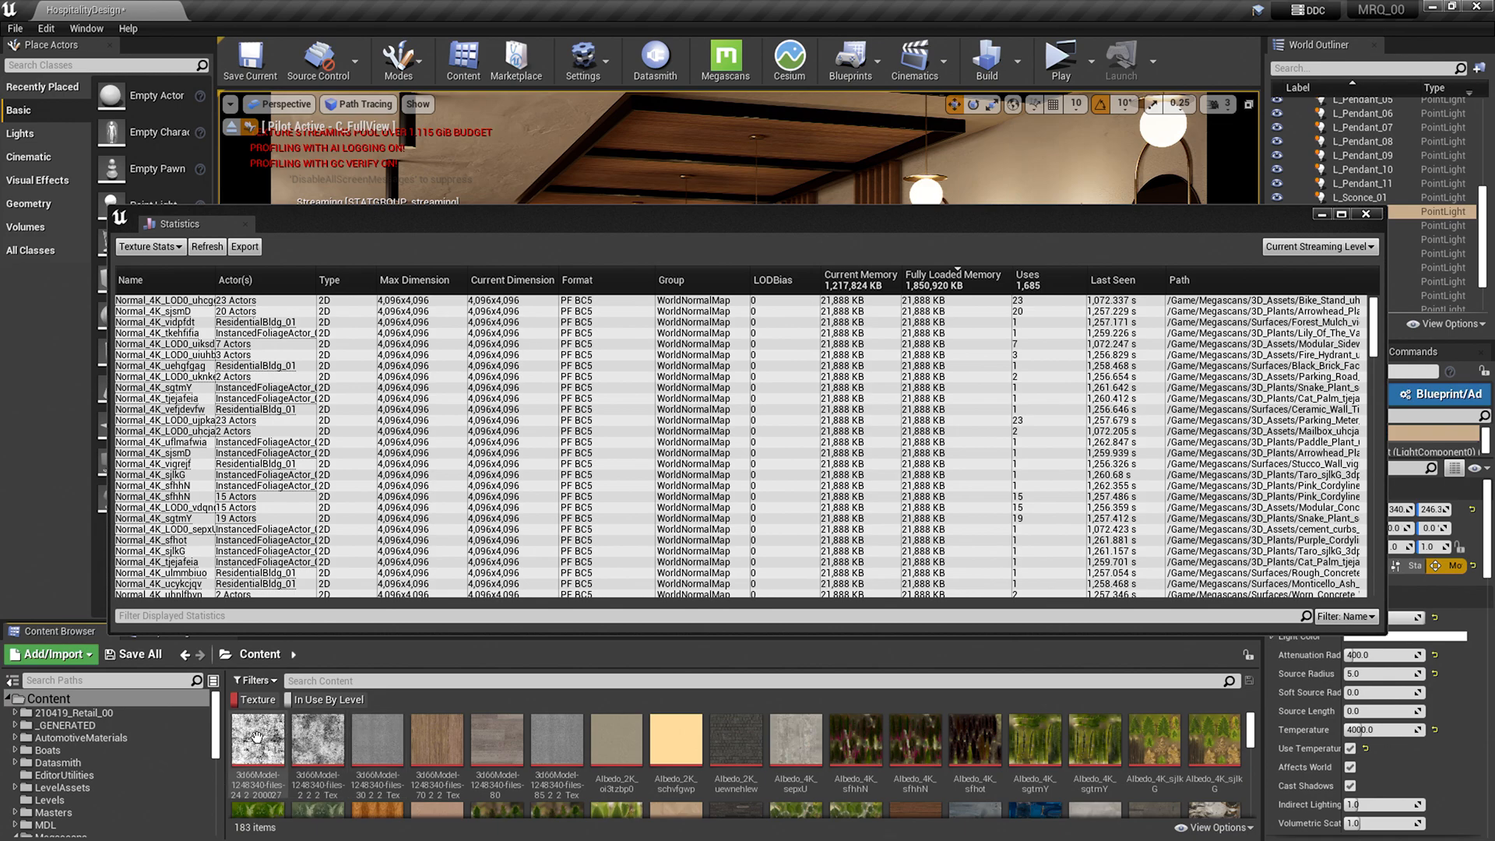
left_click(257, 738)
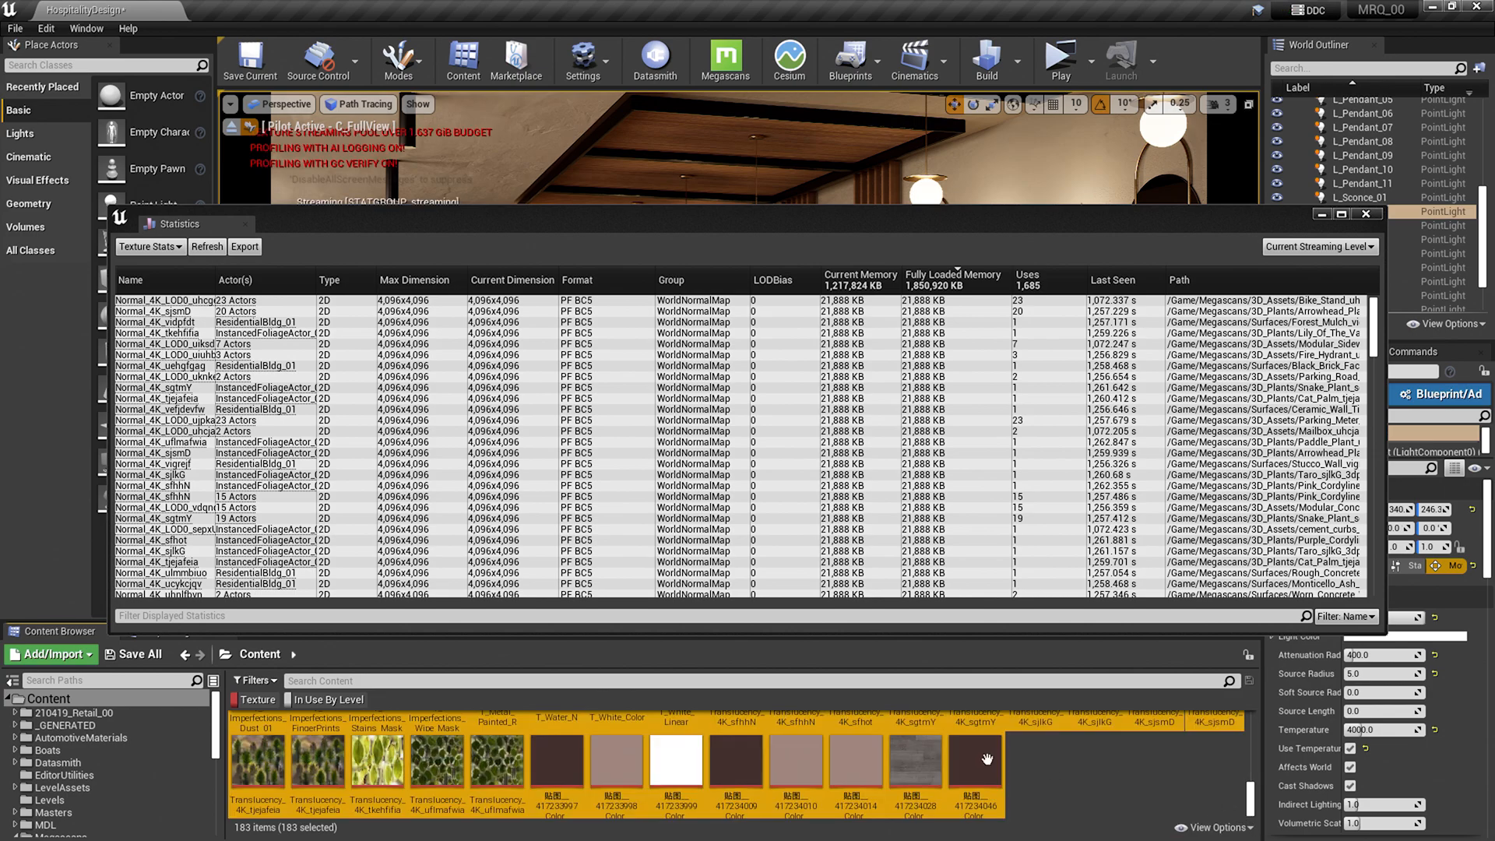
Step: Bulk Edit the selected textures via Property Matrix from Asset Actions
right_click(973, 771)
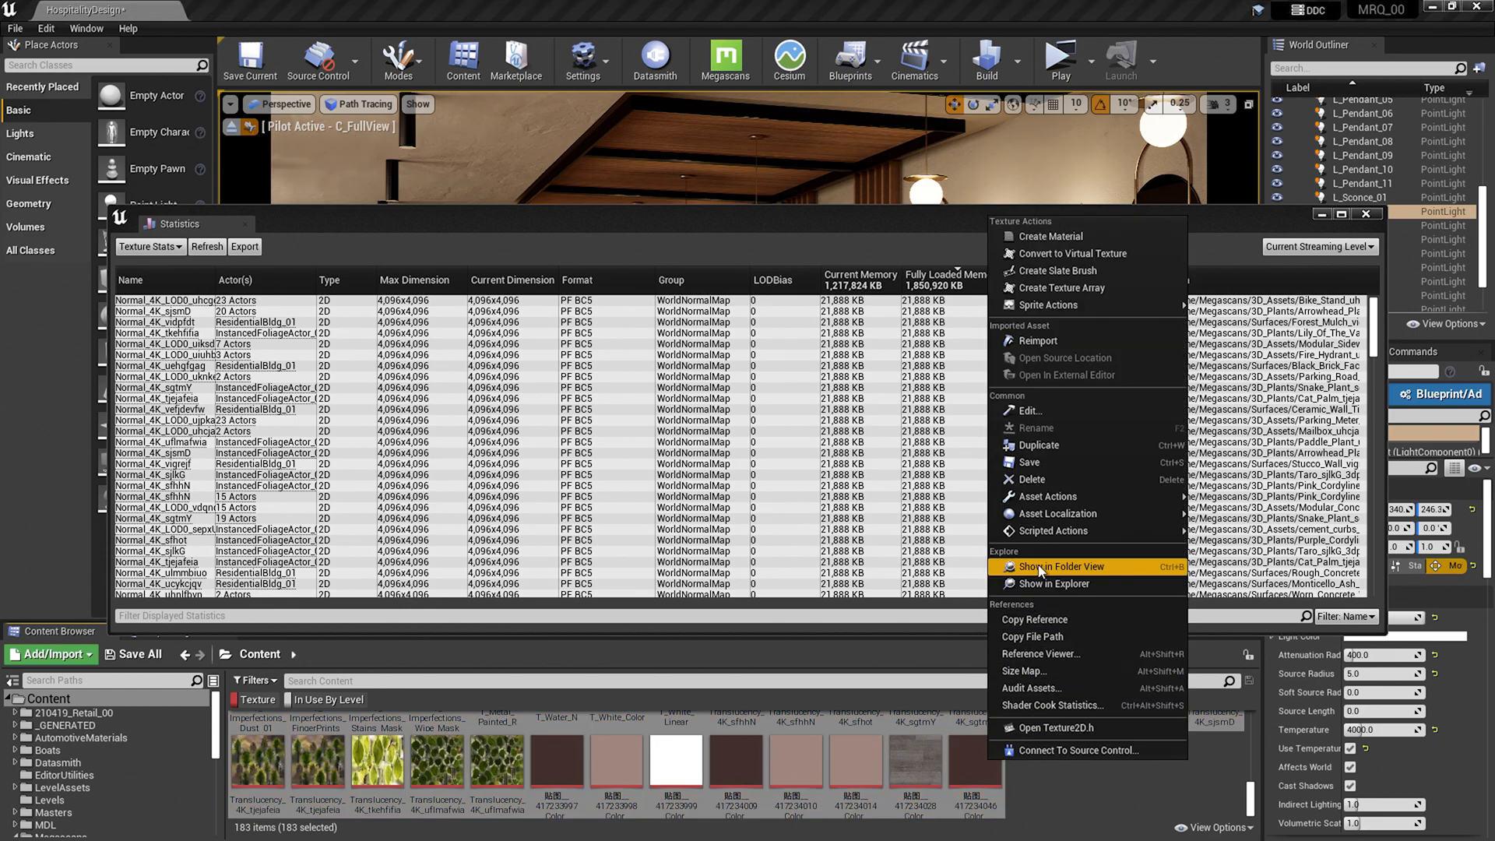
mouse_move(1047, 495)
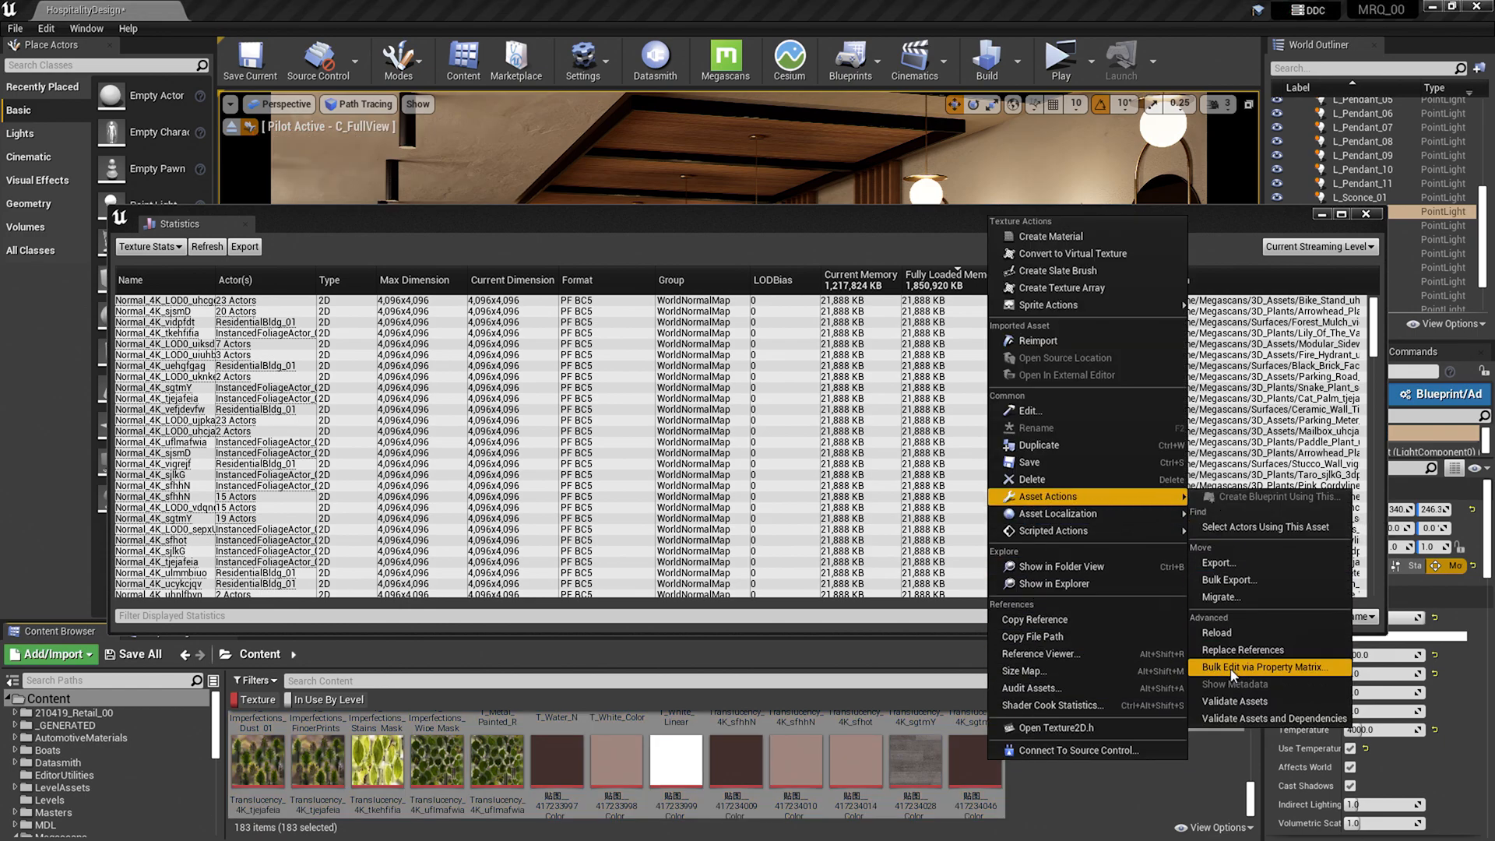
left_click(1255, 666)
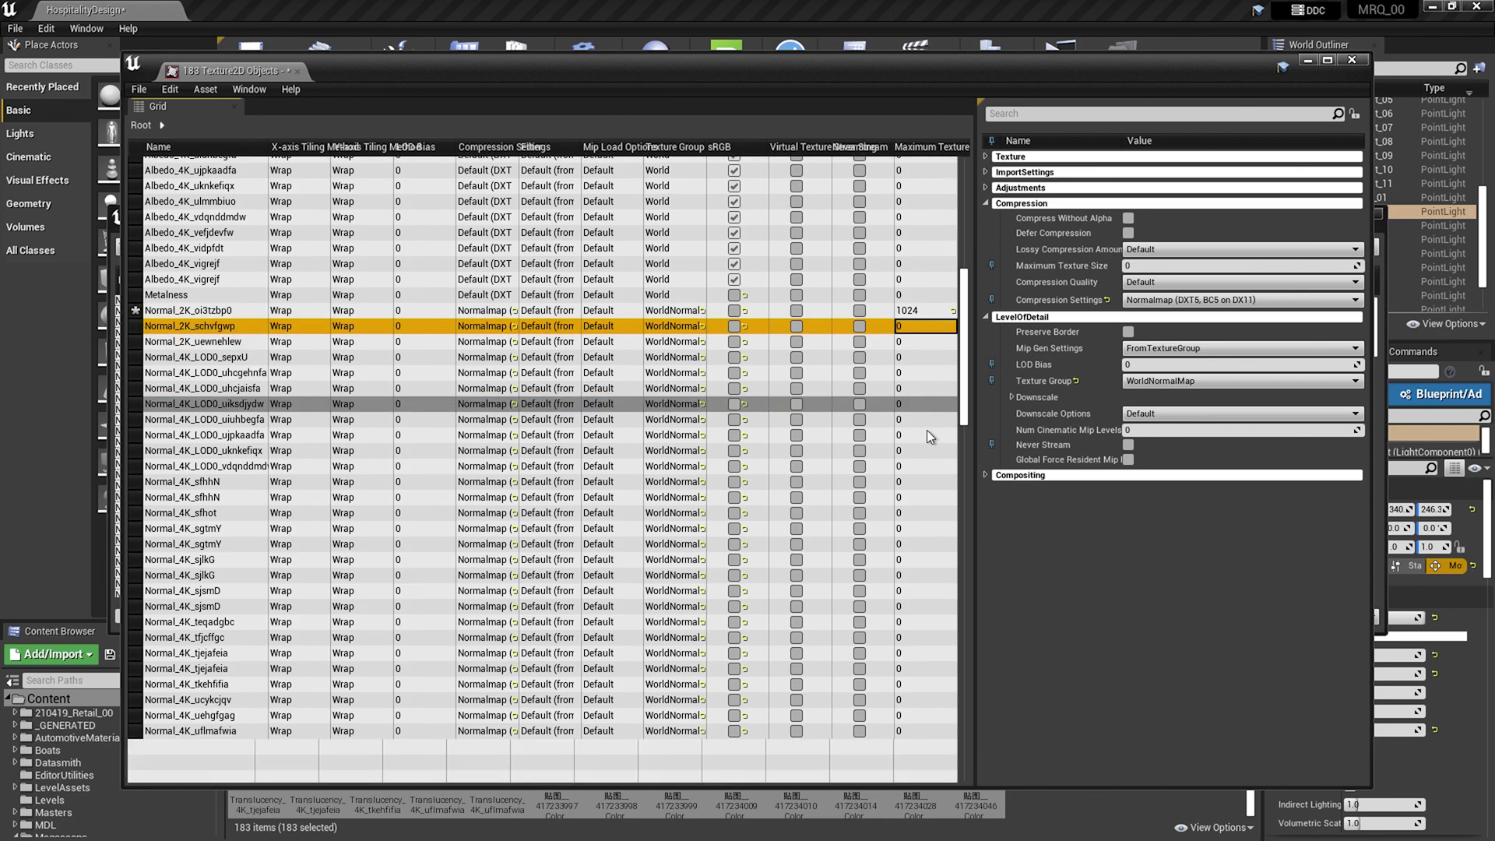
Step: Set Maximum Texture Size to 512 for the Roughness textures, then close the property matrix
scroll("down", 3)
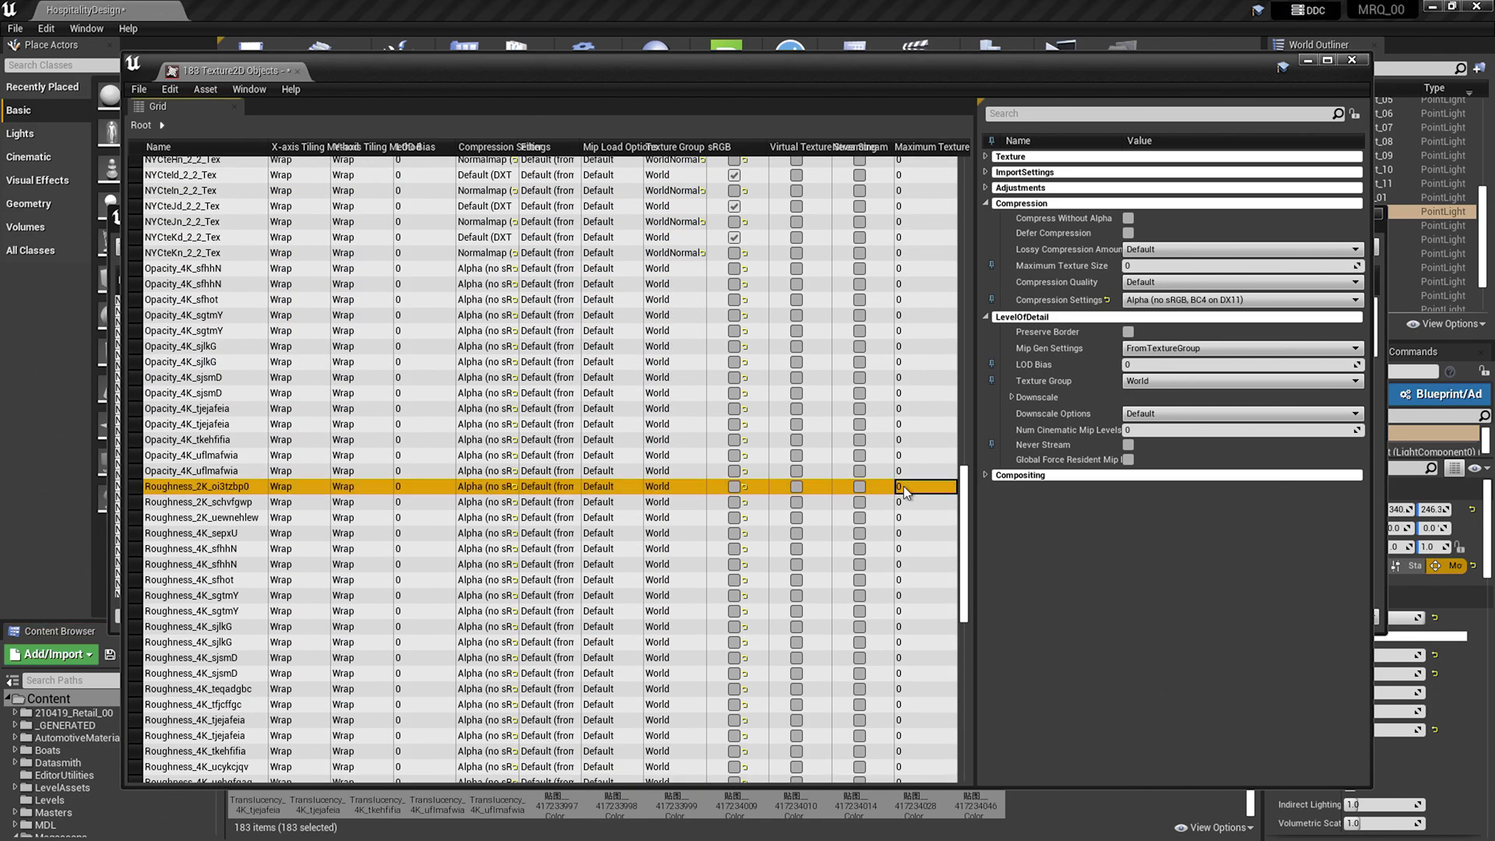
type("512")
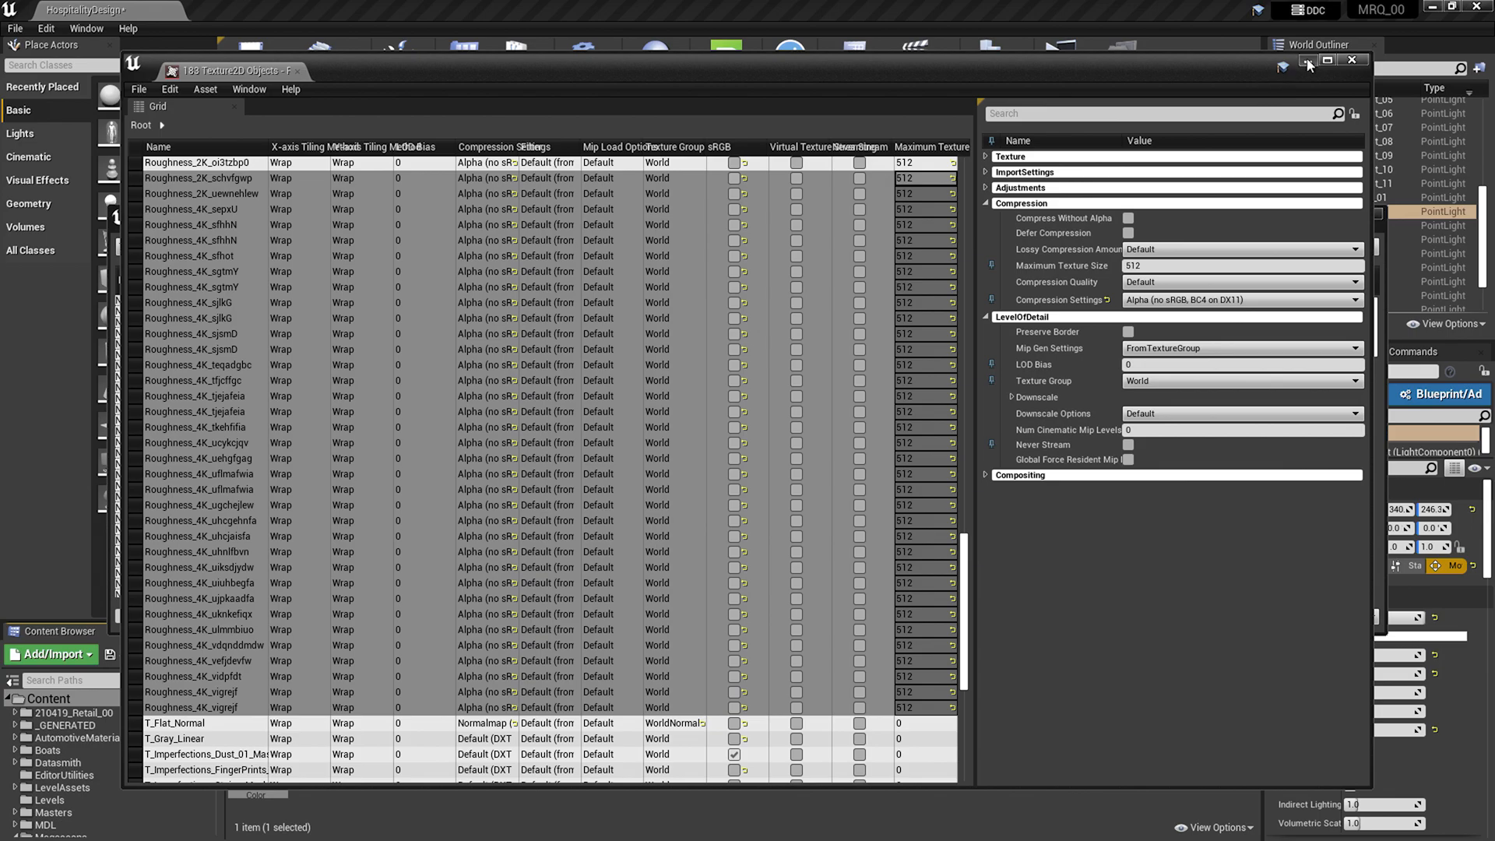
left_click(1353, 60)
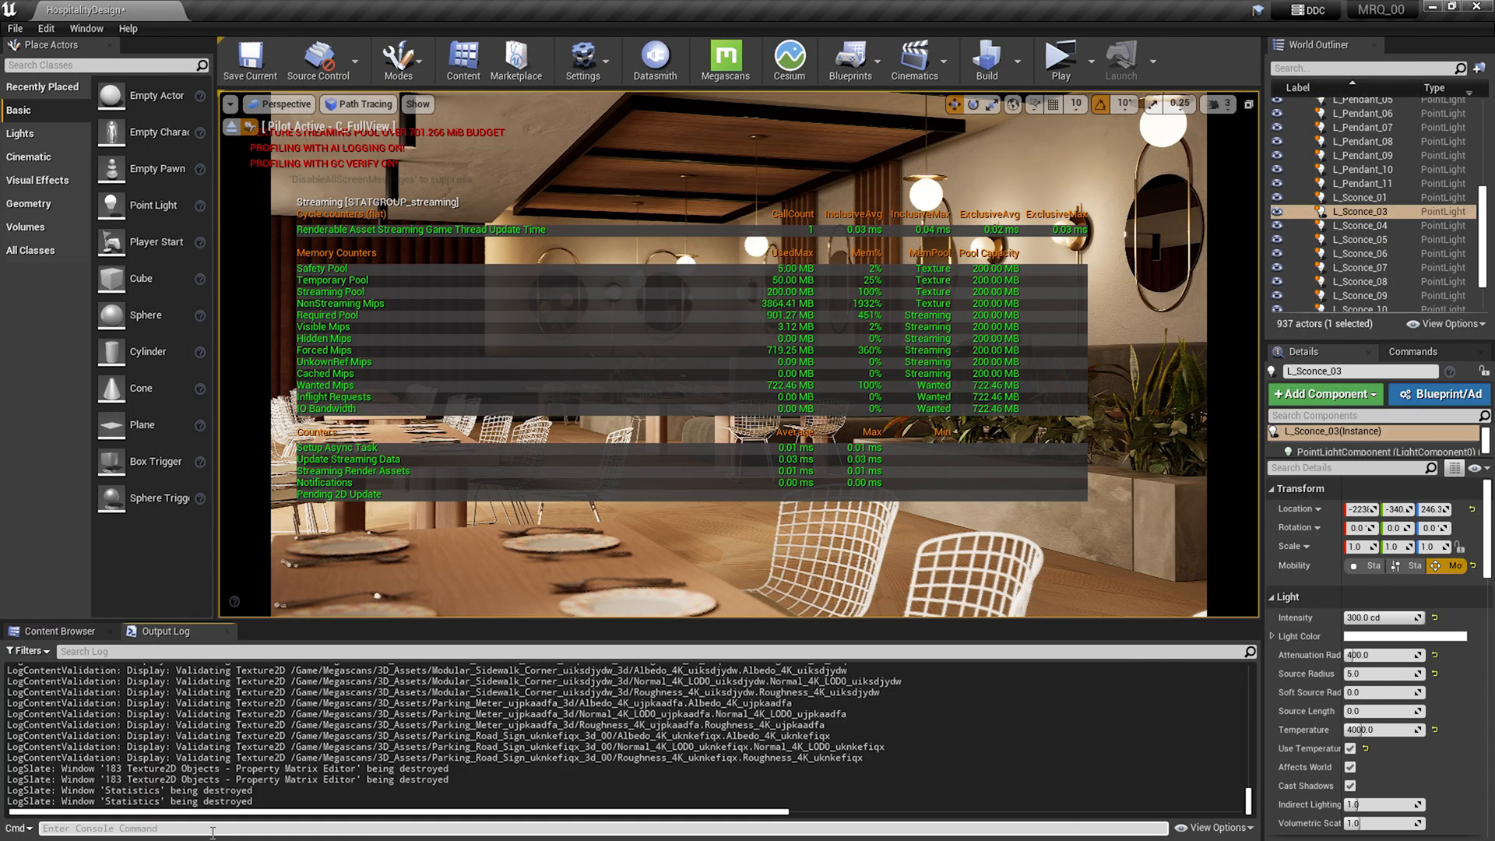
Step: Turn off streaming stats and switch the viewport to Required Texture Resolution view mode
type("stat")
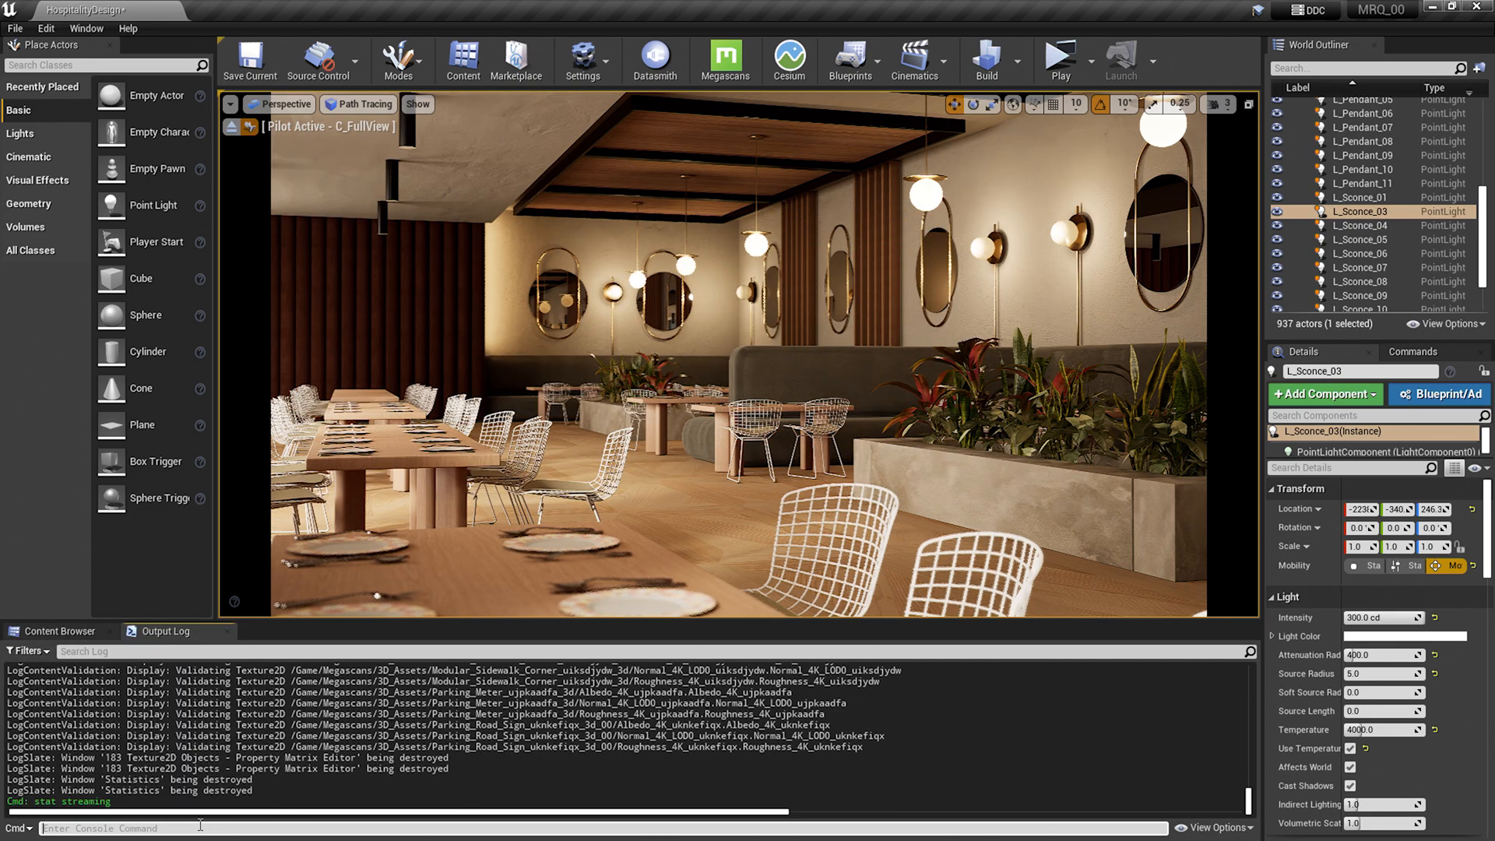
left_click(363, 105)
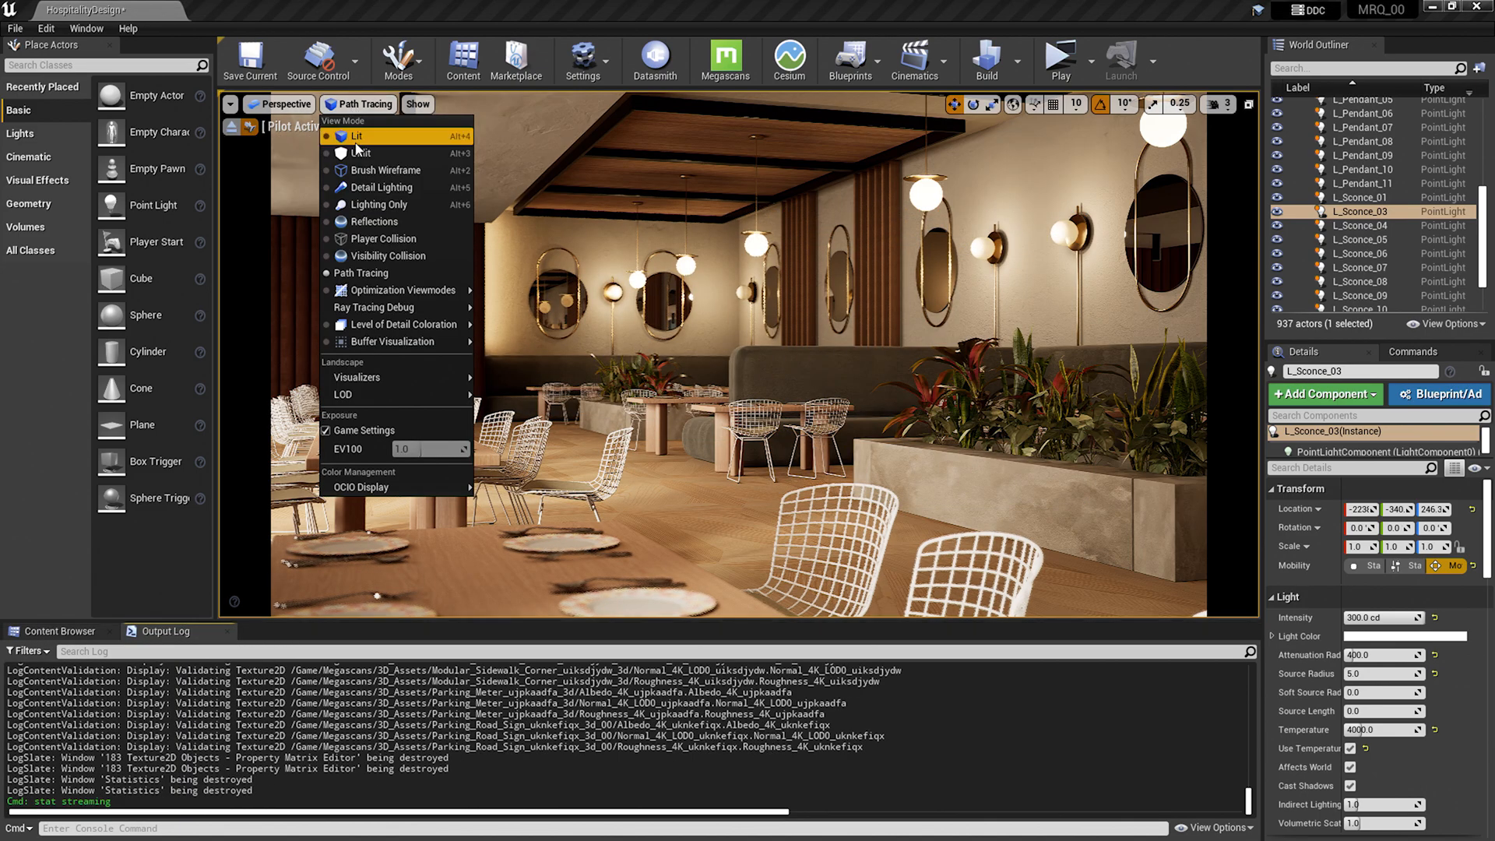
mouse_move(383, 239)
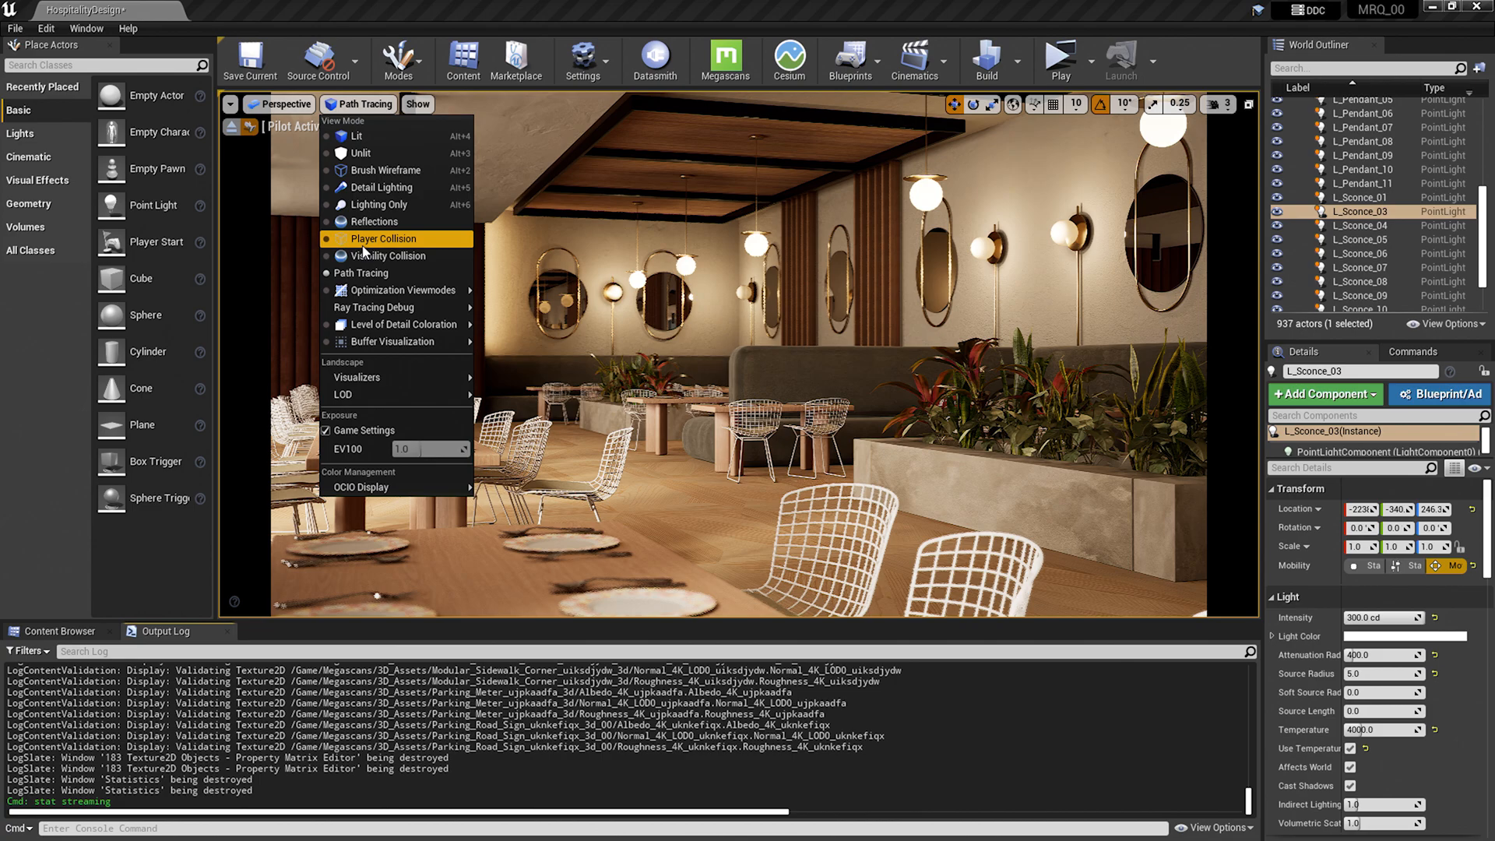
mouse_move(400, 290)
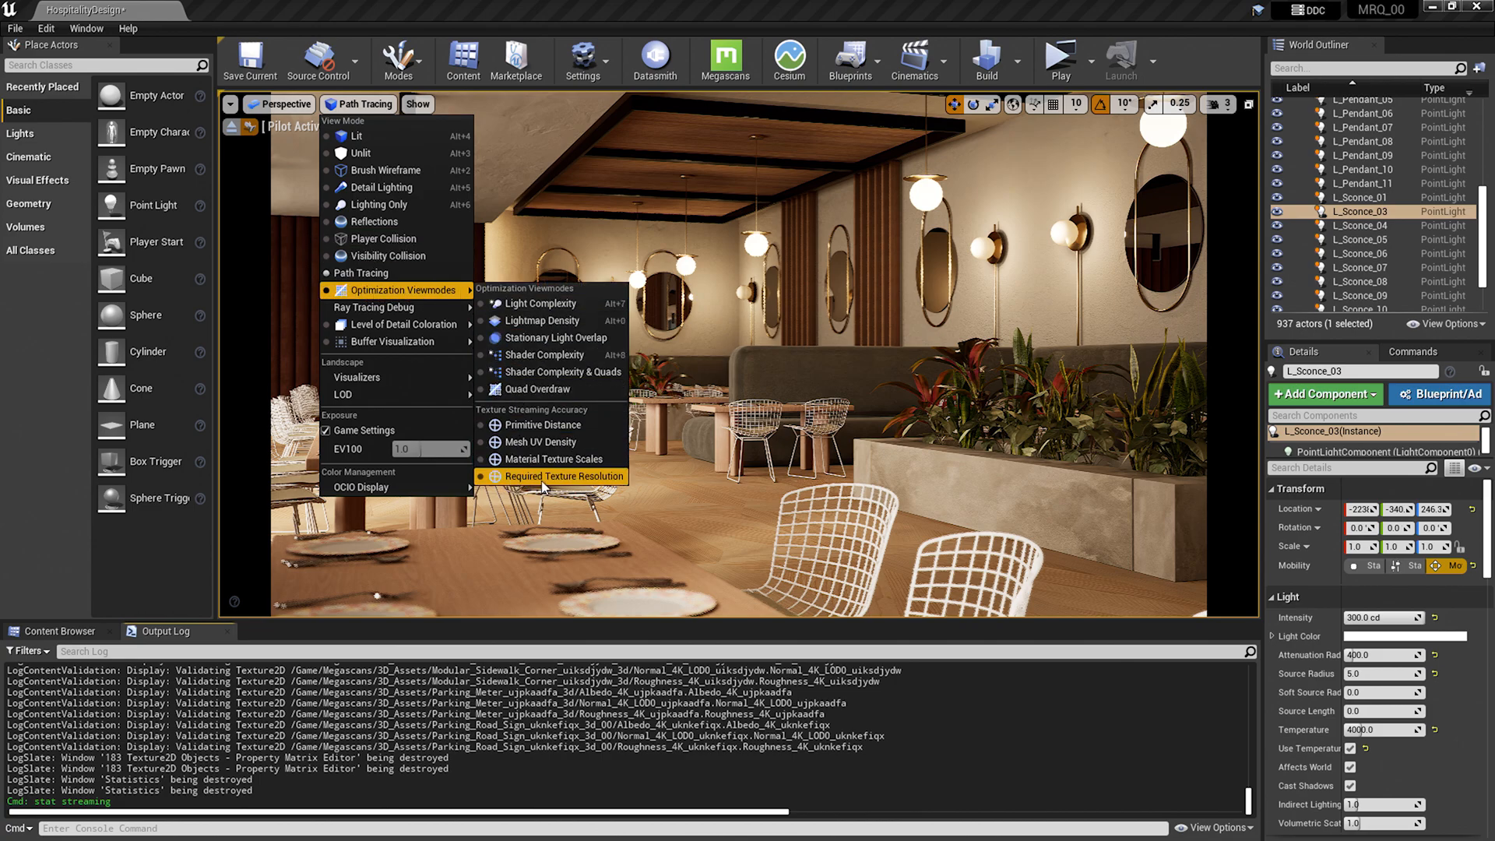
left_click(554, 476)
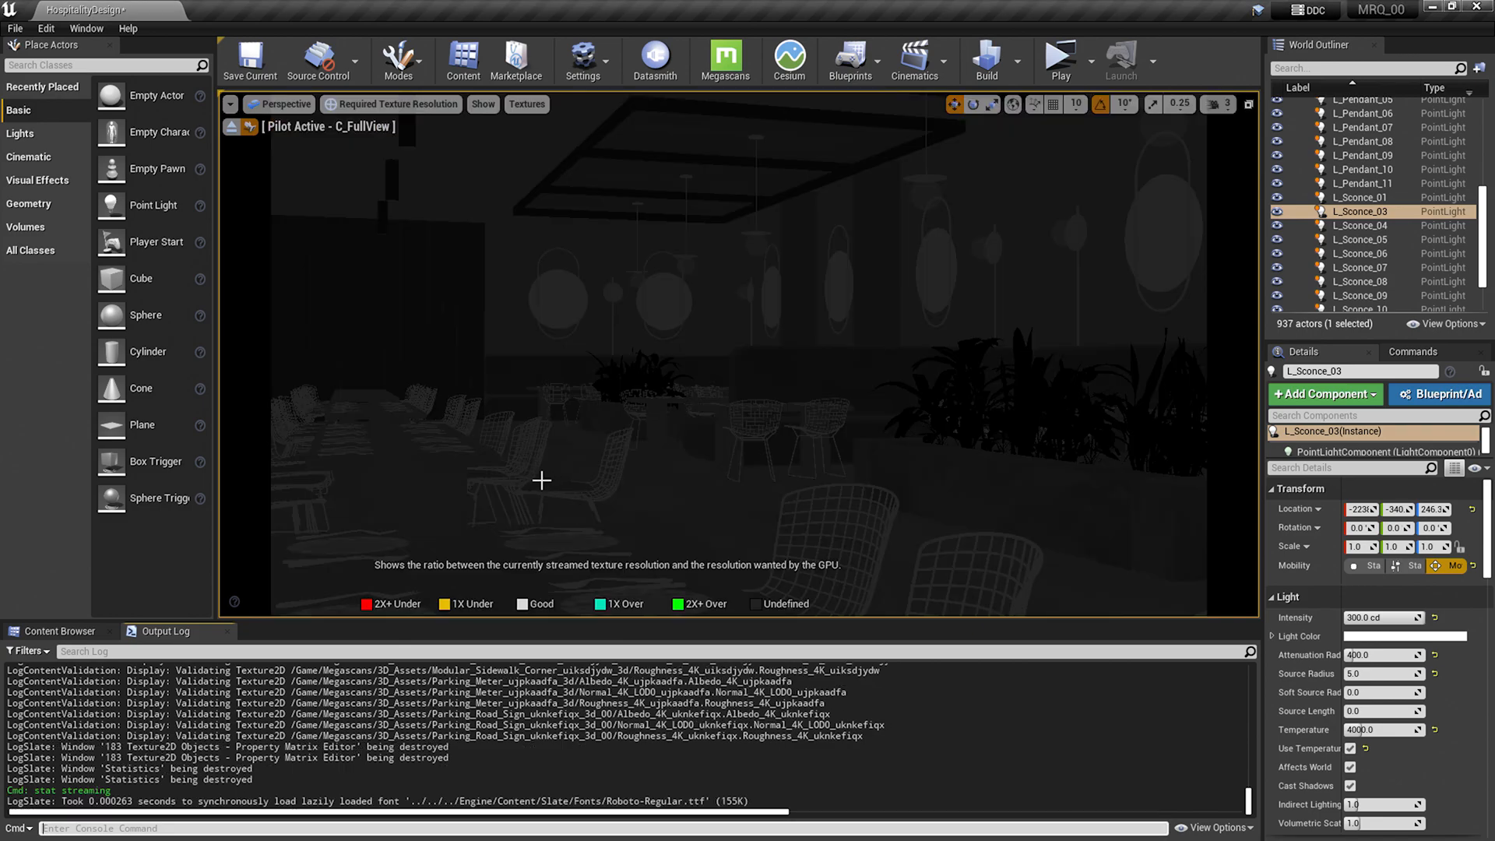
mouse_move(521, 489)
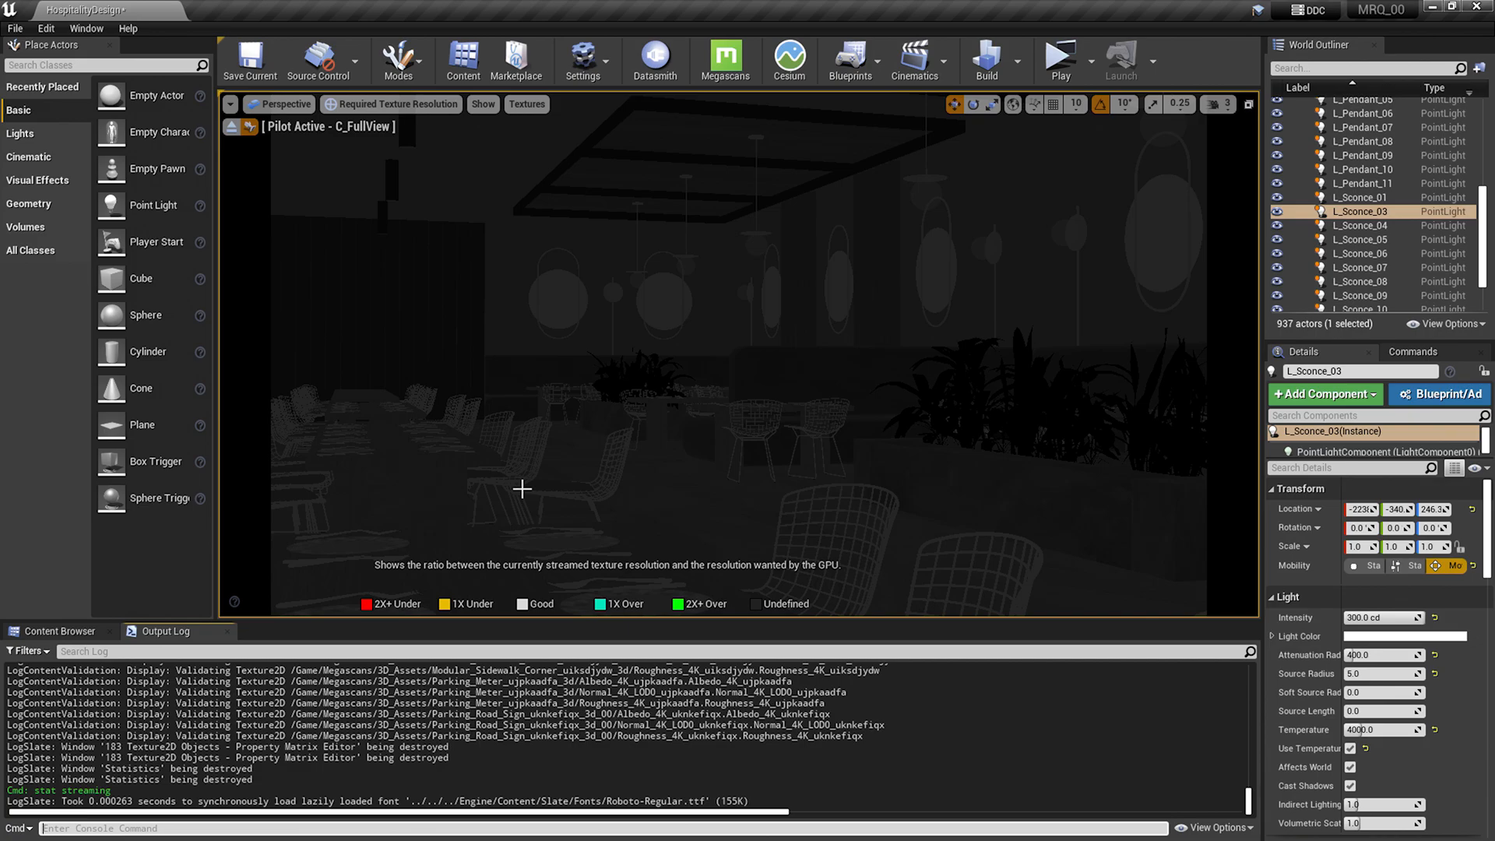
mouse_move(461, 541)
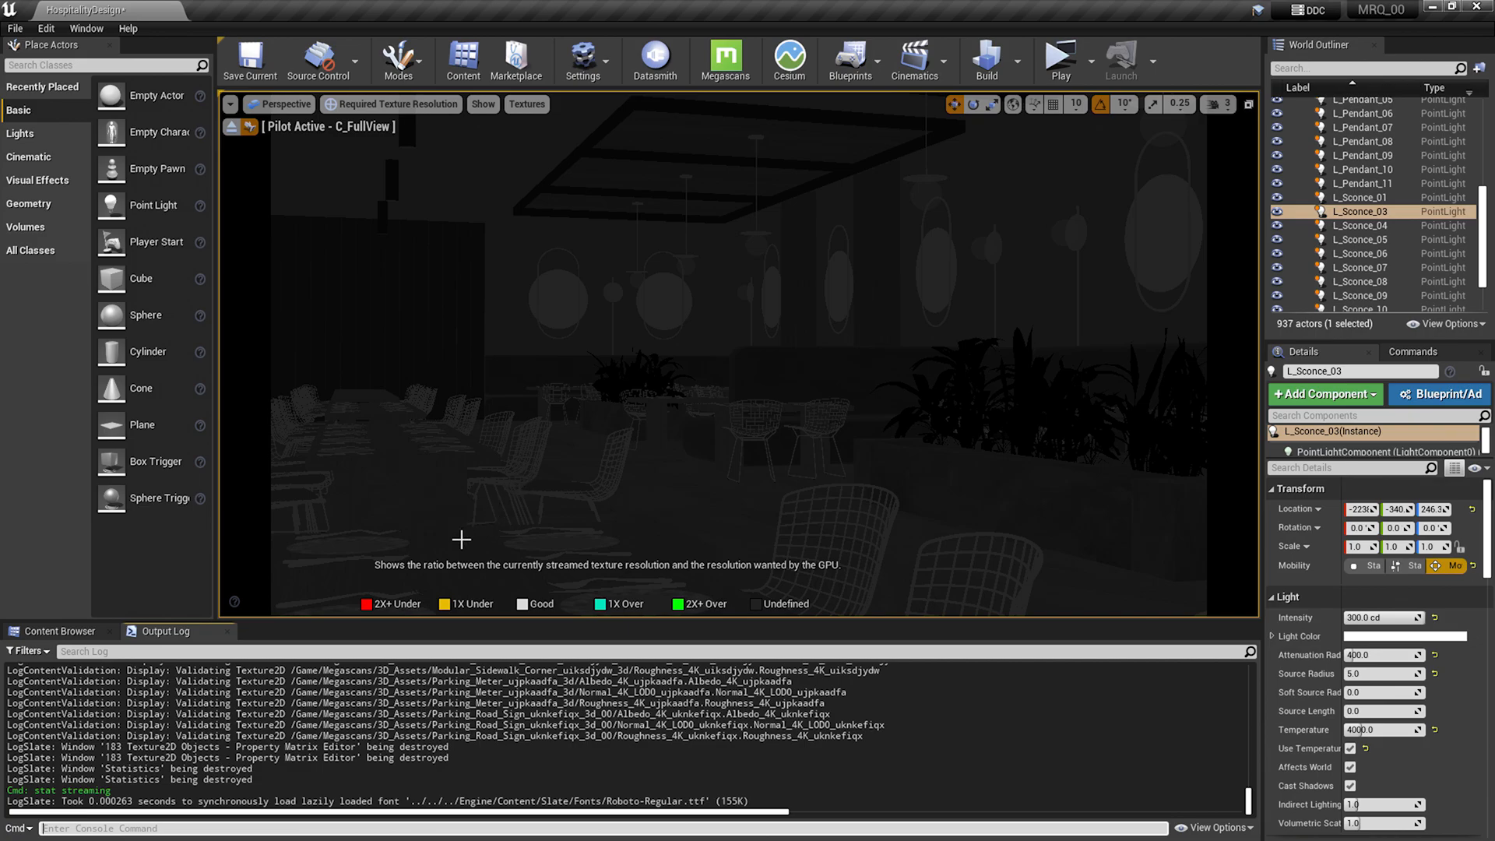
Step: Select the table top and visualize its Roughness_4K_tfjcffgc texture's resolution ratio
left_click(461, 539)
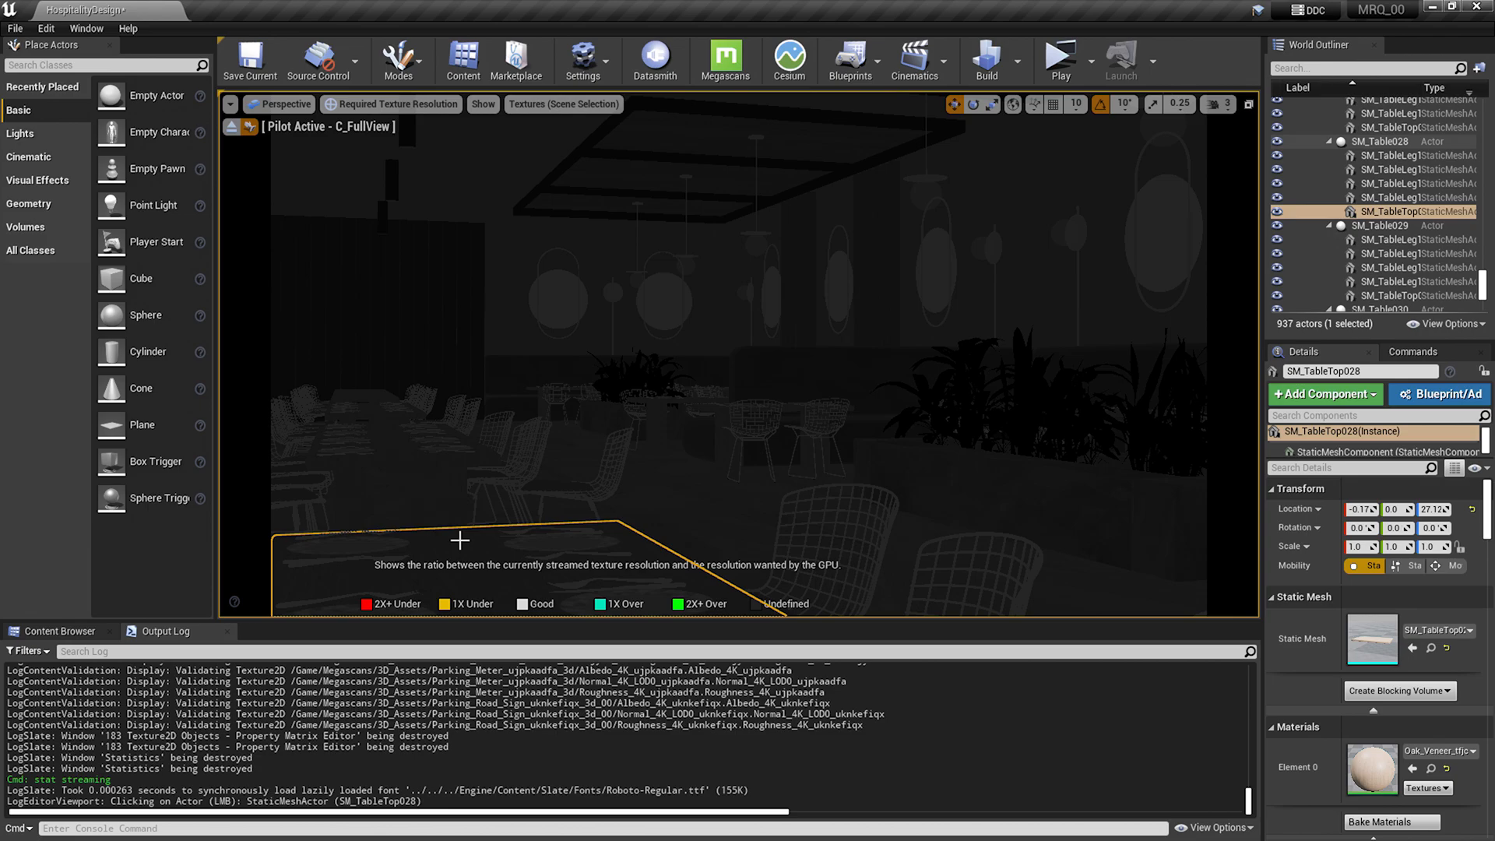
left_click(562, 104)
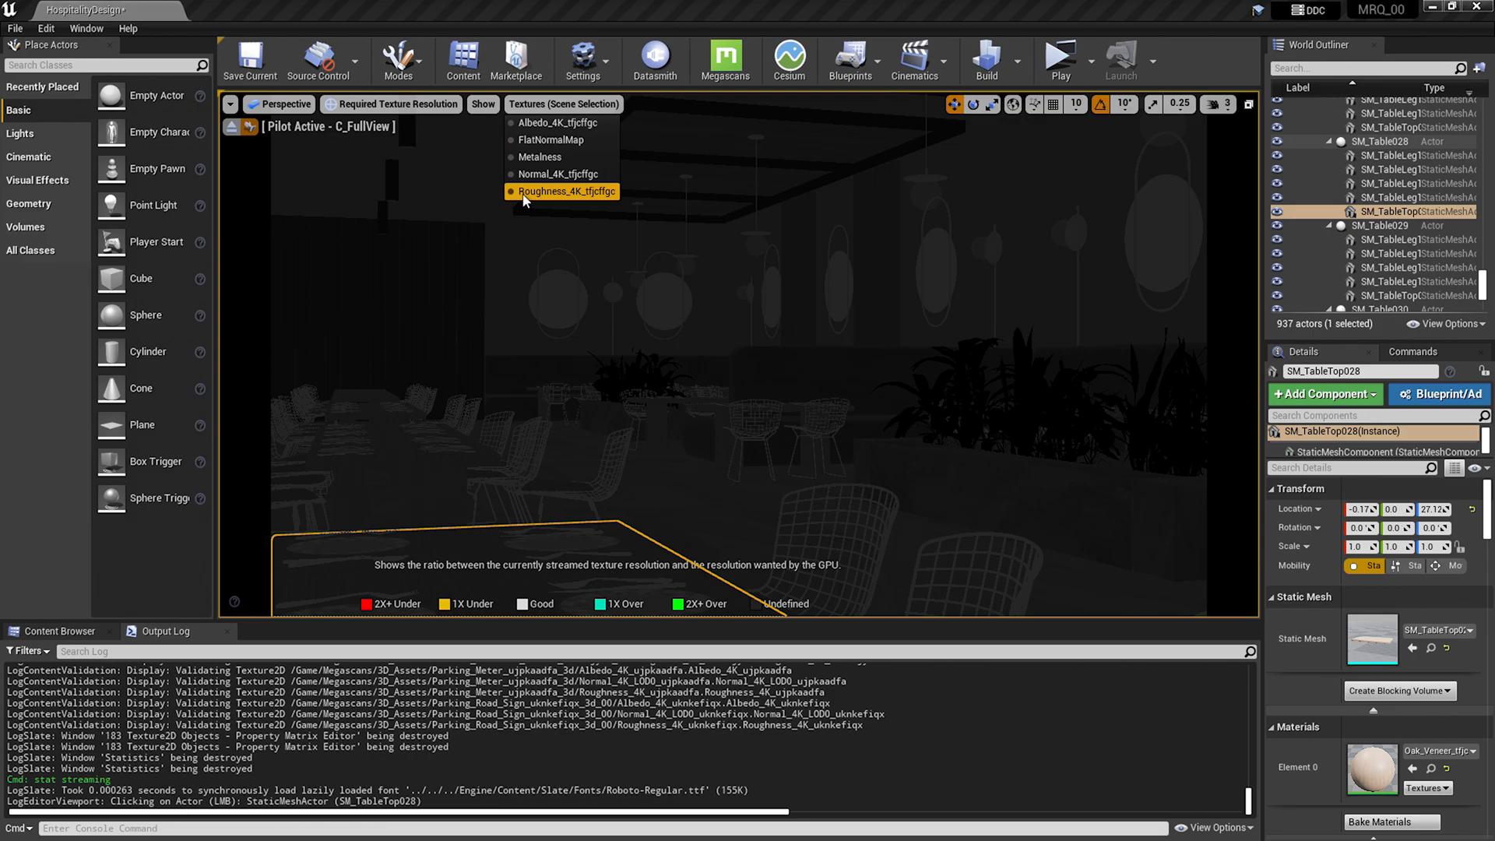
mouse_move(525, 197)
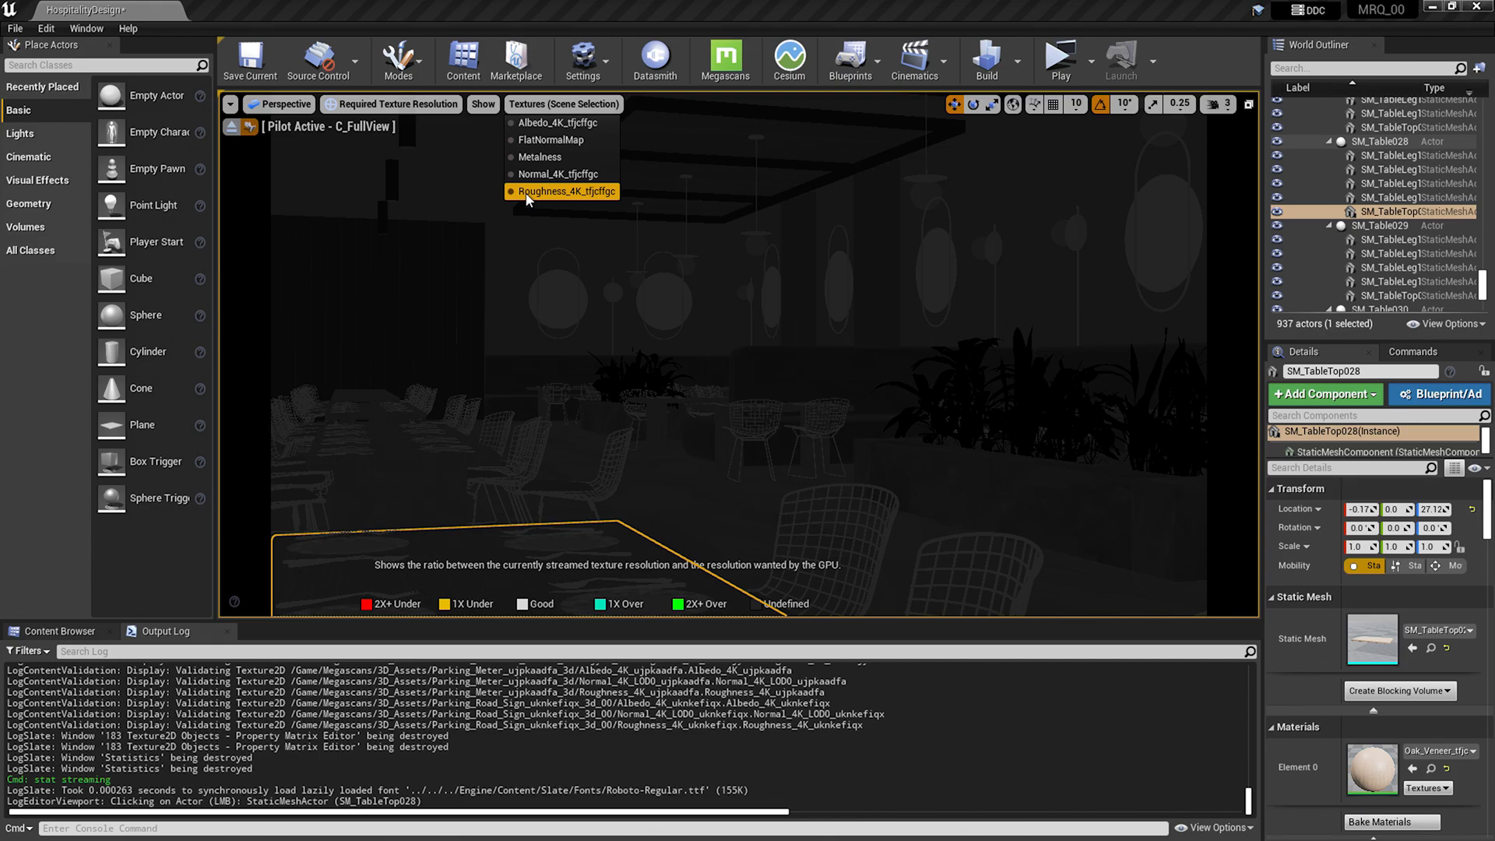
left_click(562, 191)
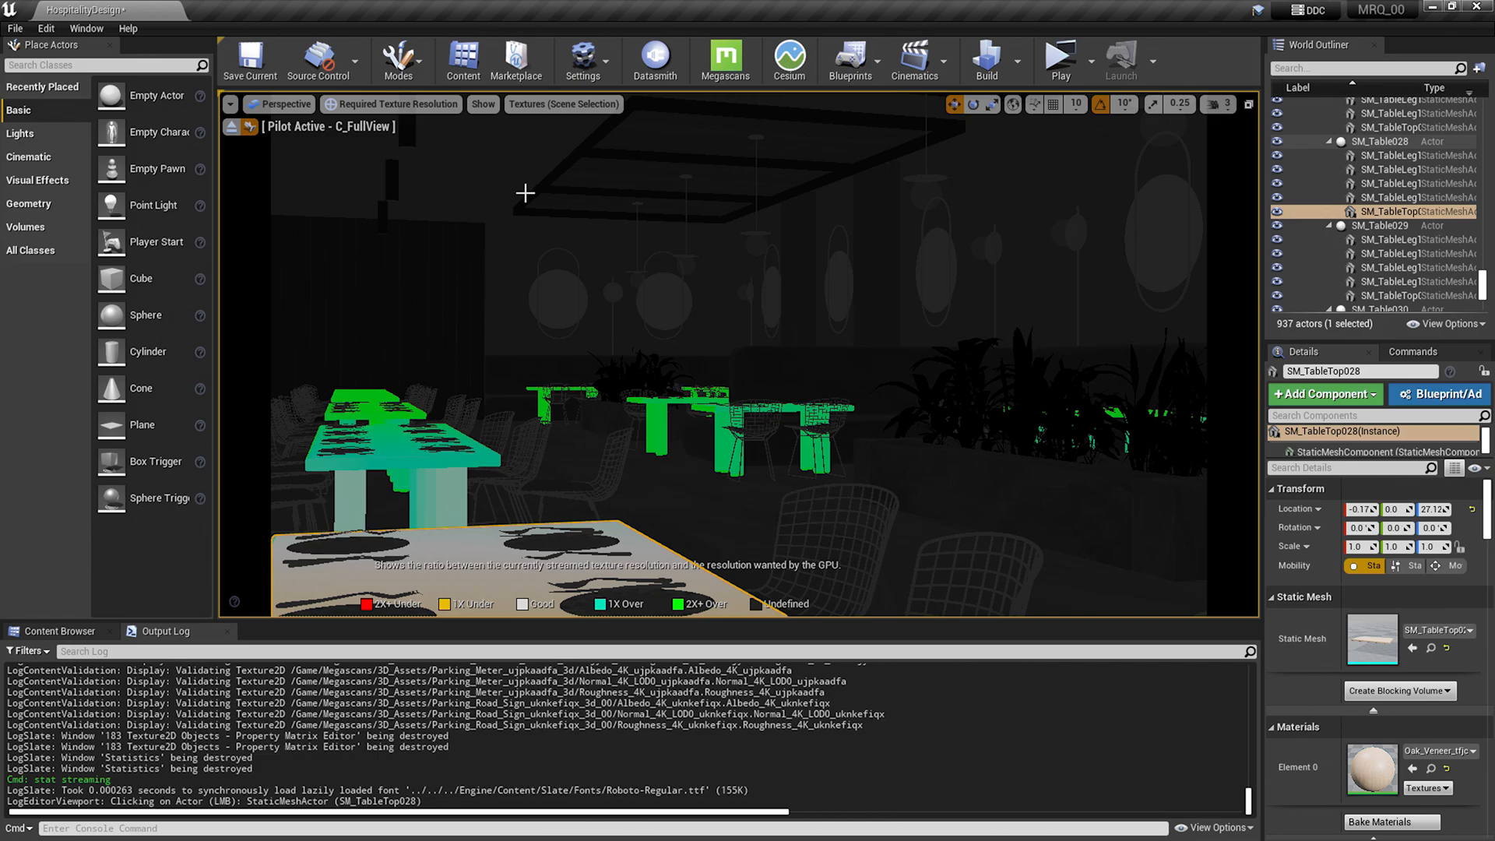
mouse_move(646, 558)
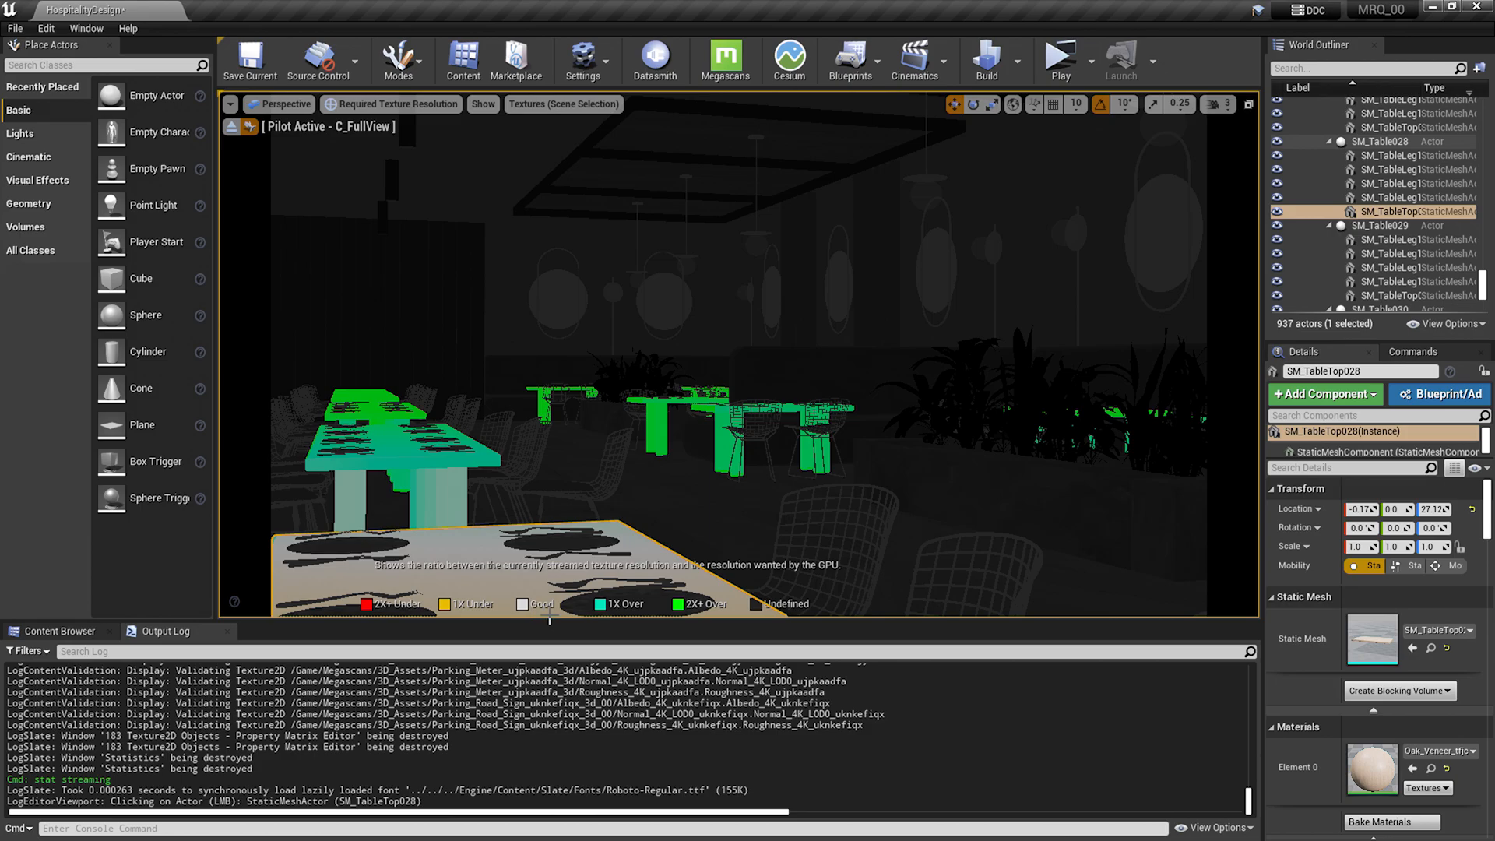
mouse_move(548, 615)
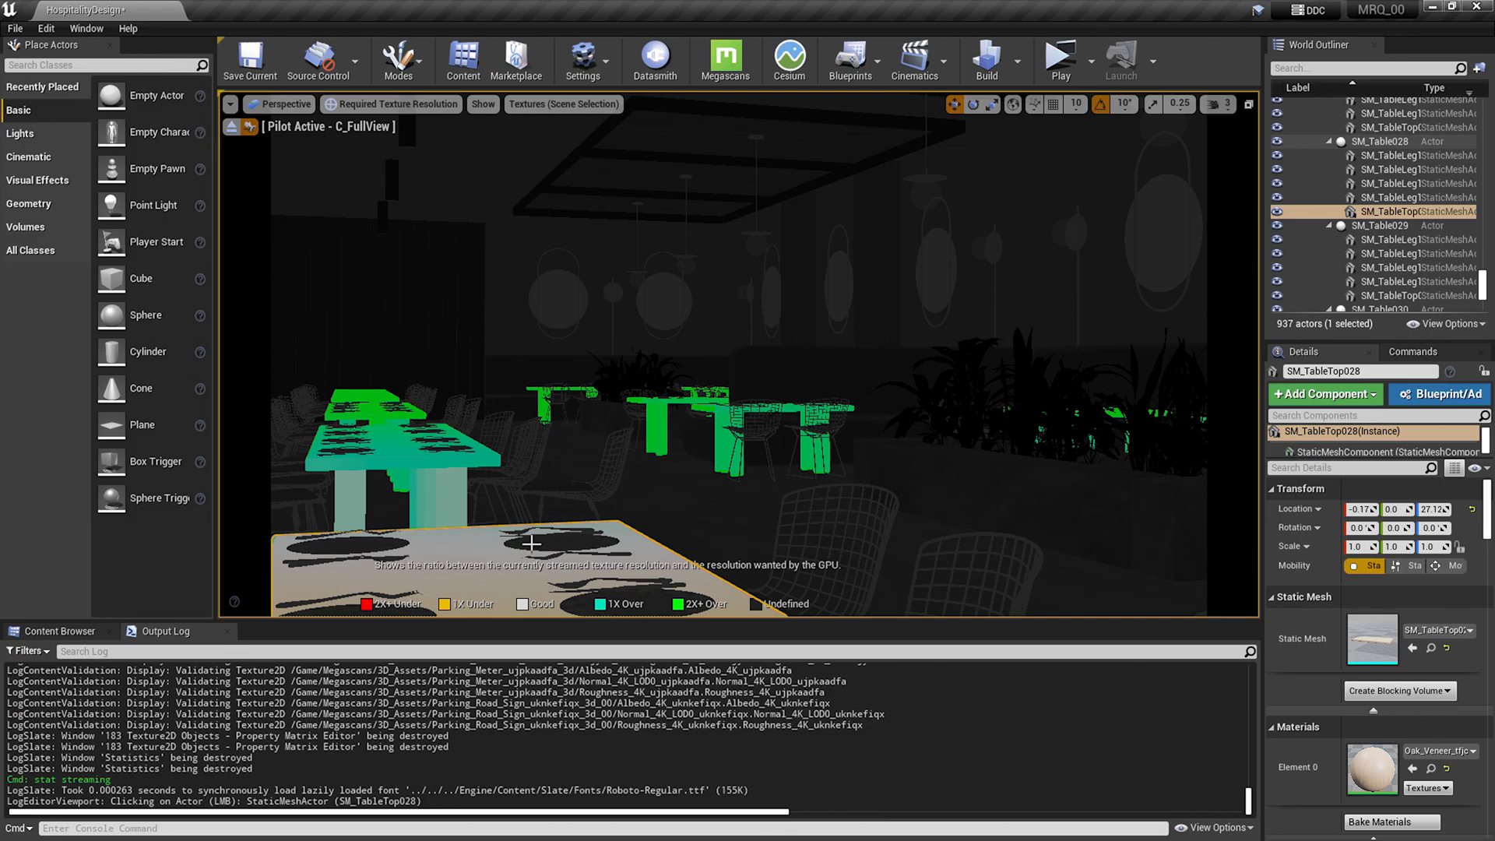
mouse_move(937, 252)
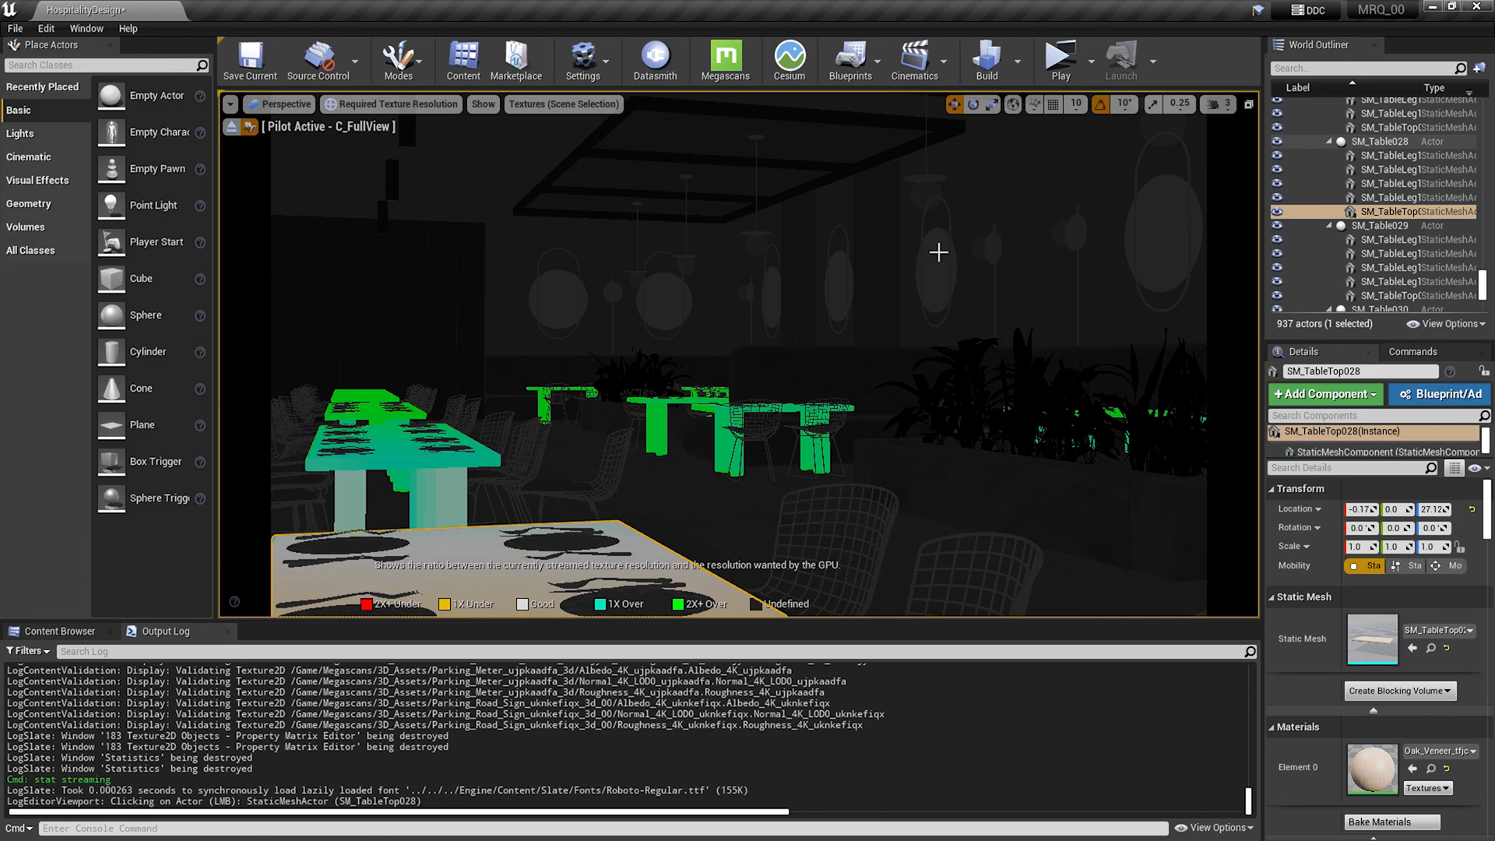
Step: Select a pendant lamp backplate in the viewport to inspect its texture resolution
left_click(925, 177)
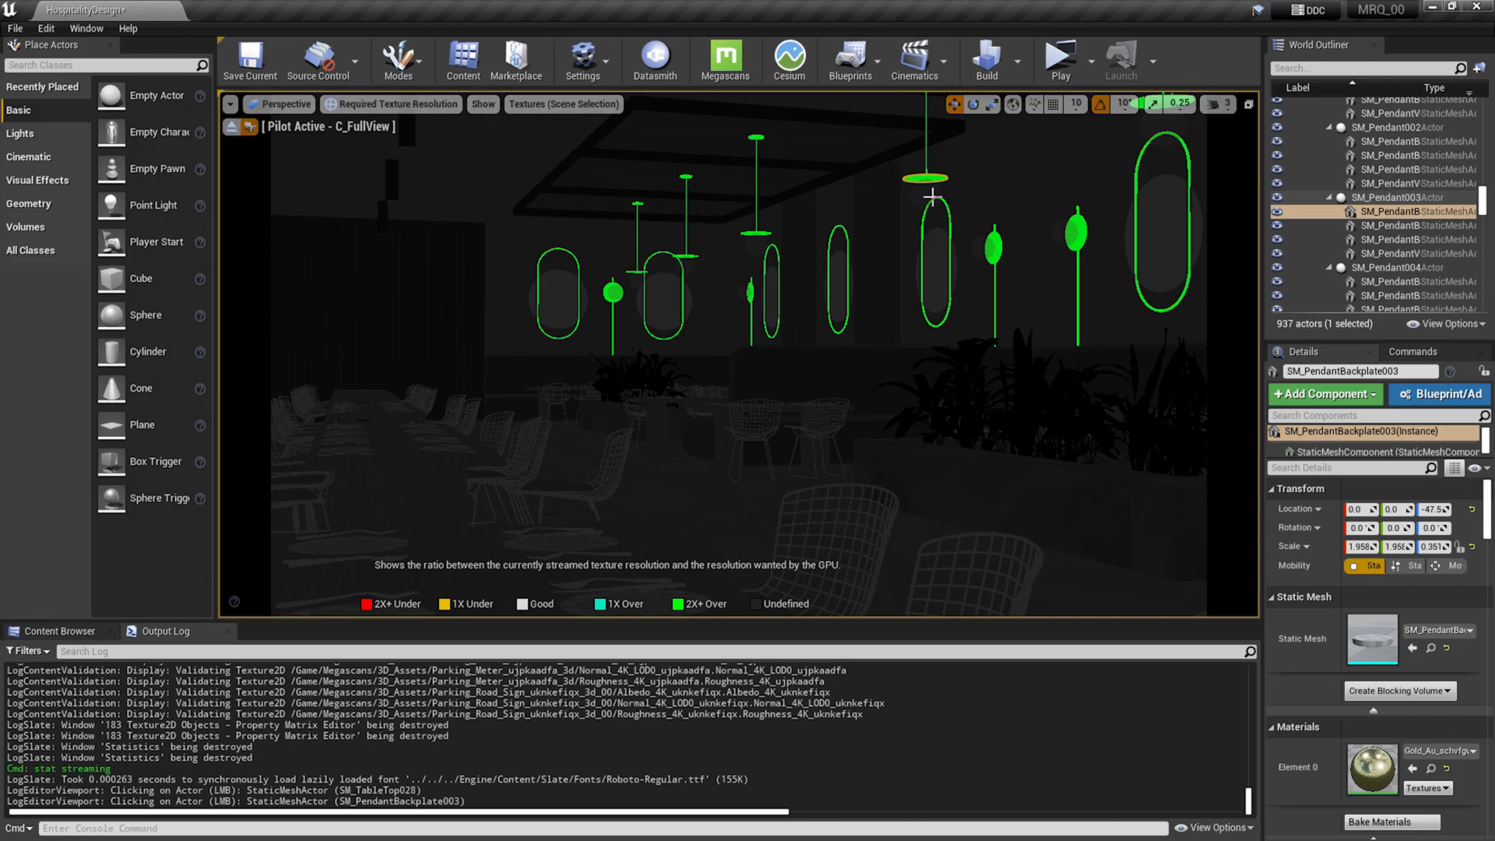
mouse_move(917, 207)
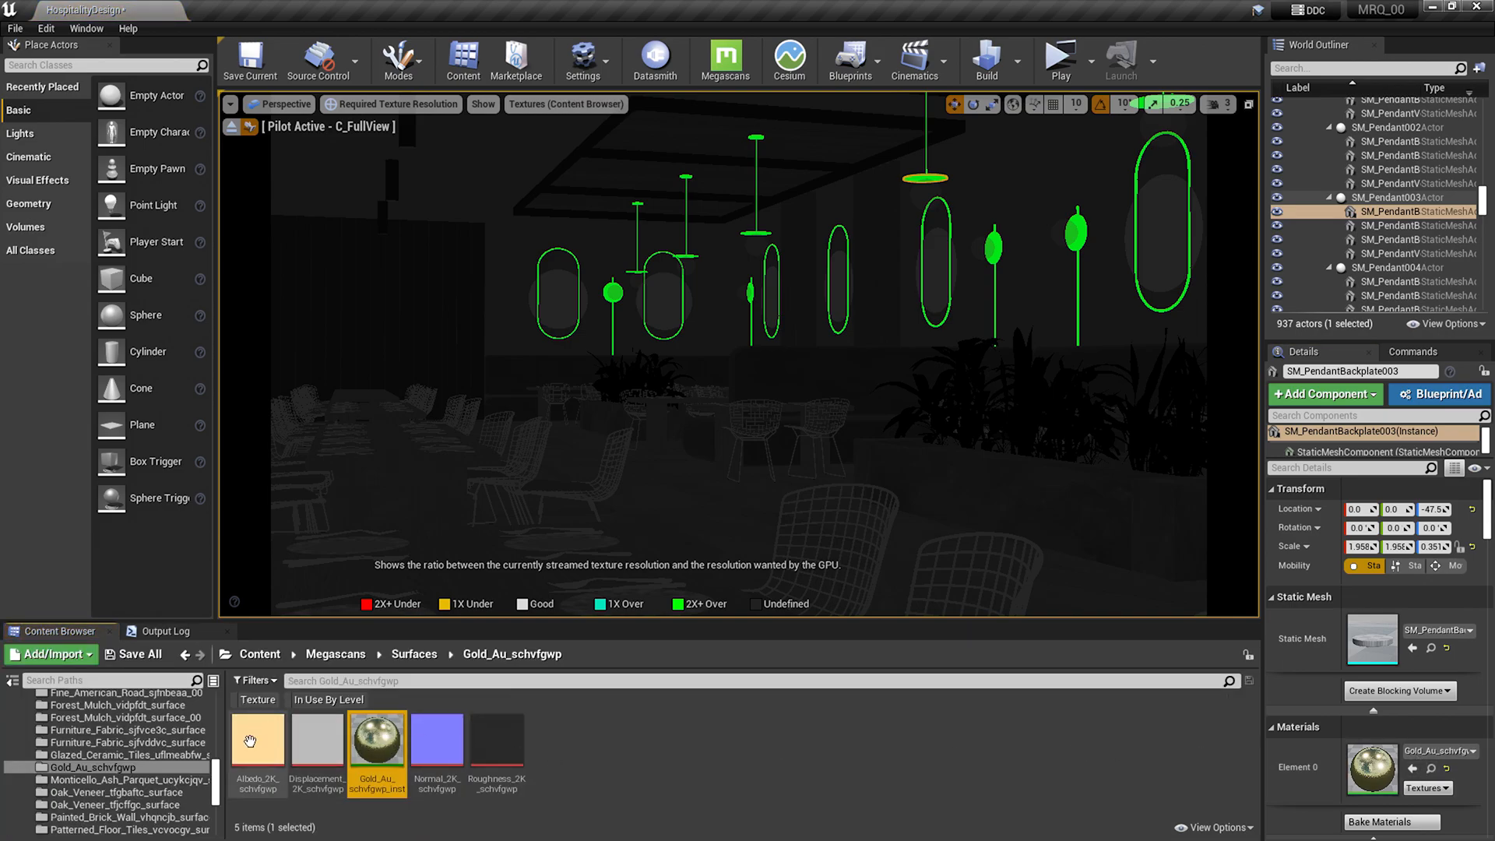
Step: Cap the gold Albedo_2K_schvfgwp texture at Maximum Texture Size 128 and close its editor
double_click(257, 739)
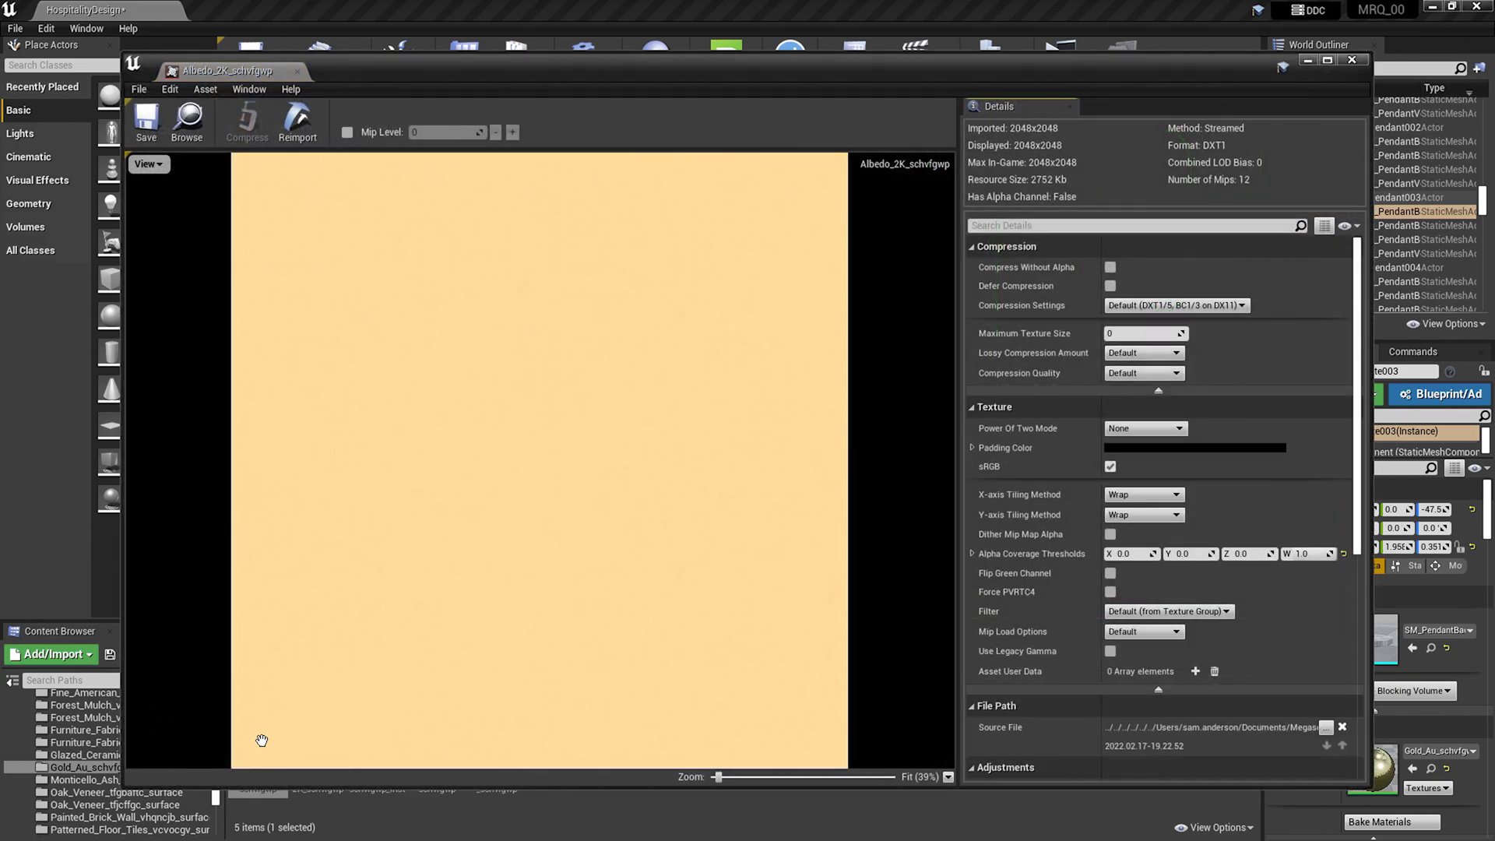
mouse_move(1025, 140)
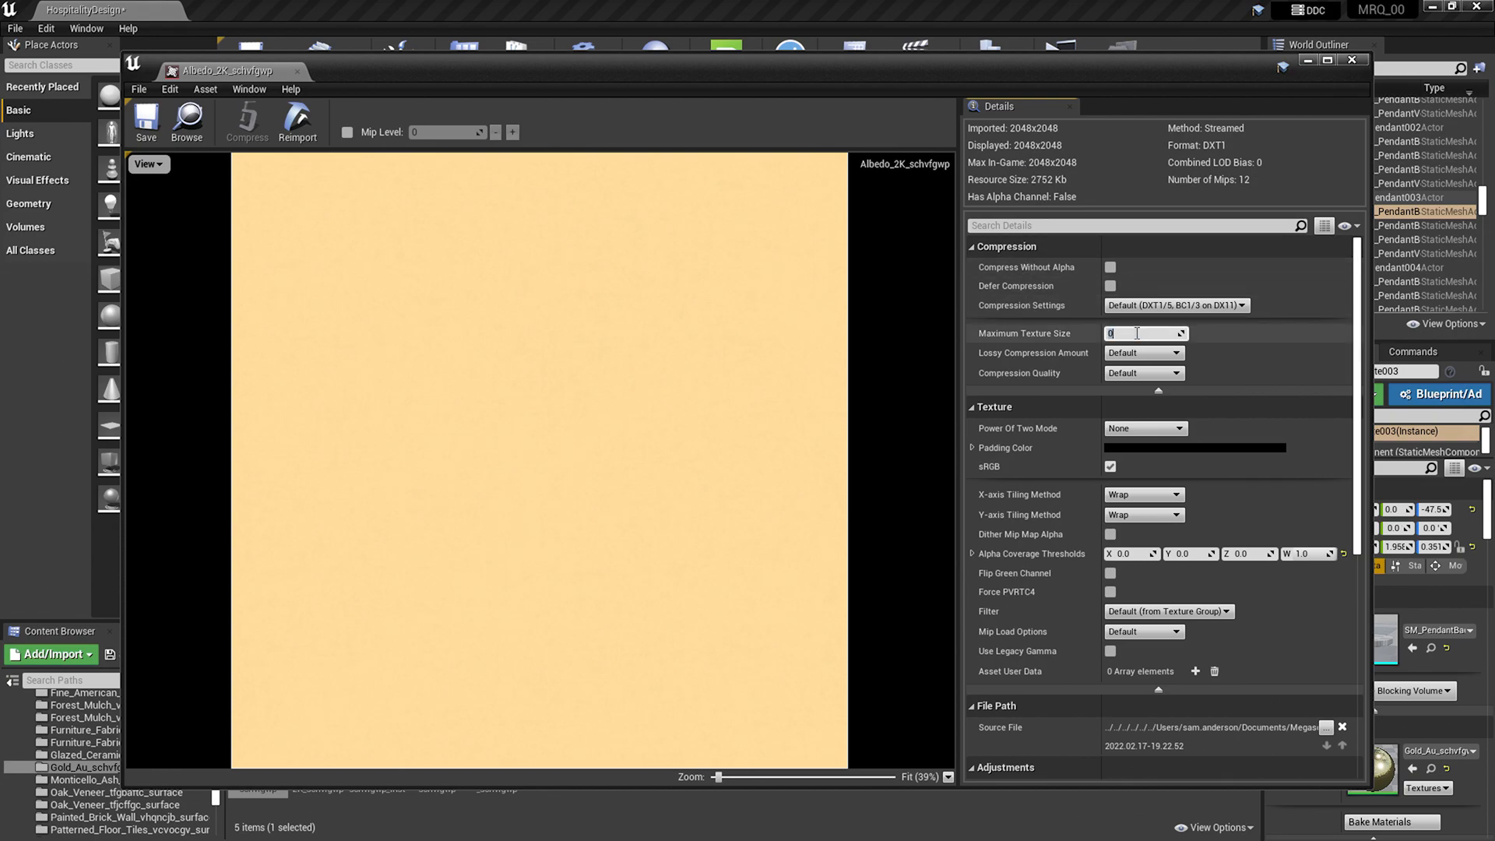
type("128")
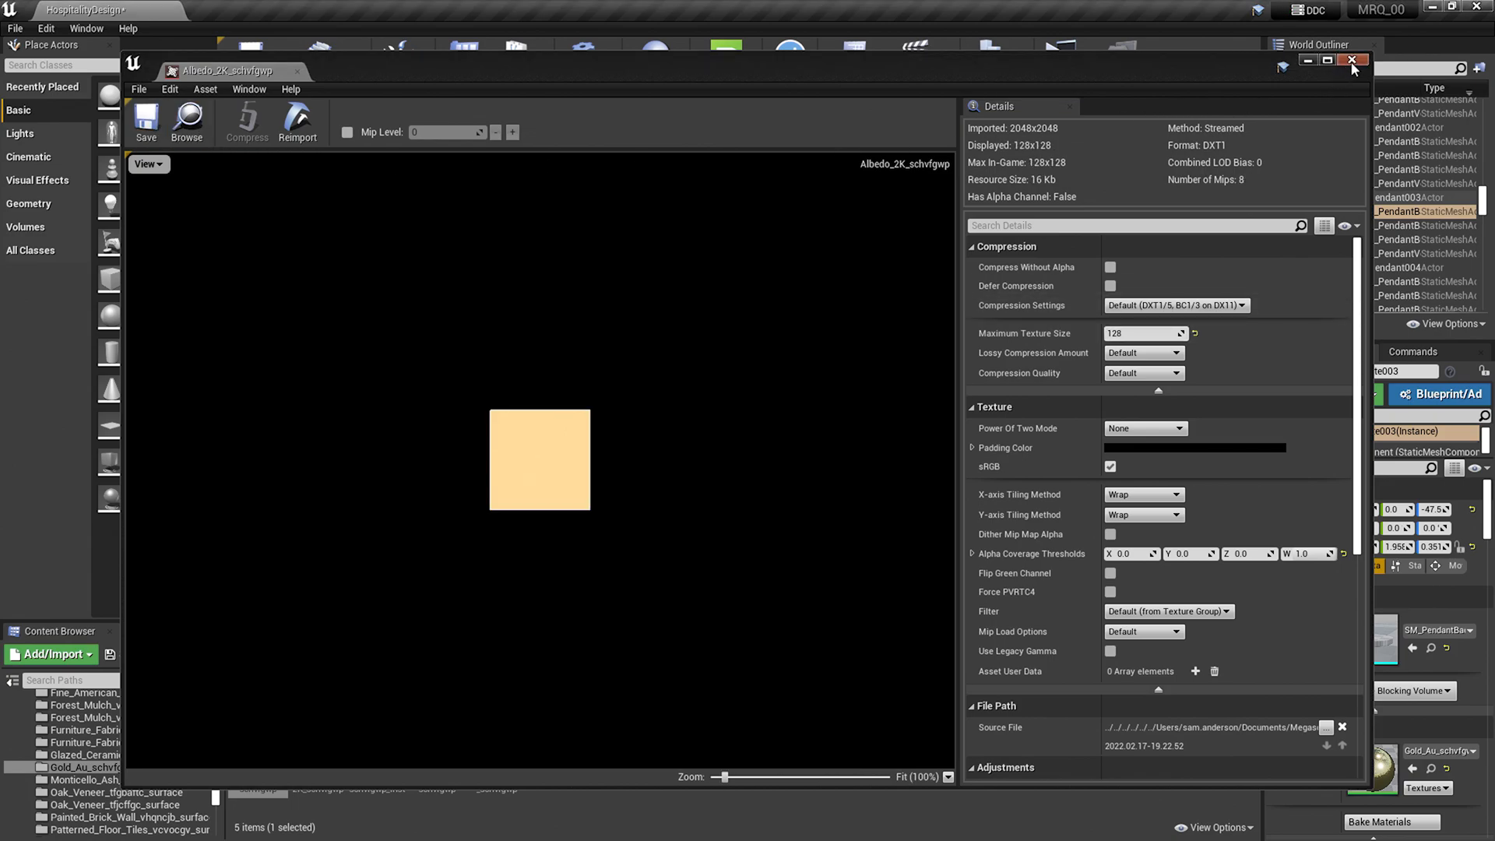
left_click(1351, 61)
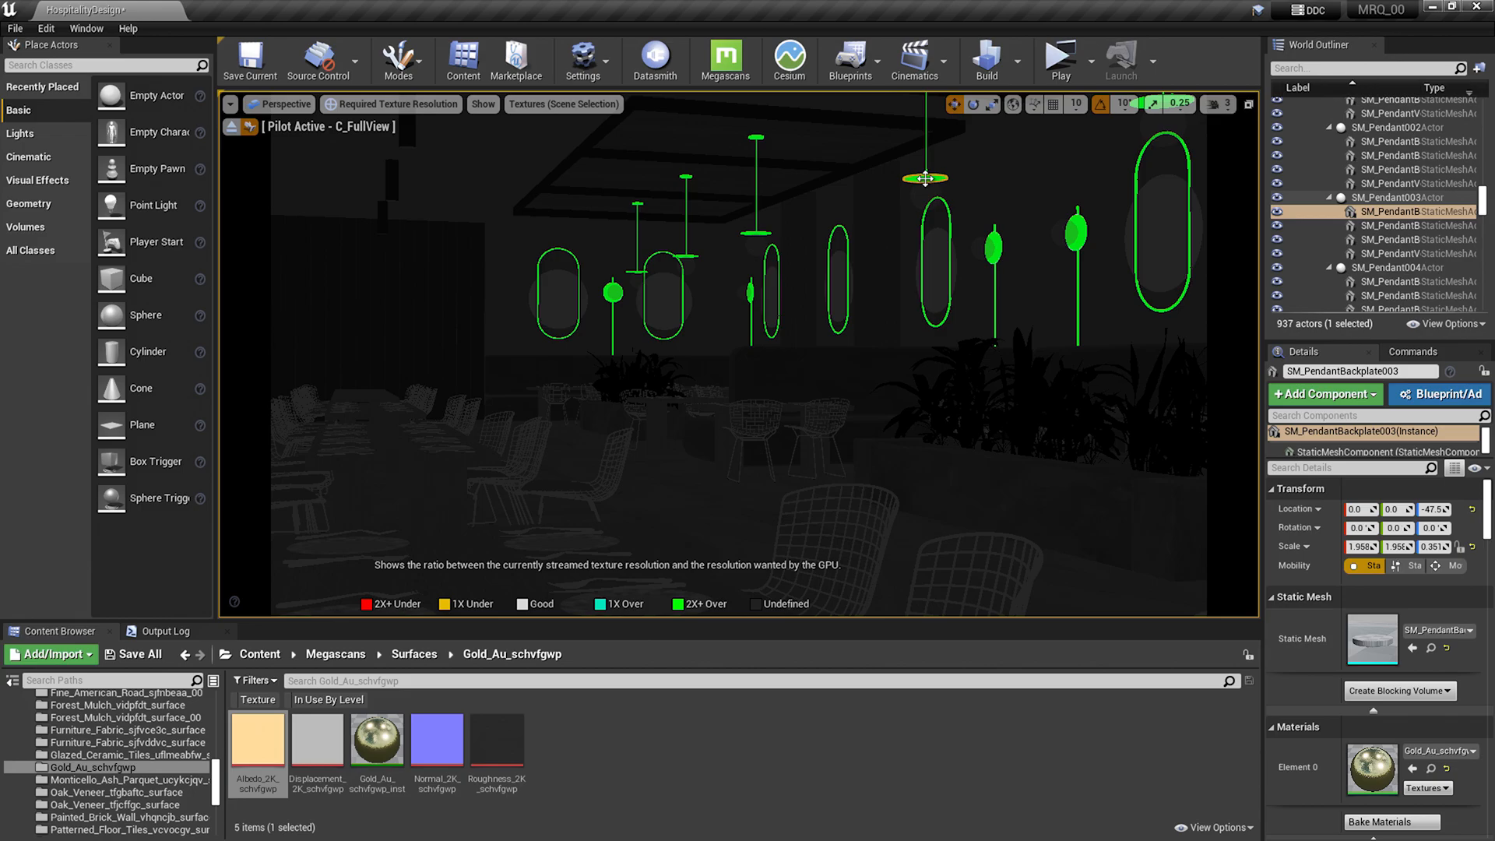
mouse_move(914, 181)
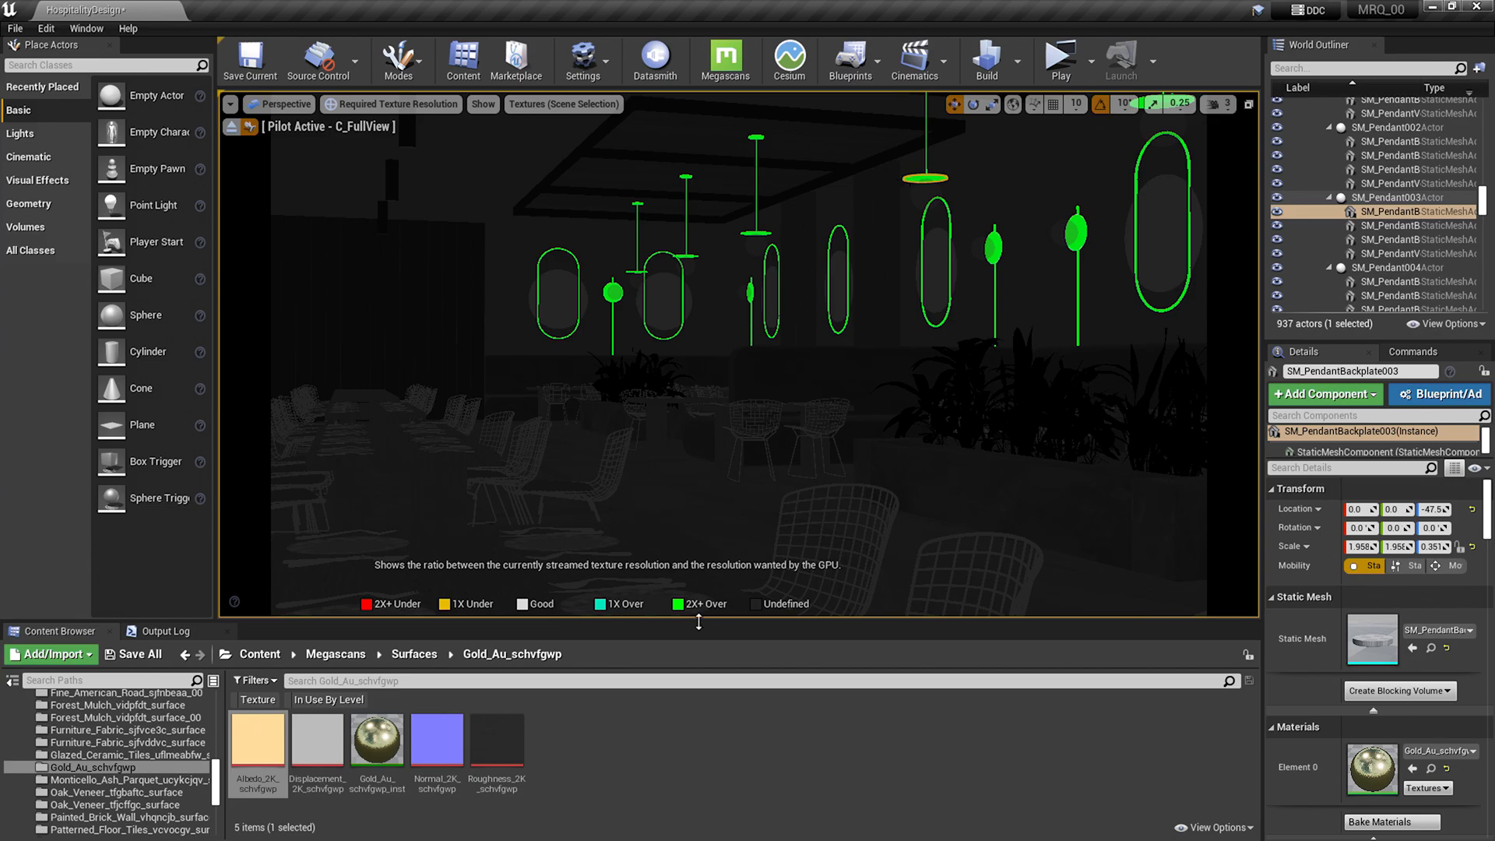
Step: Run the stat streaming console command from the Output Log to overlay streaming statistics
left_click(163, 630)
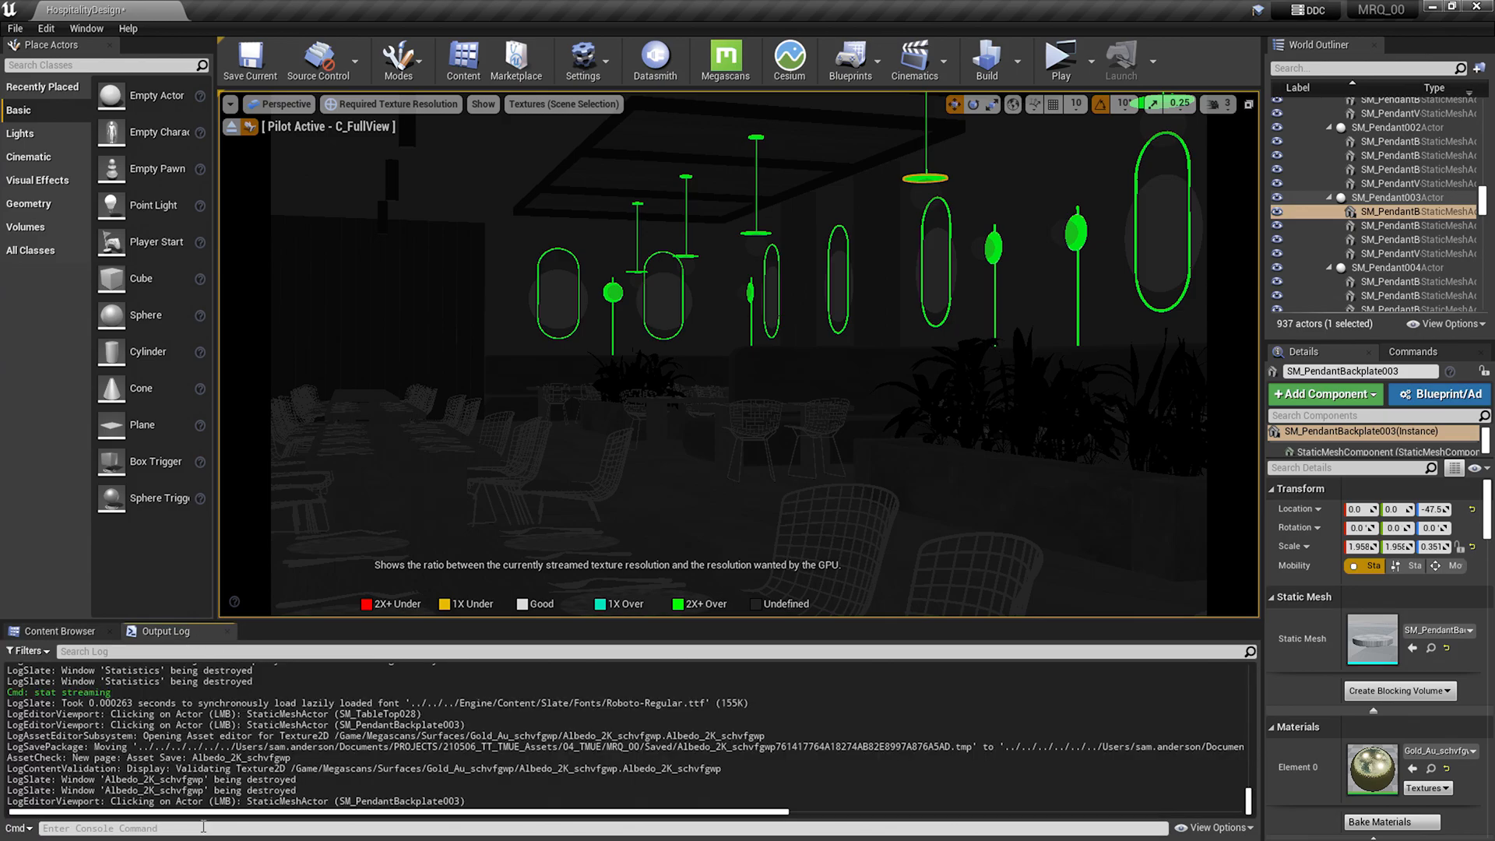
type("stat")
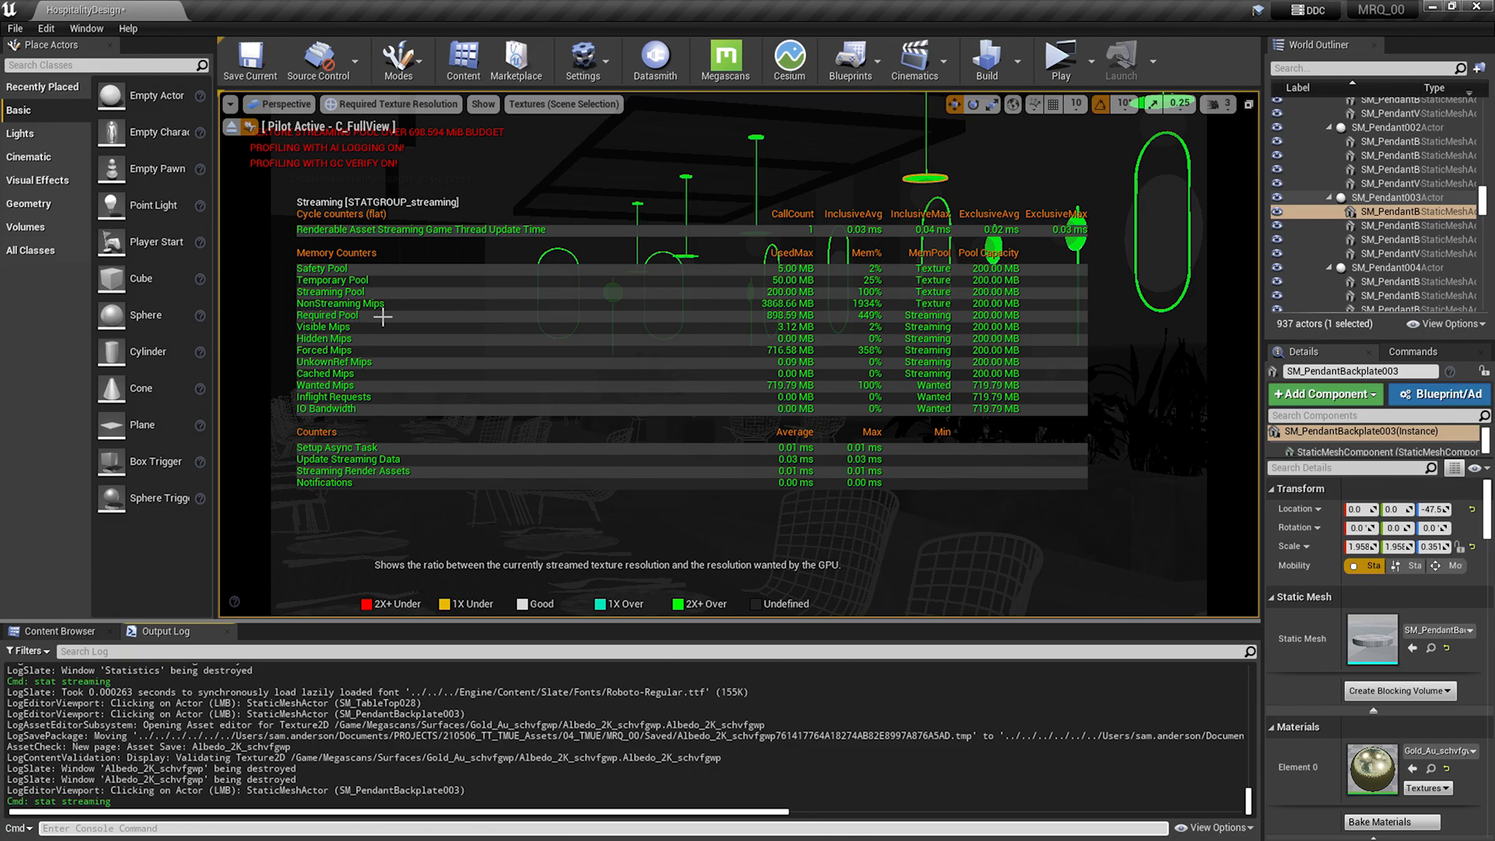
mouse_move(772, 318)
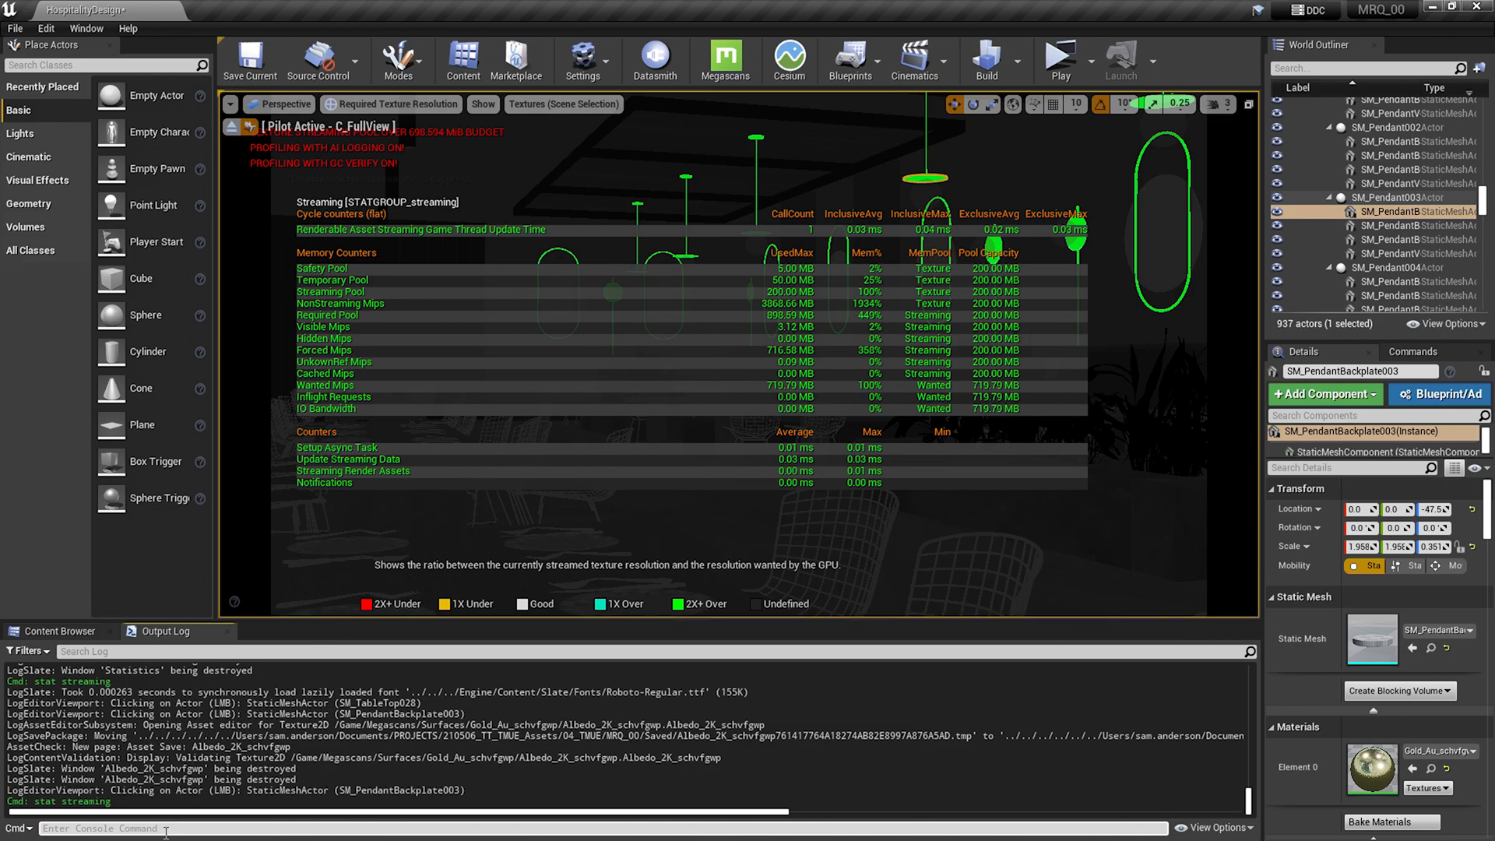
Step: Enter r.streaming.poolsize 1000 to set the texture streaming pool to 1000 MB
type("r.stre")
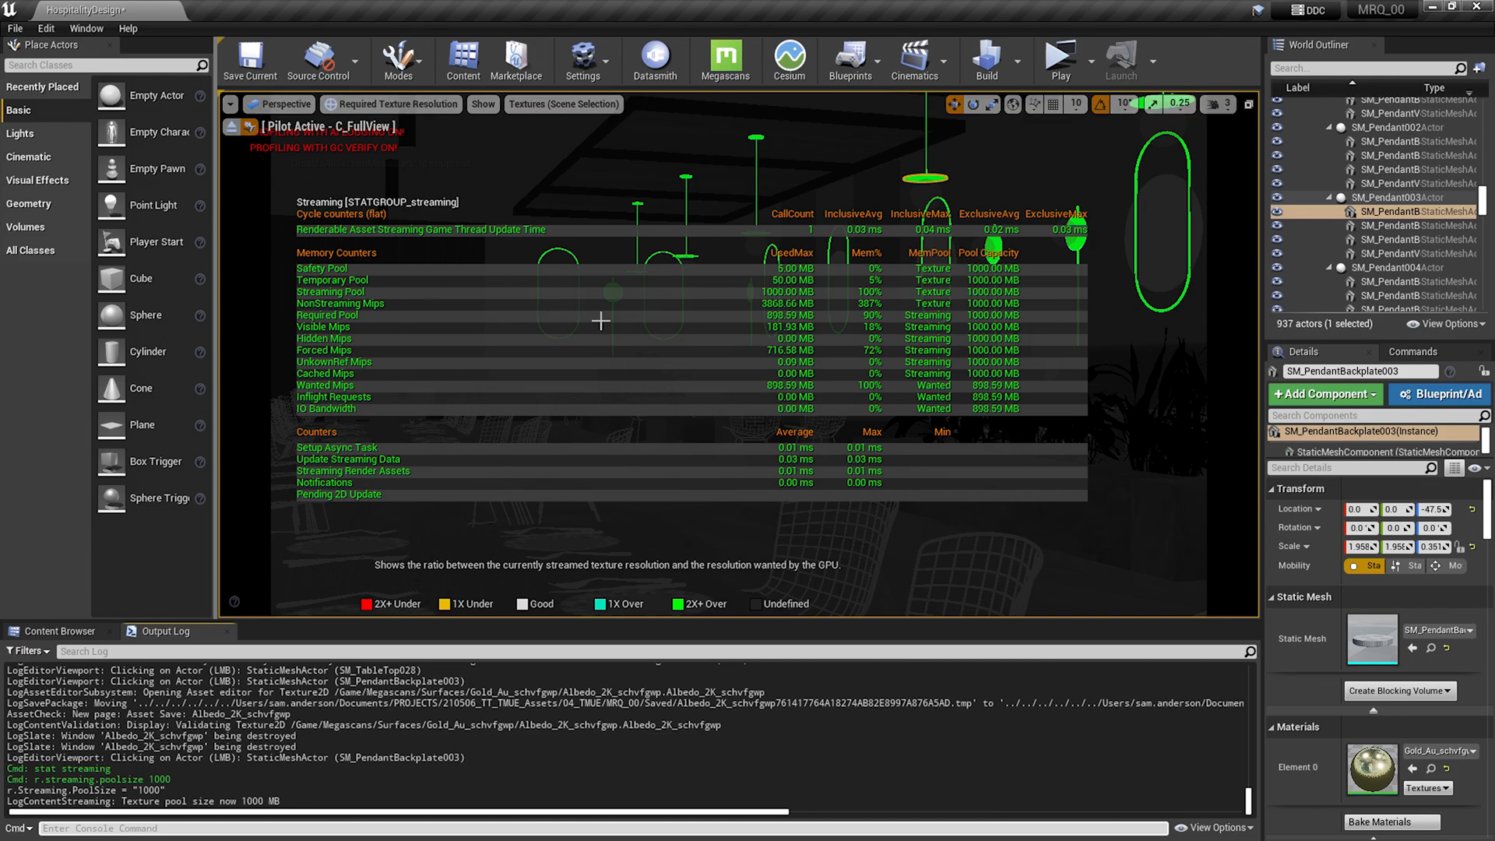
mouse_move(869, 309)
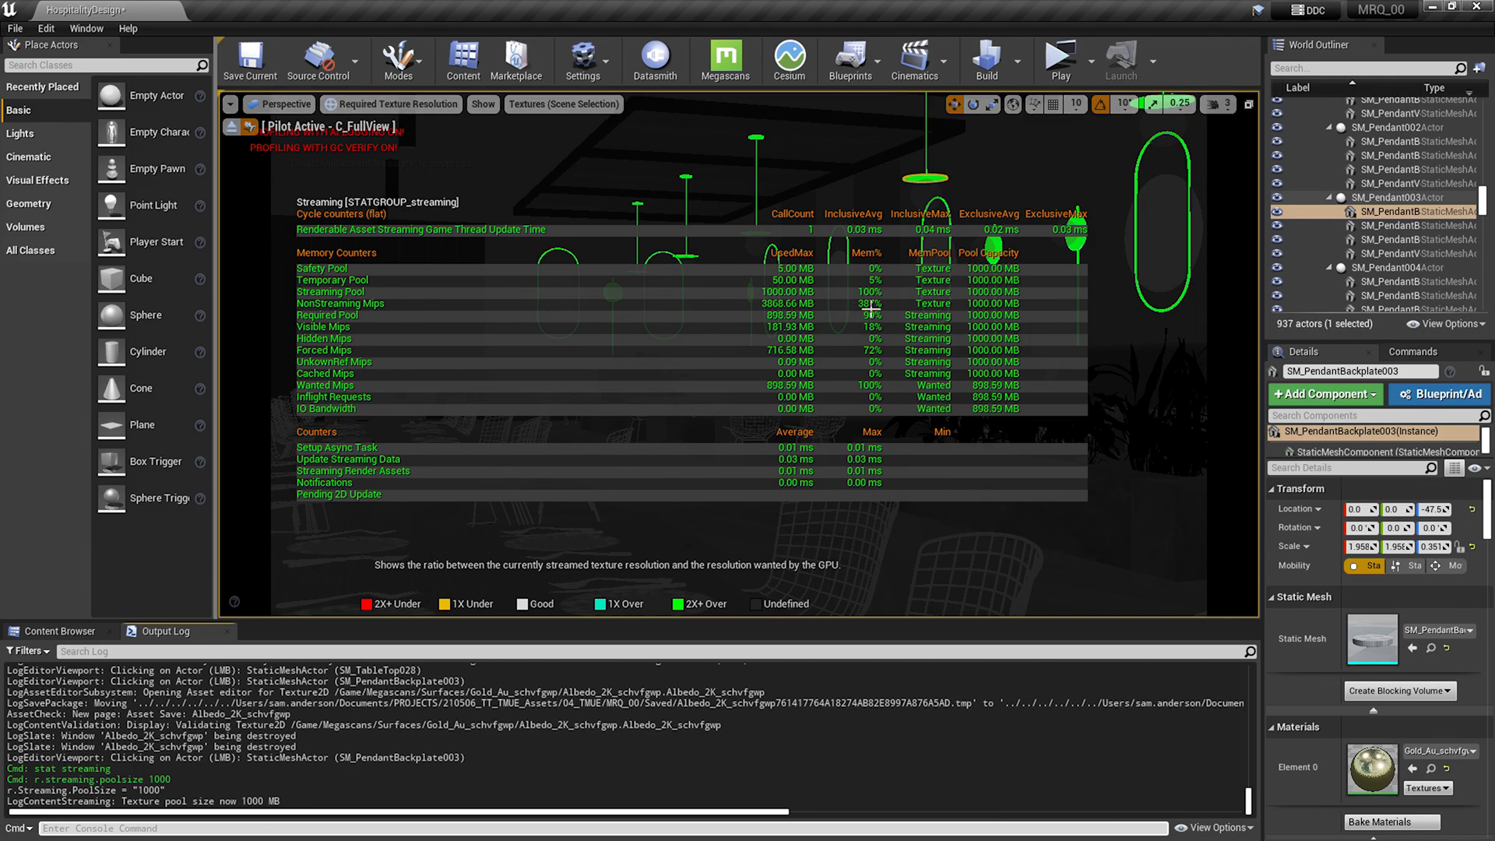